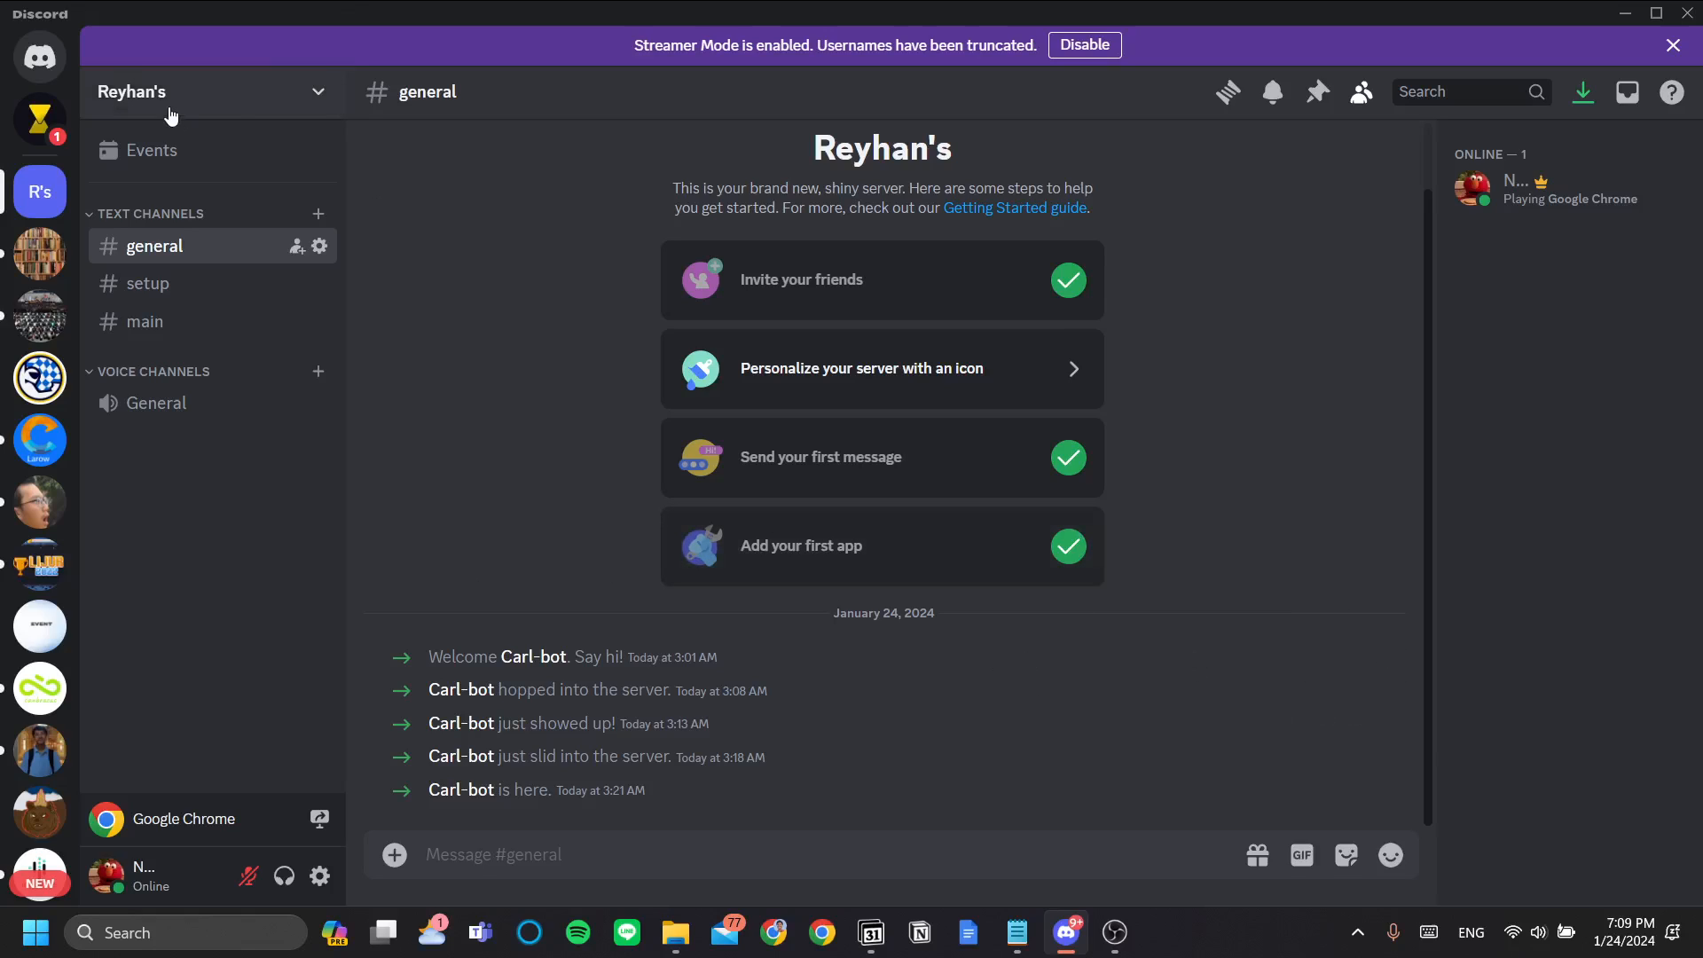
pyautogui.click(164, 92)
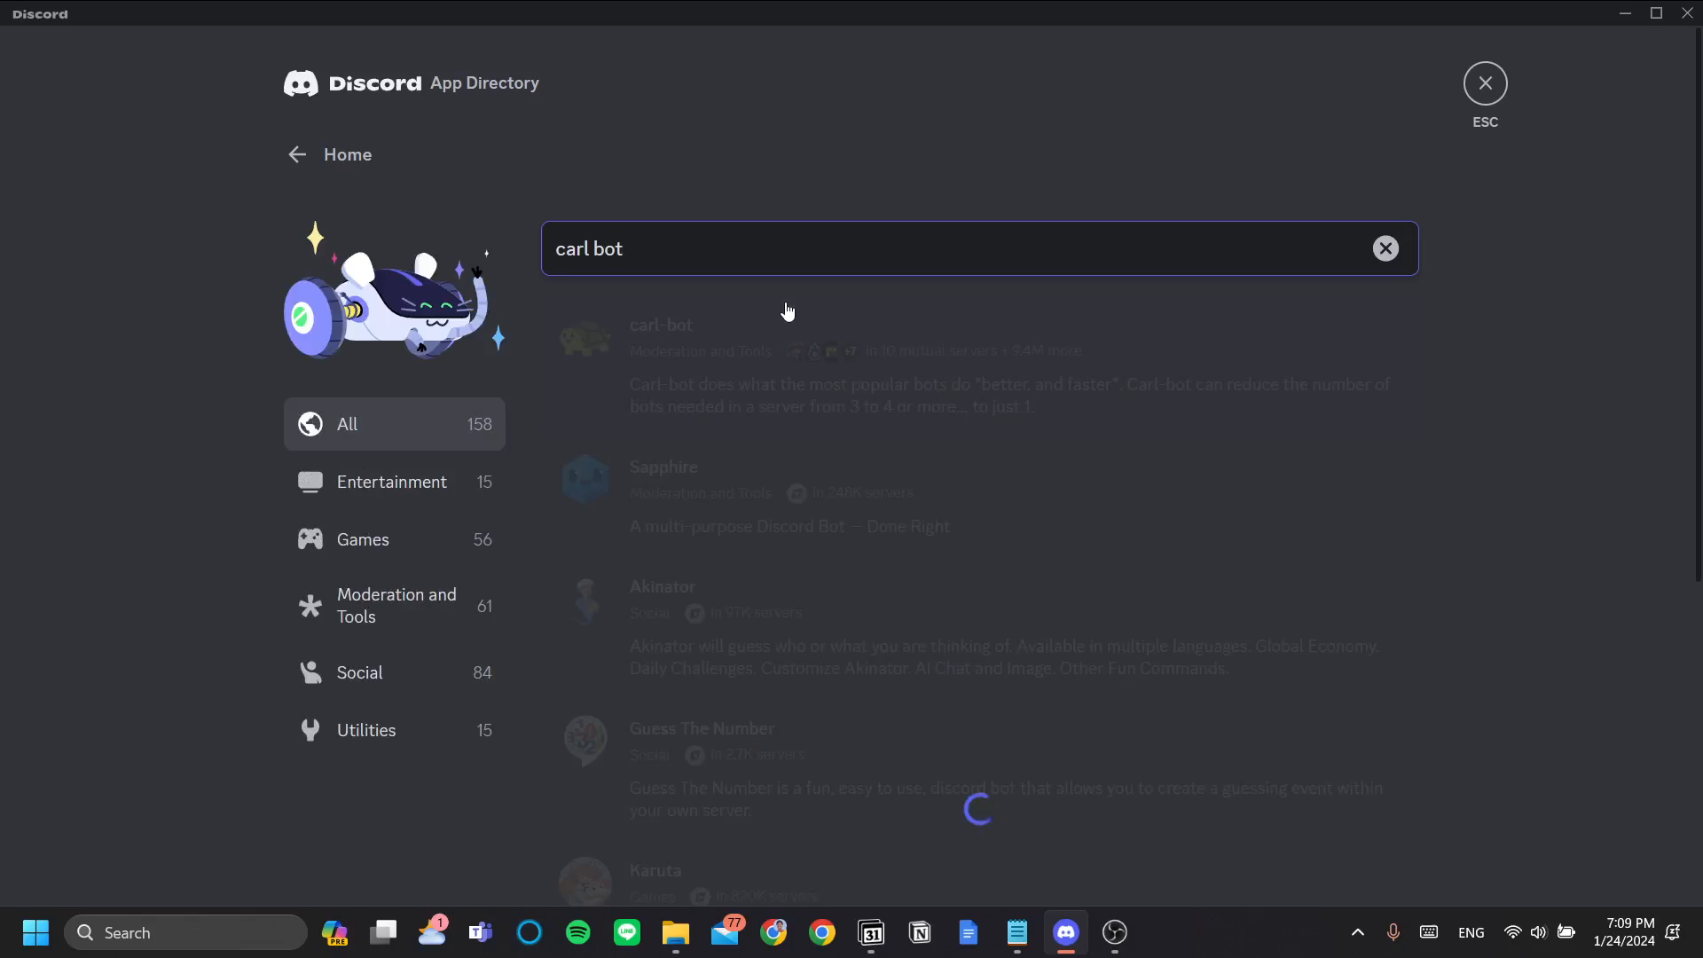
pyautogui.click(660, 325)
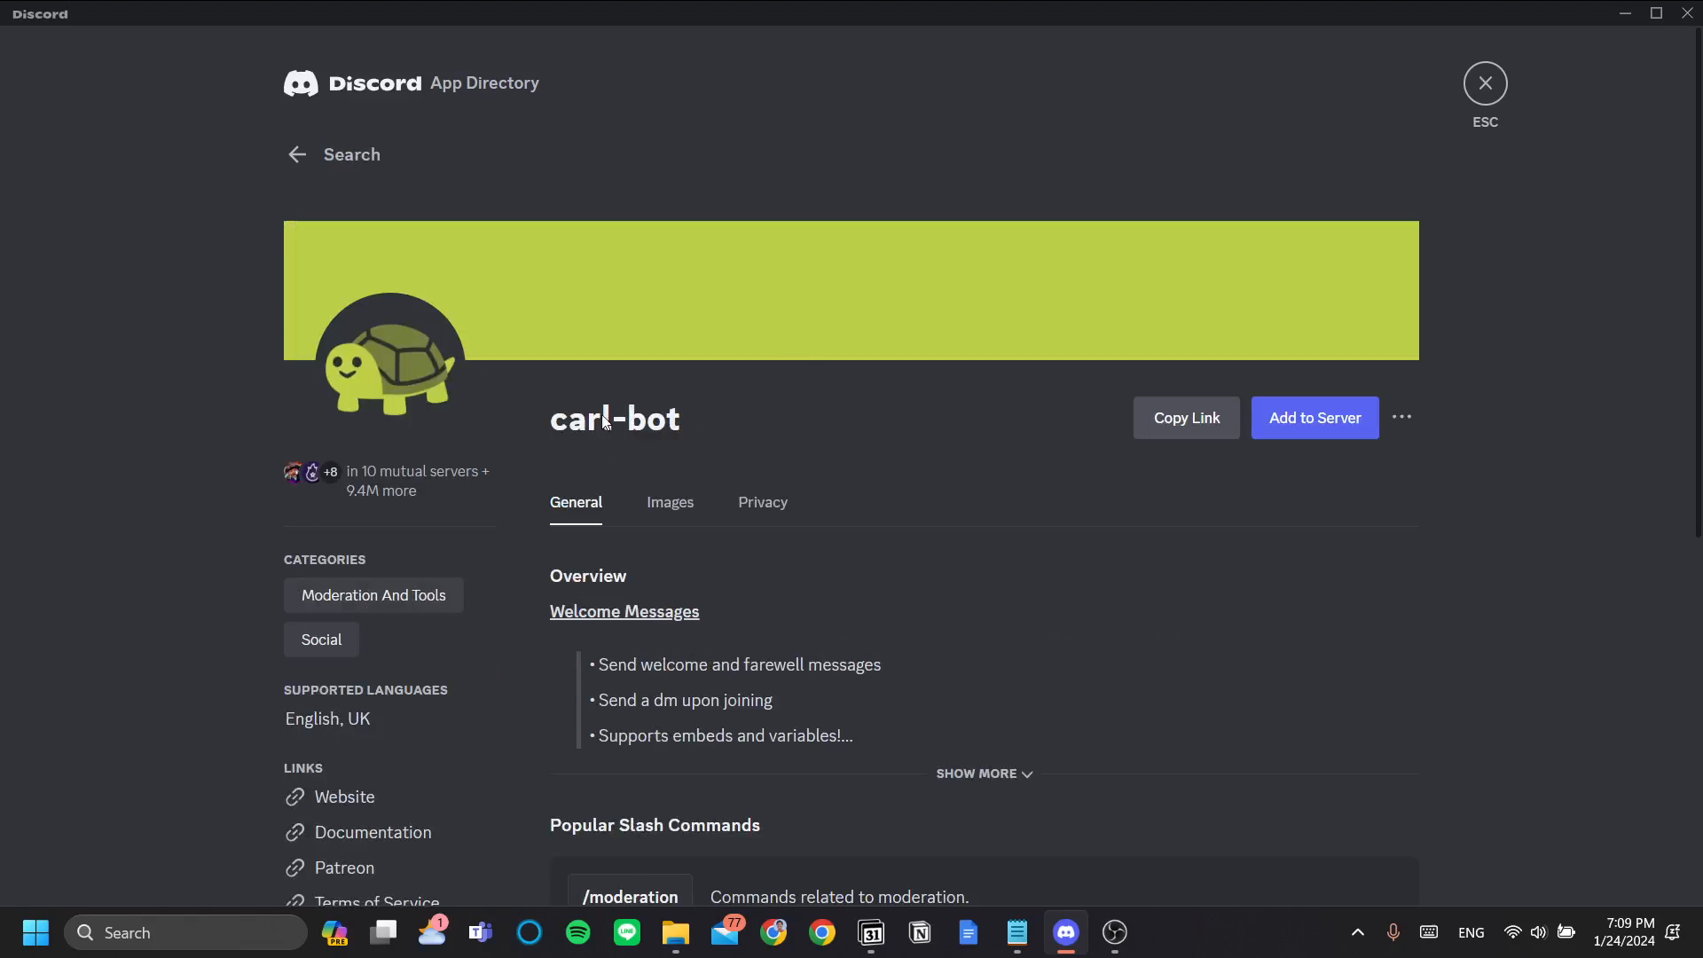
pyautogui.moveTo(1253, 541)
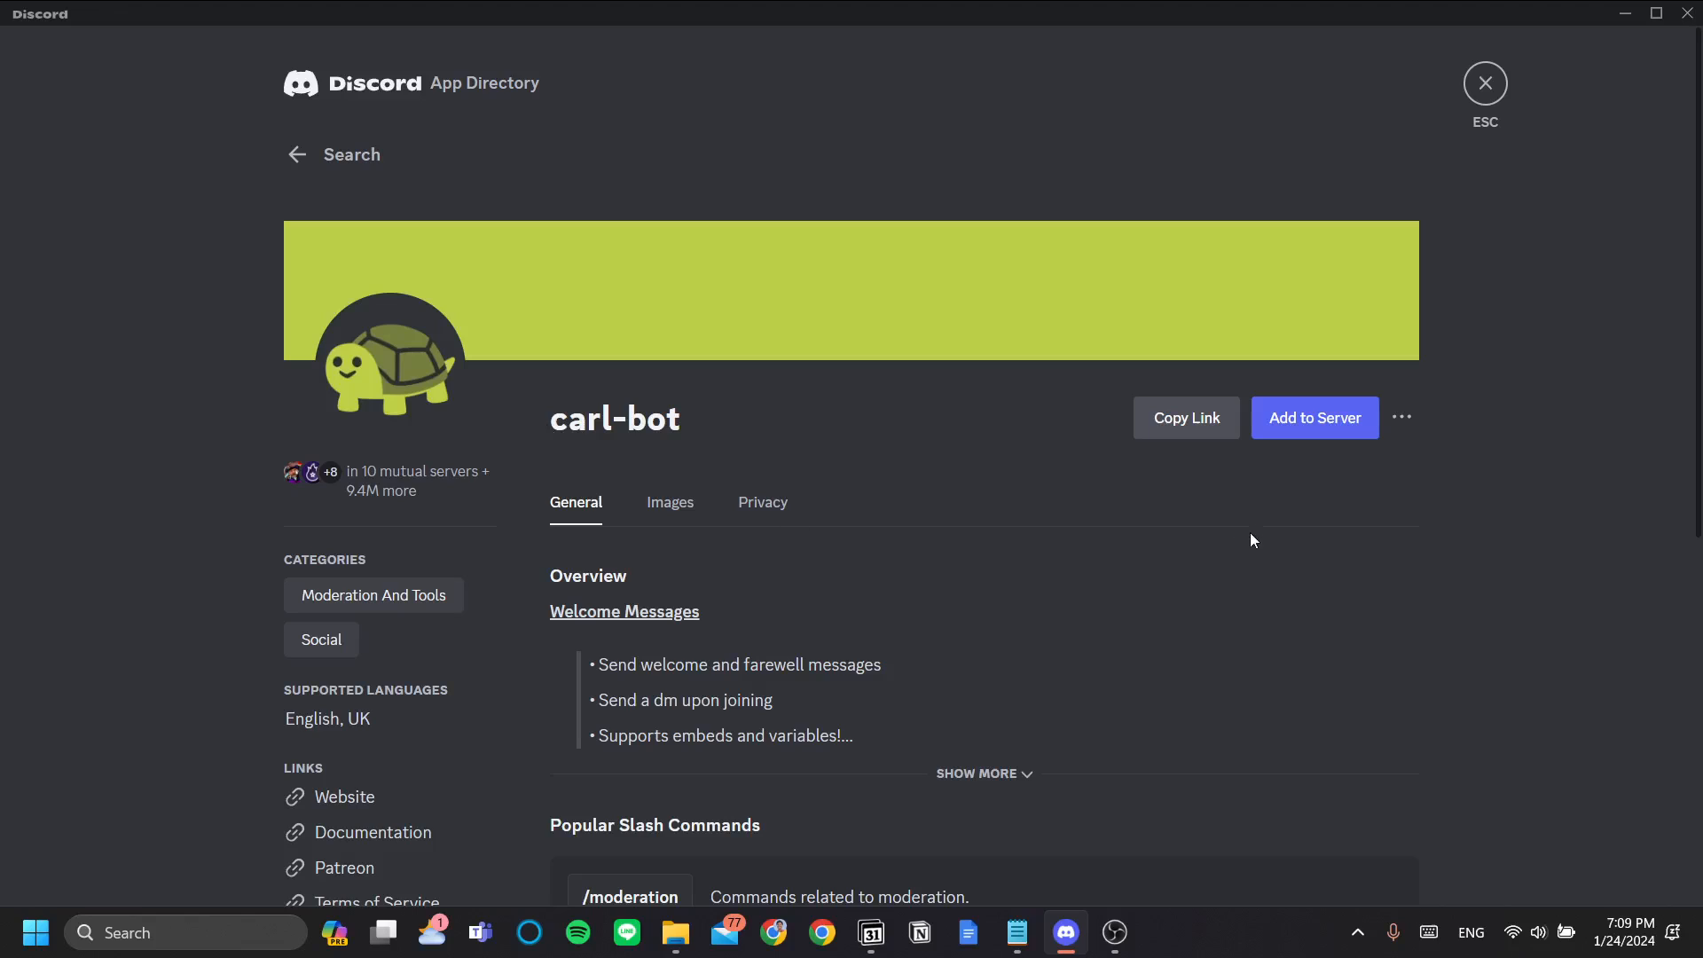
pyautogui.click(1313, 417)
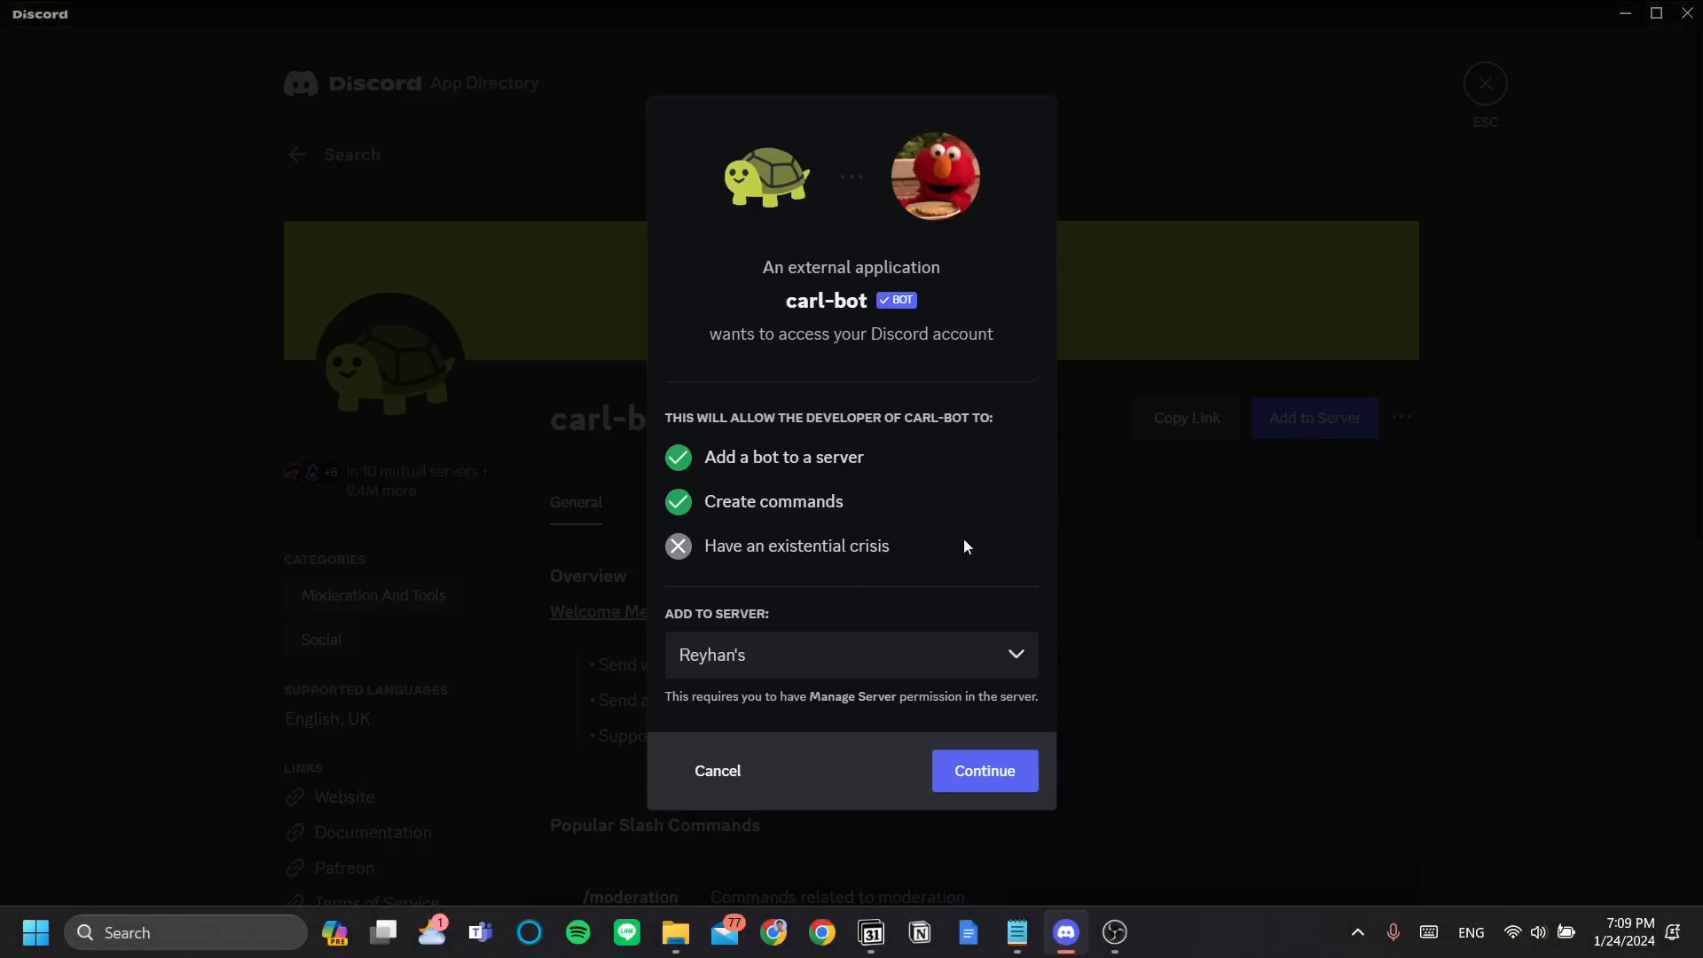
pyautogui.click(851, 654)
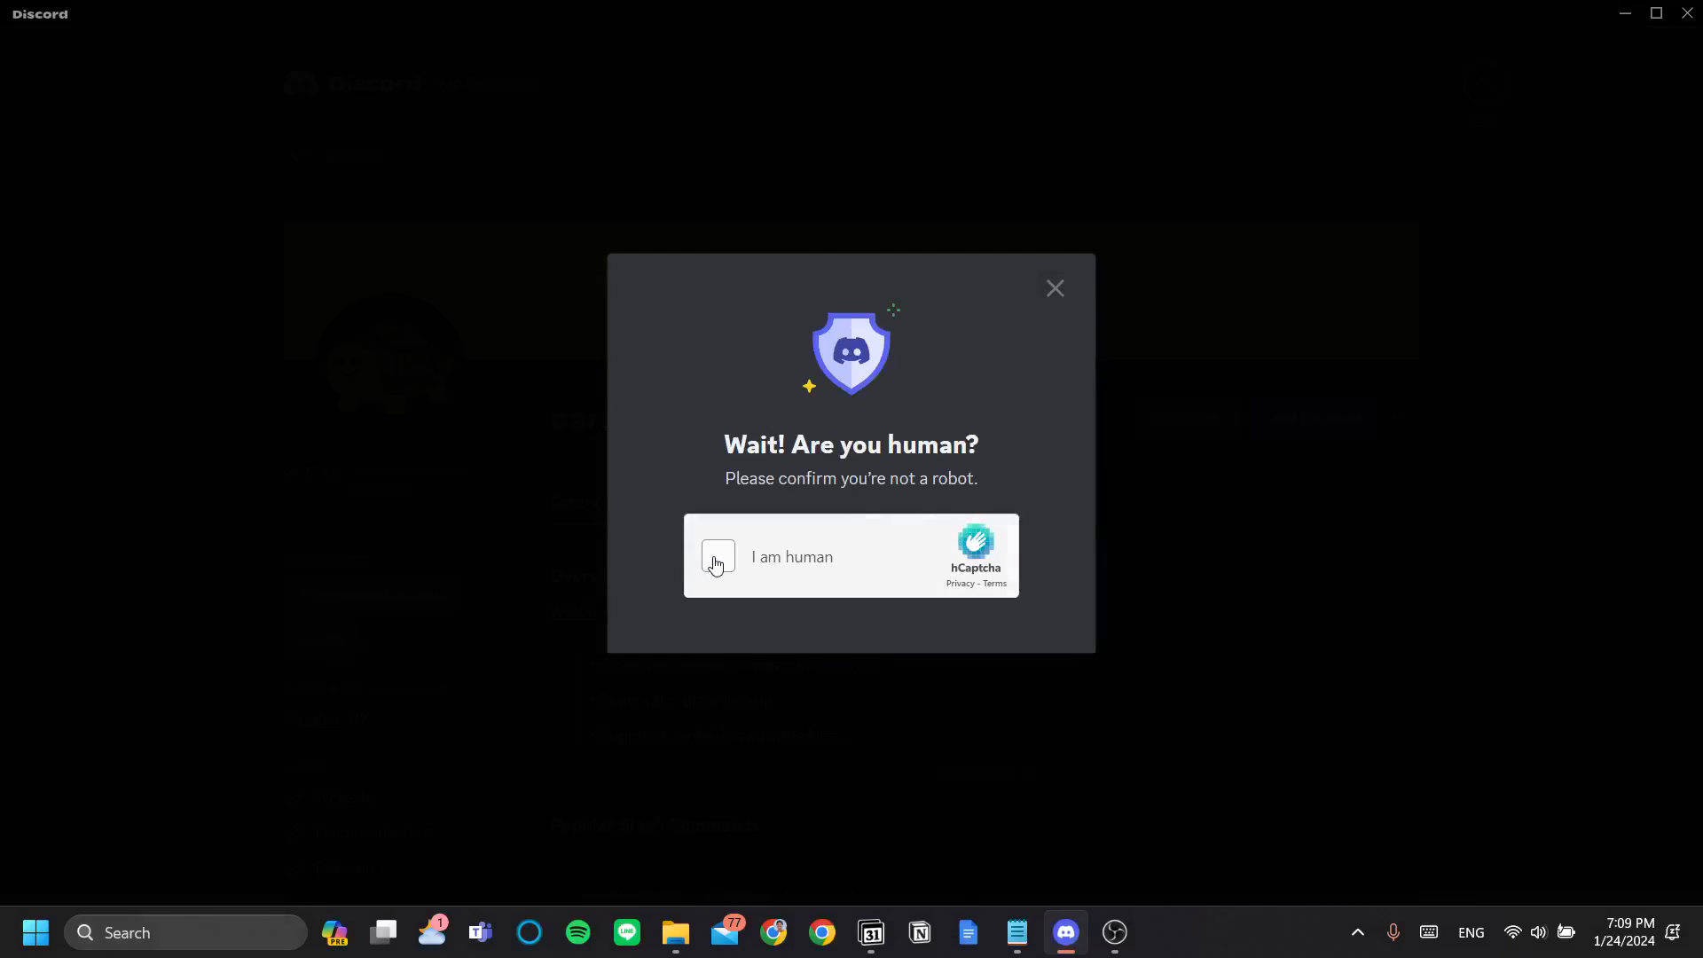
pyautogui.click(716, 557)
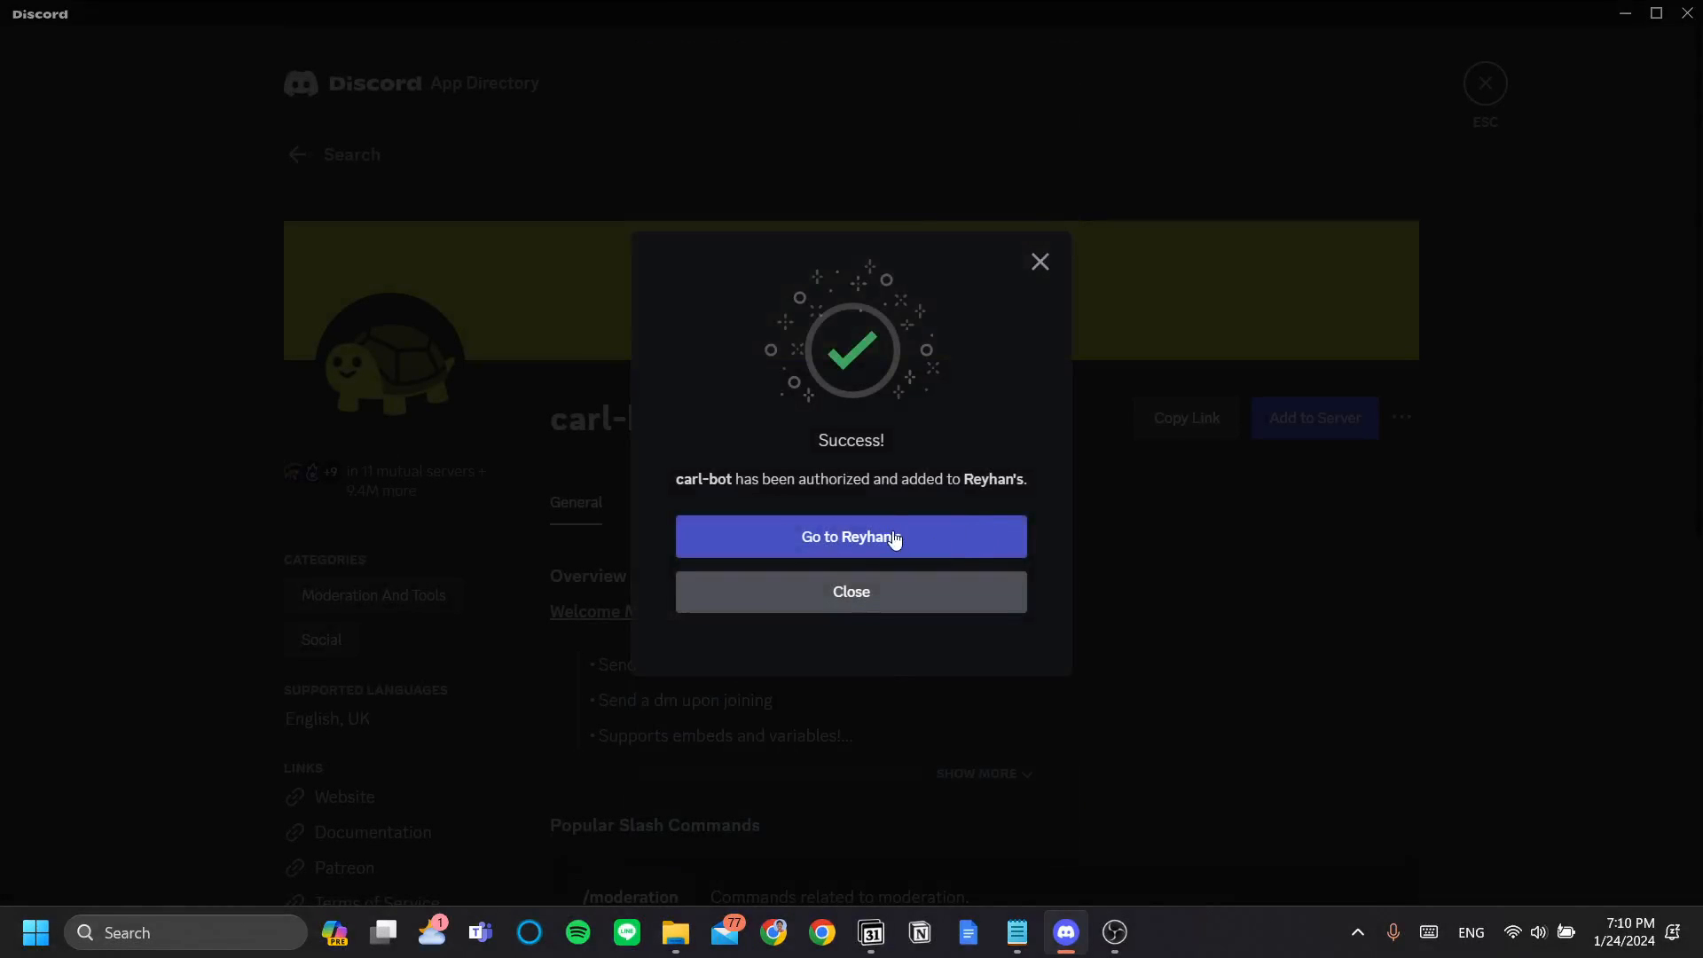
pyautogui.click(851, 537)
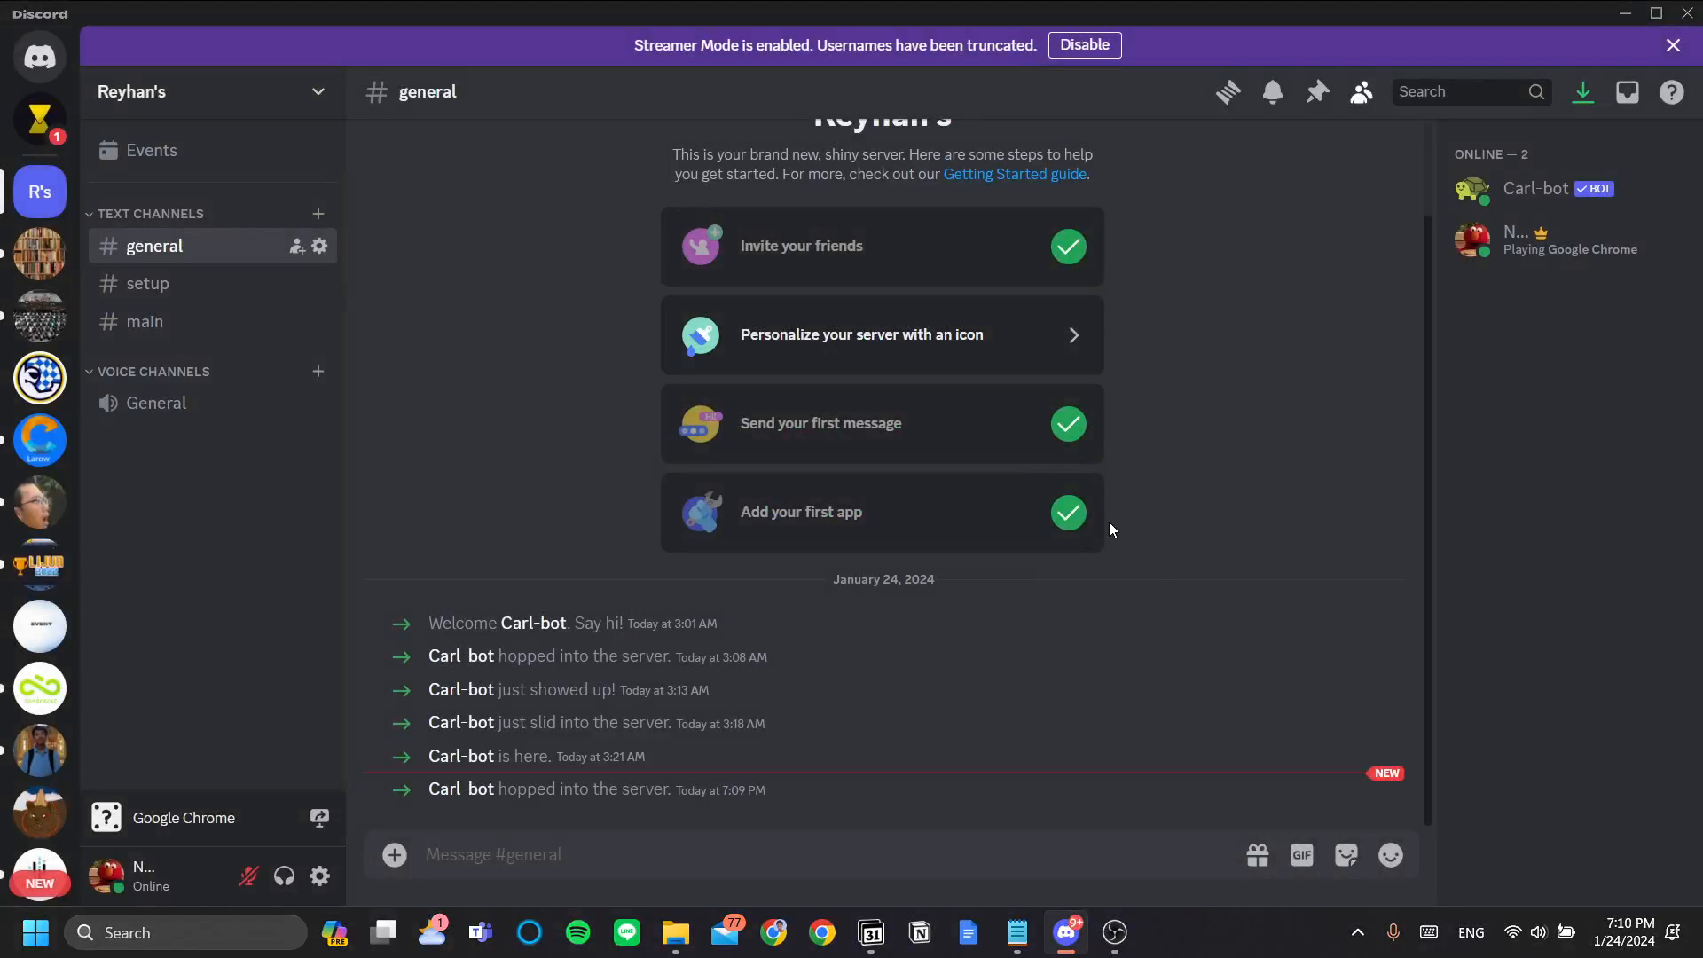
pyautogui.moveTo(1209, 398)
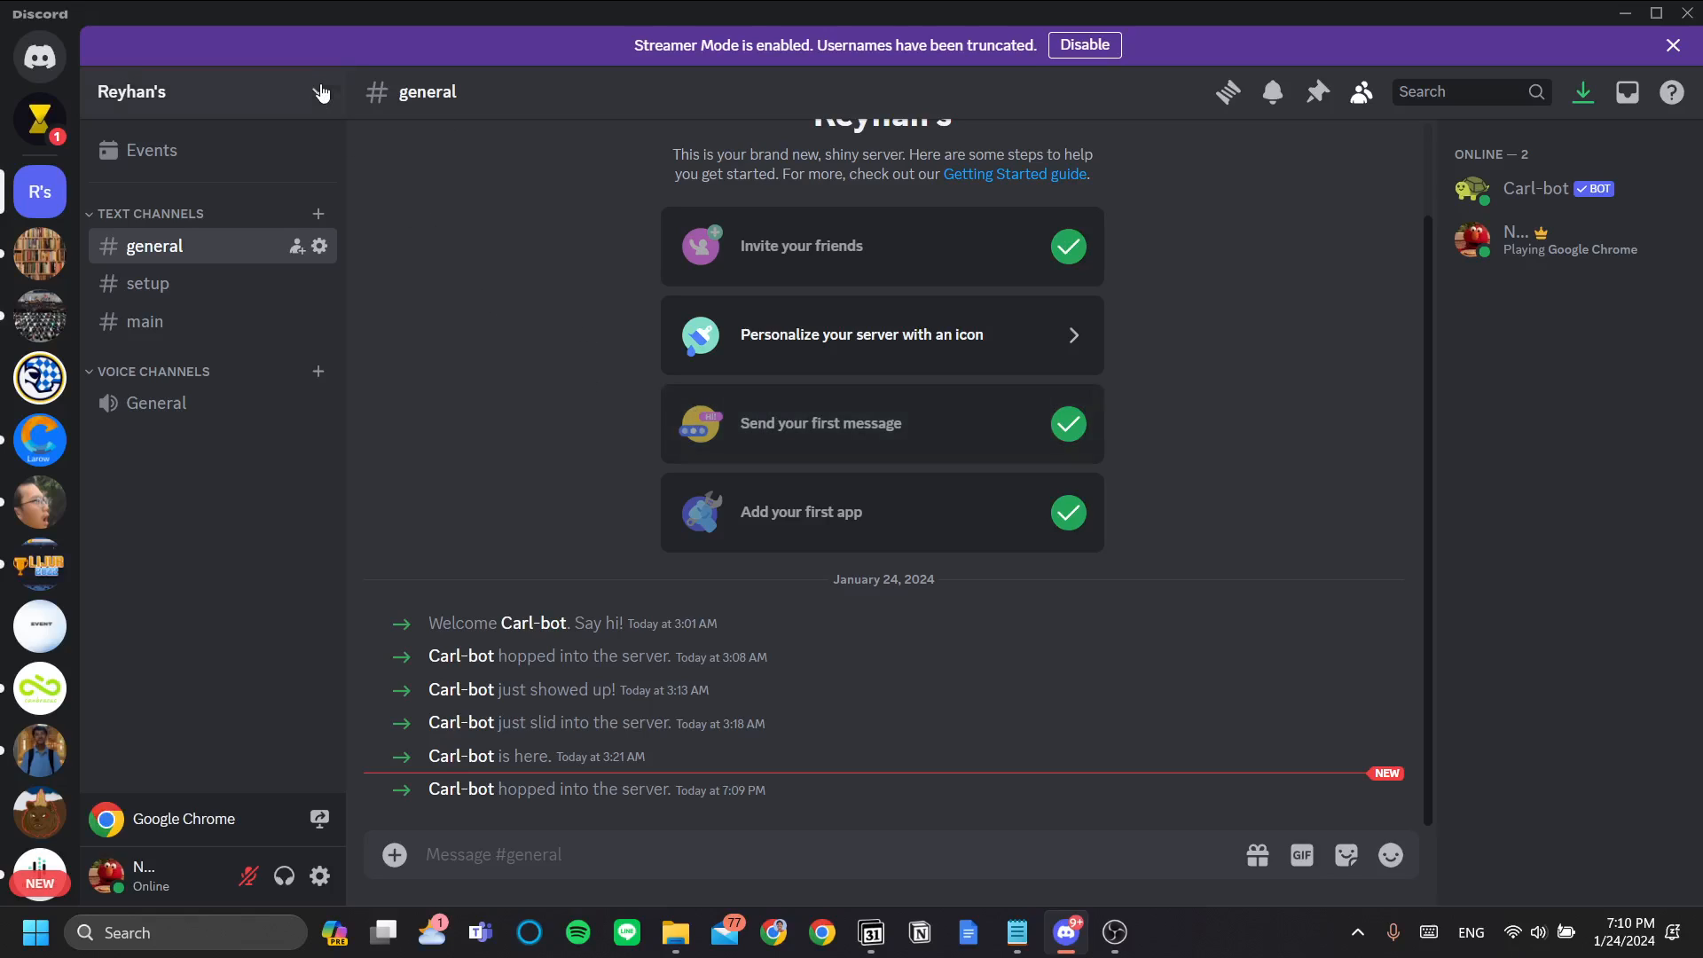
# Open Reyhan's Server Settings on the Roles page
pyautogui.click(130, 91)
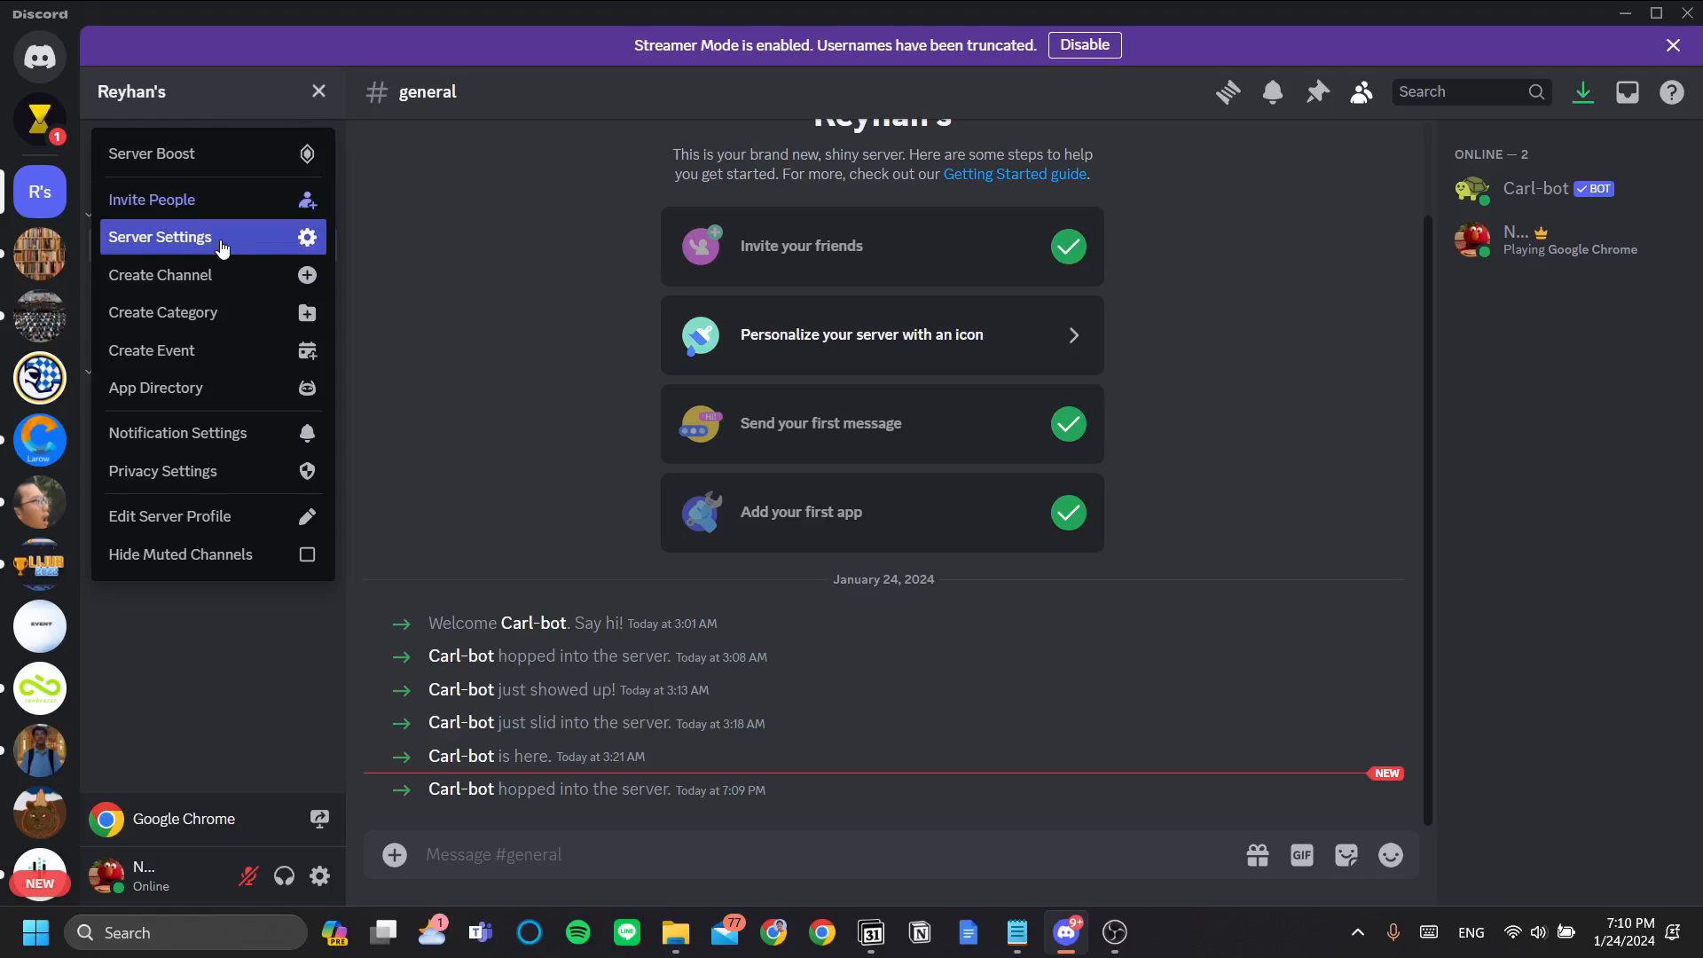
pyautogui.click(160, 237)
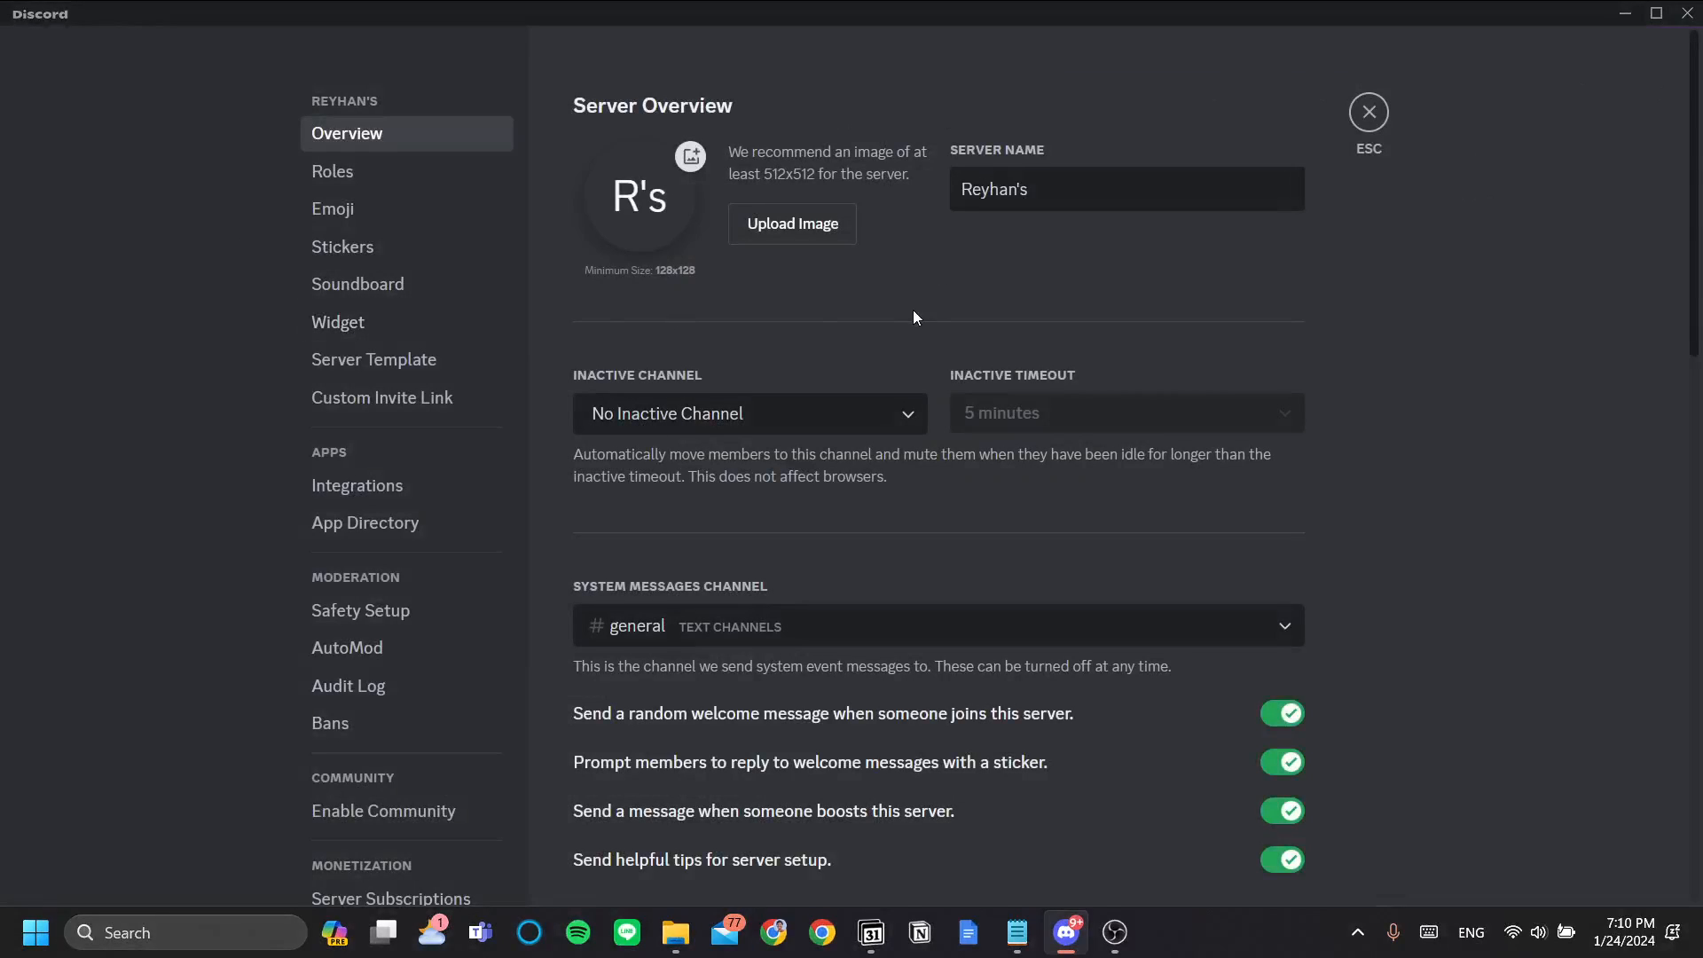
pyautogui.click(334, 171)
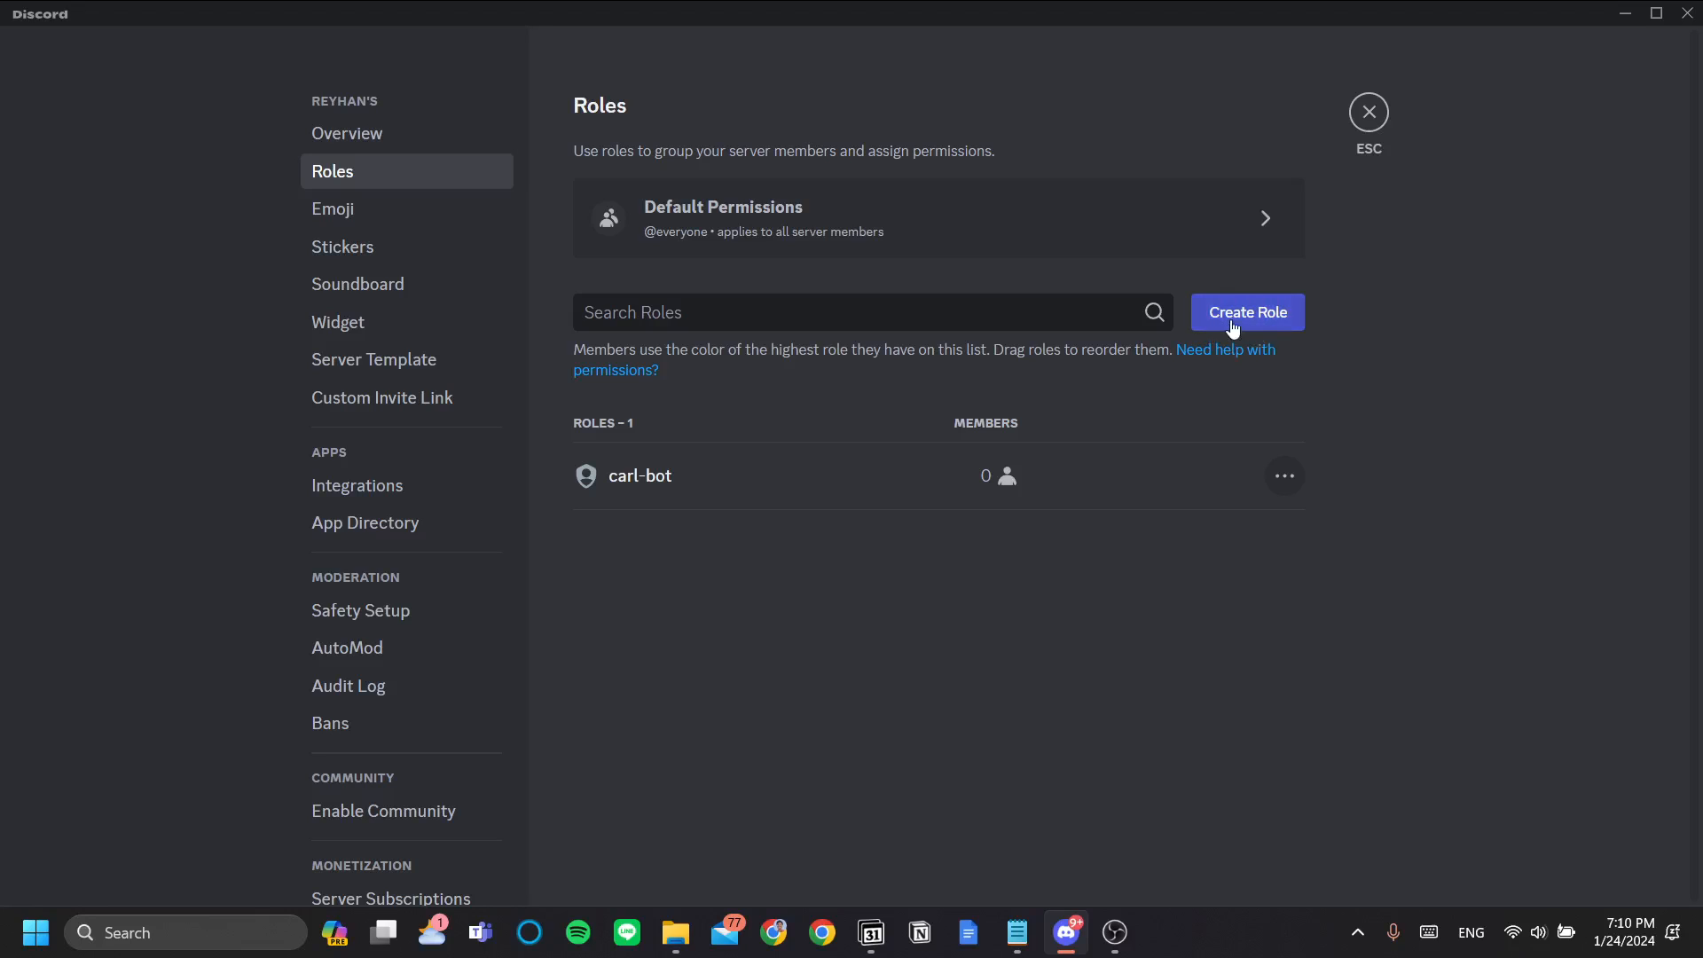
# Create a new role named 'smilers' with a yellow colour
pyautogui.click(1246, 313)
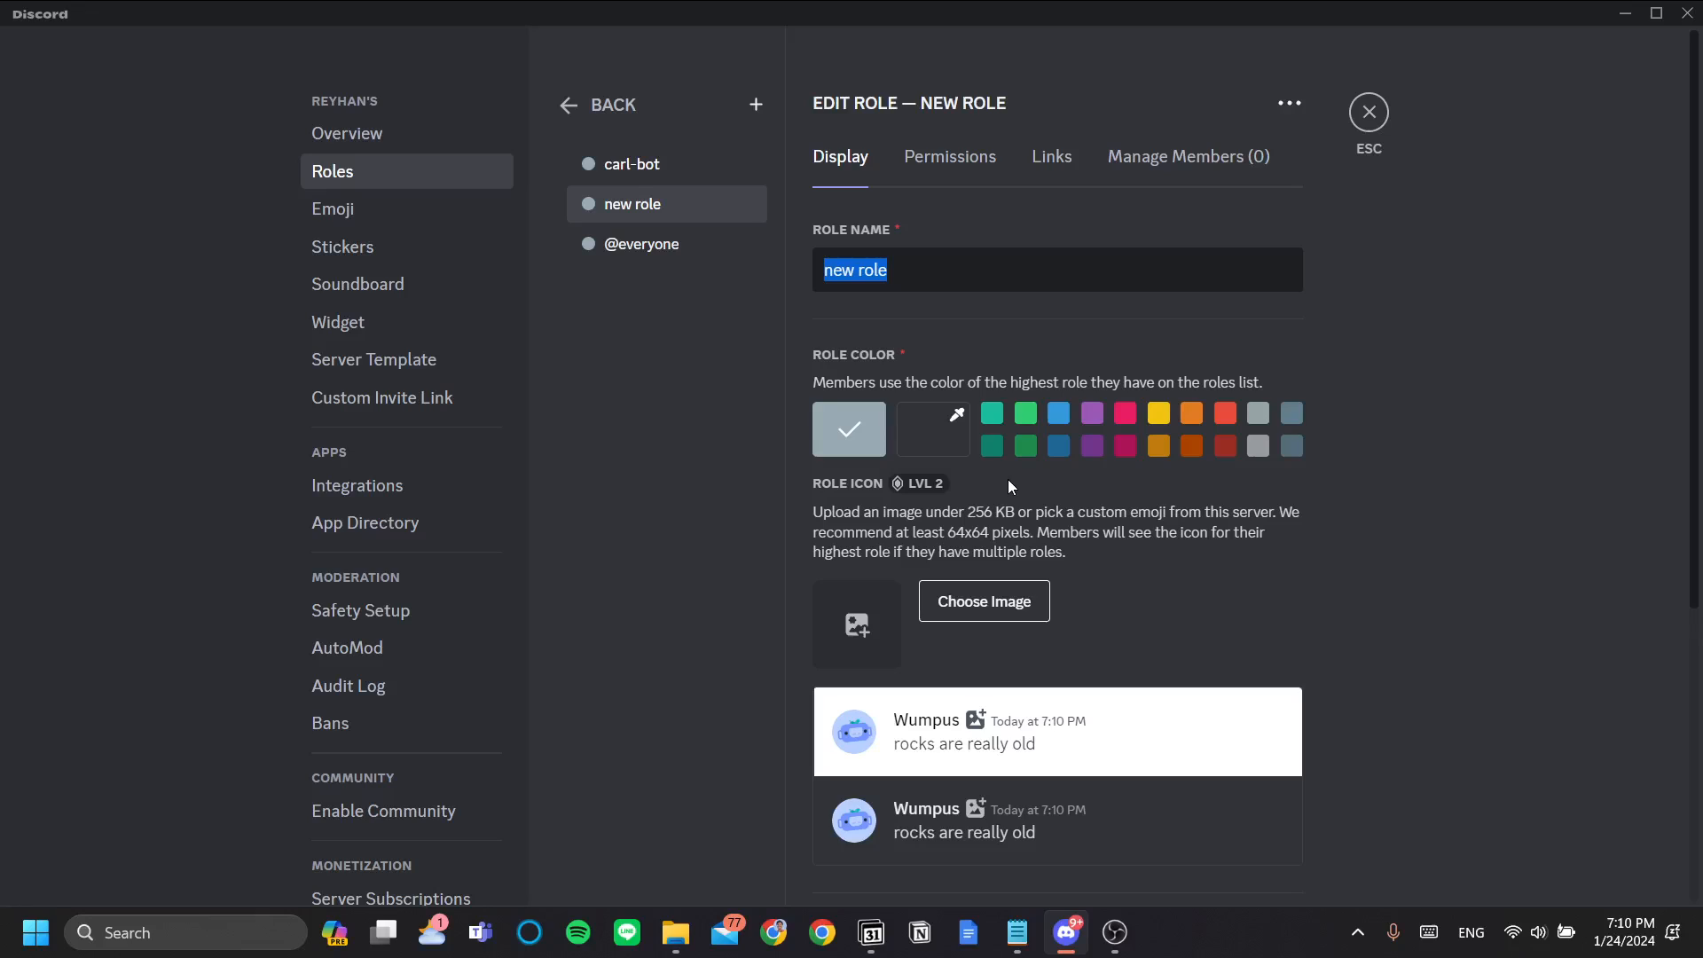
pyautogui.write('smile')
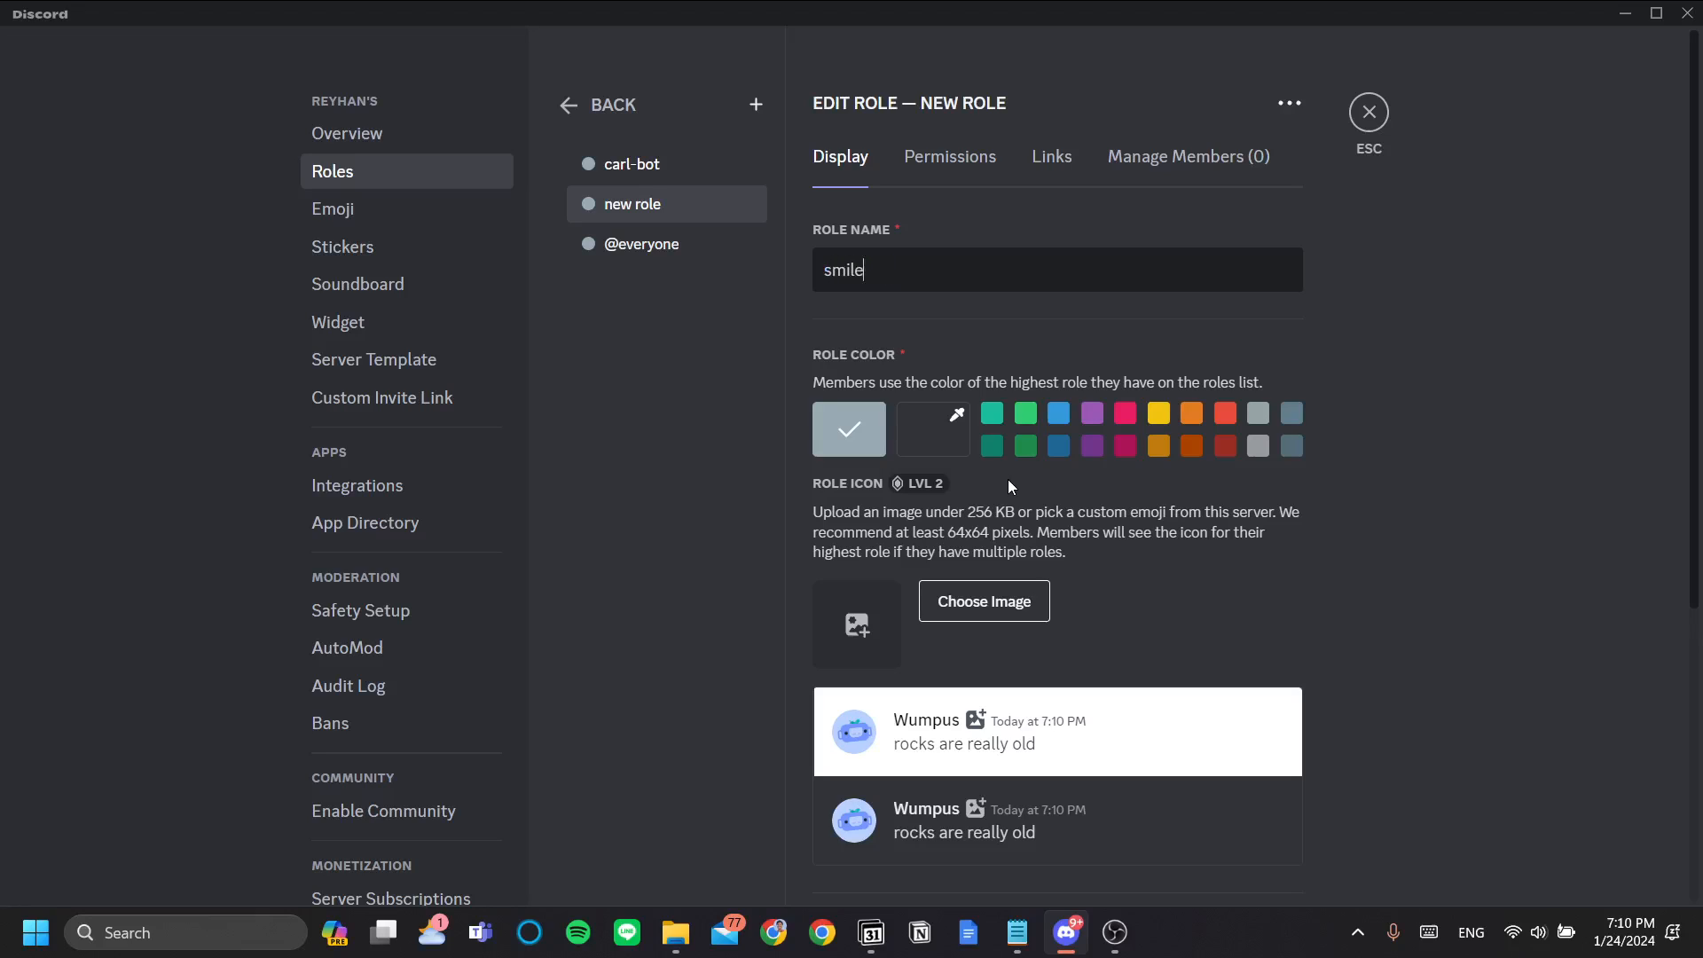
pyautogui.click(1158, 414)
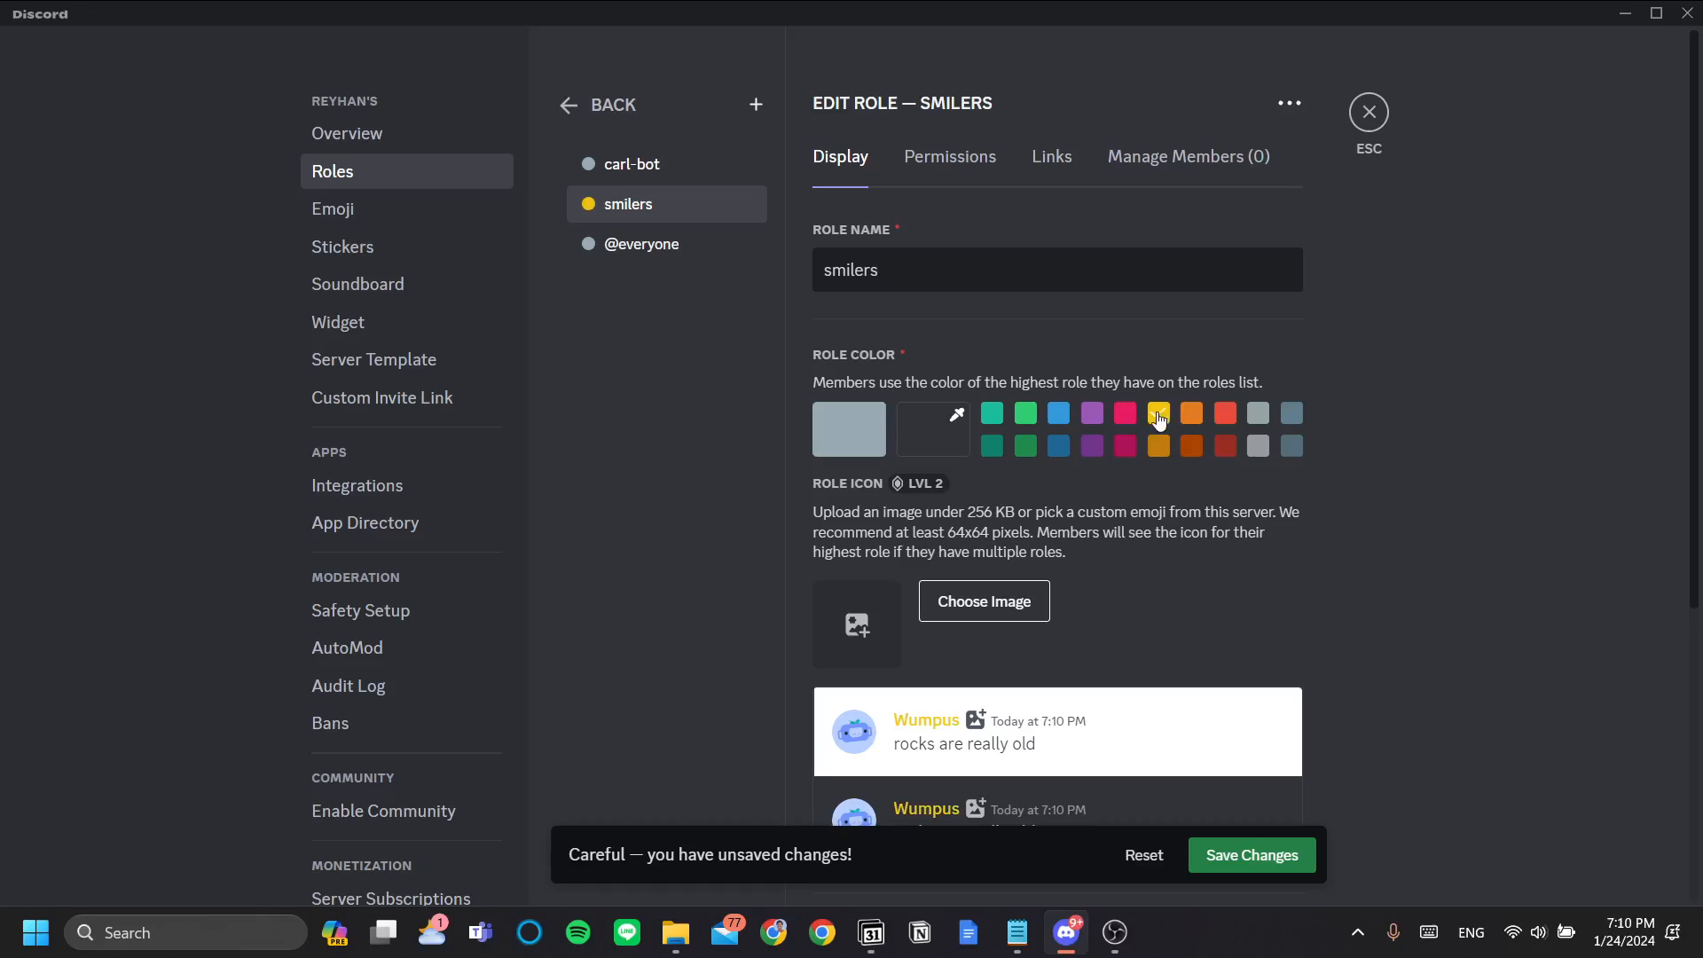
pyautogui.click(1158, 414)
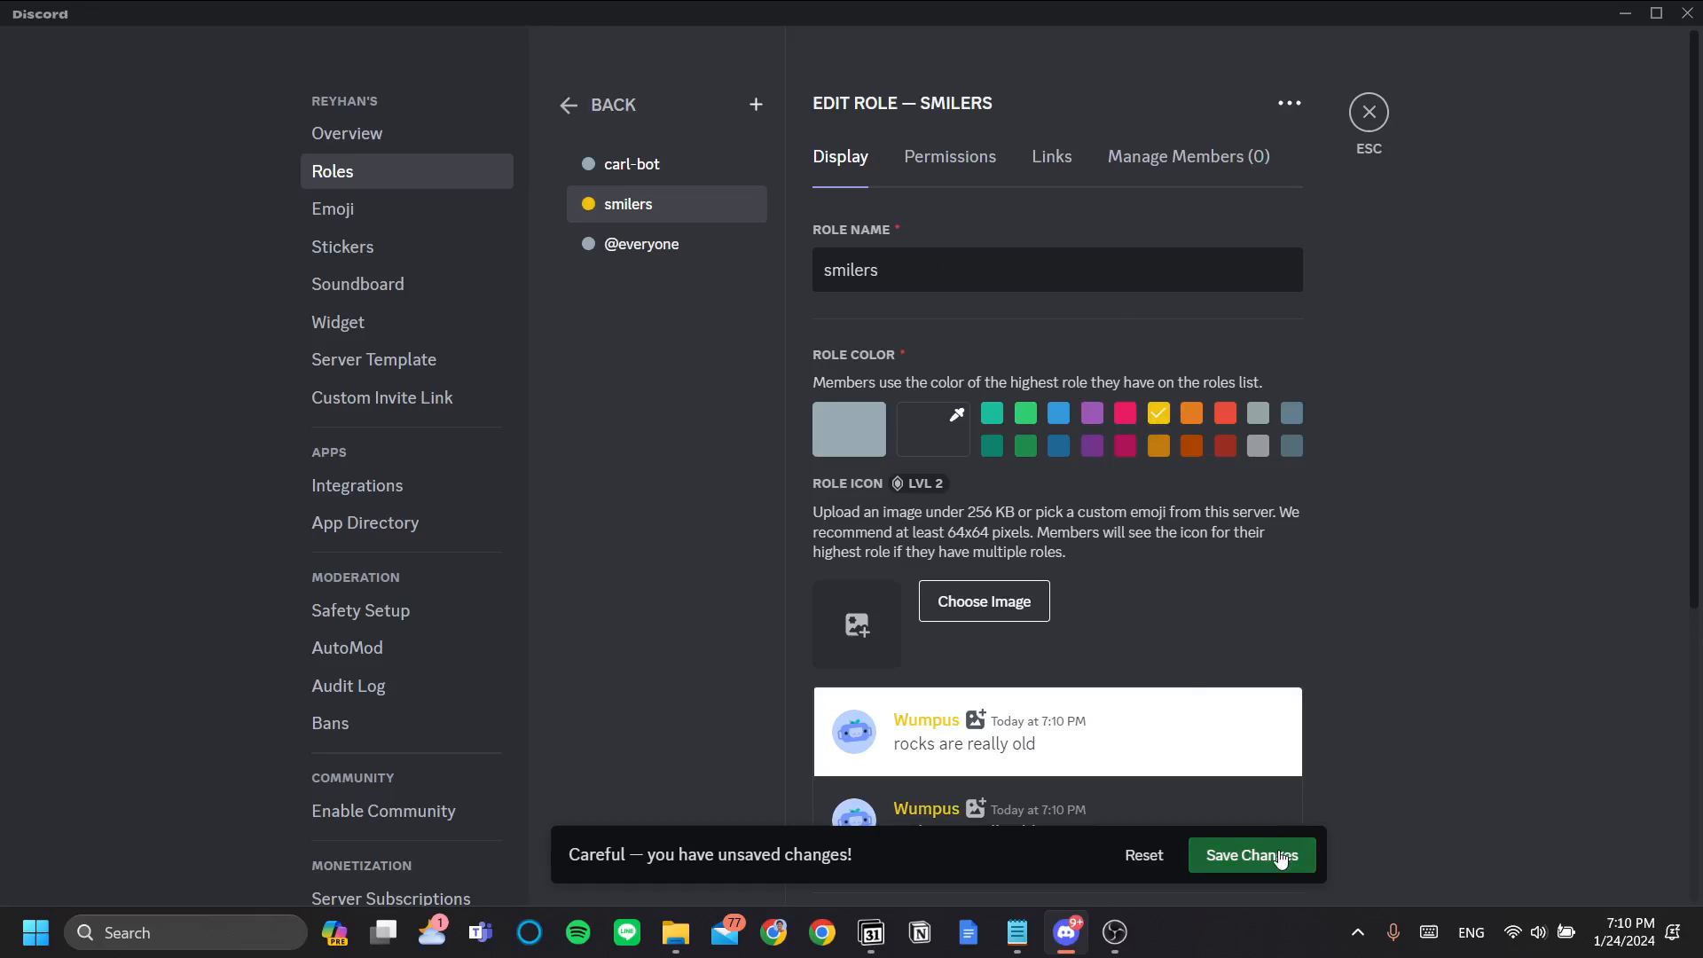
pyautogui.moveTo(756, 105)
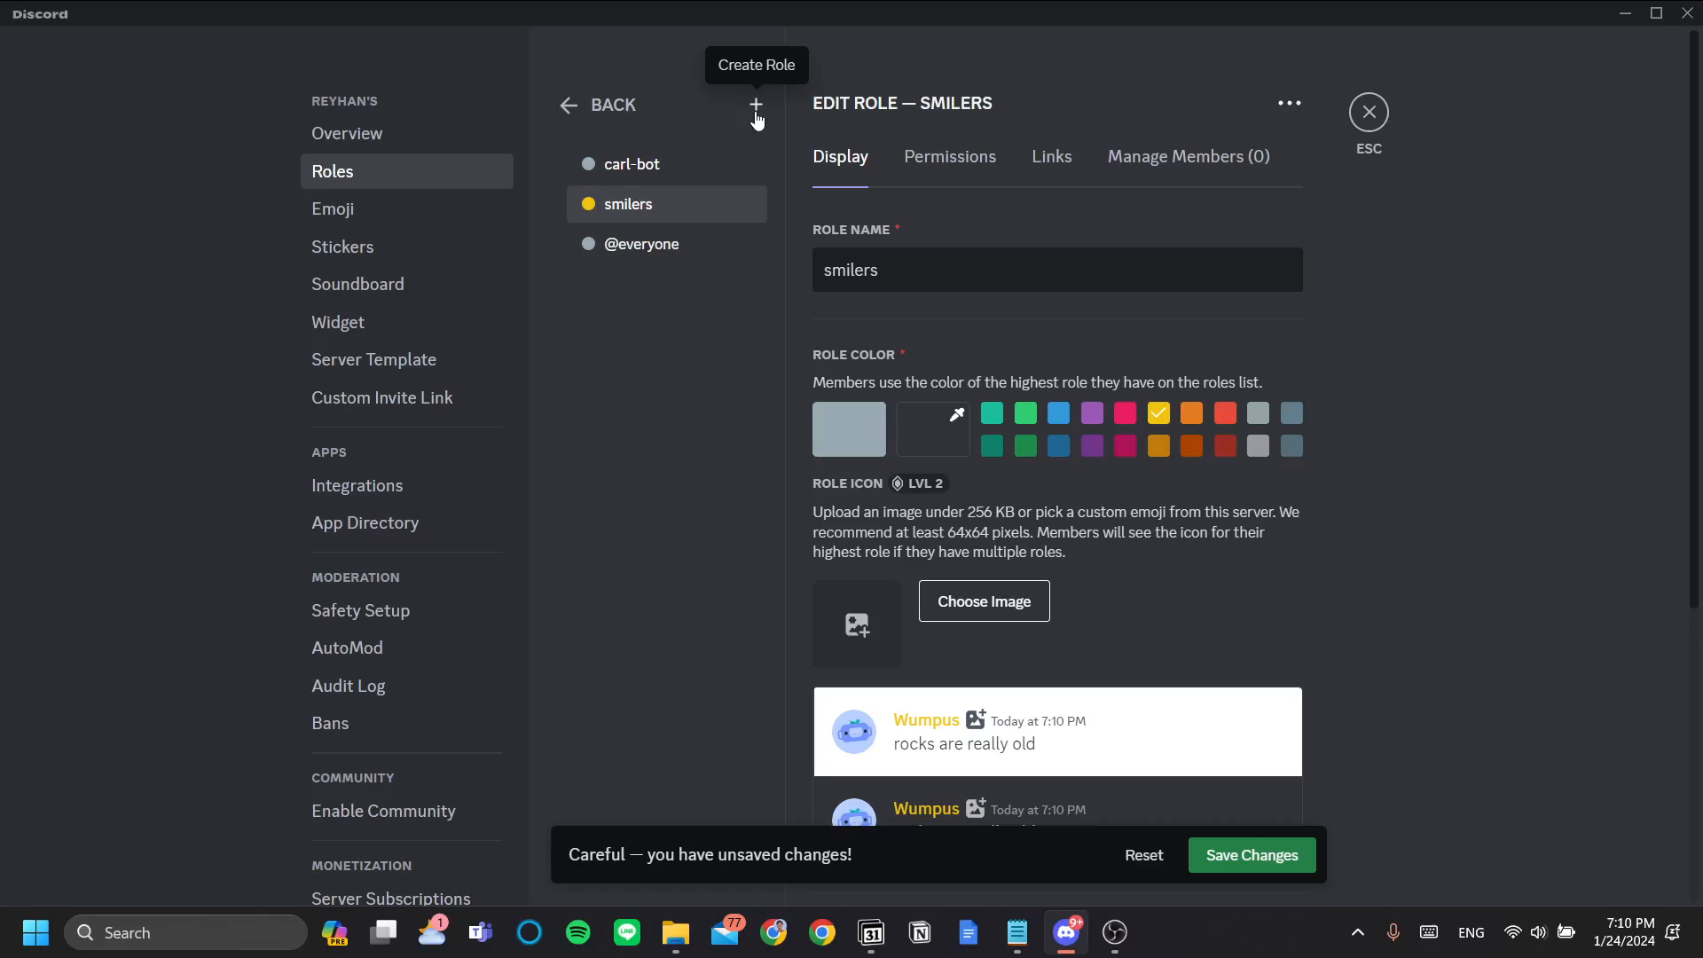
# Create a dark orange 'laughers' role, then begin naming another role 'criers'
pyautogui.click(755, 105)
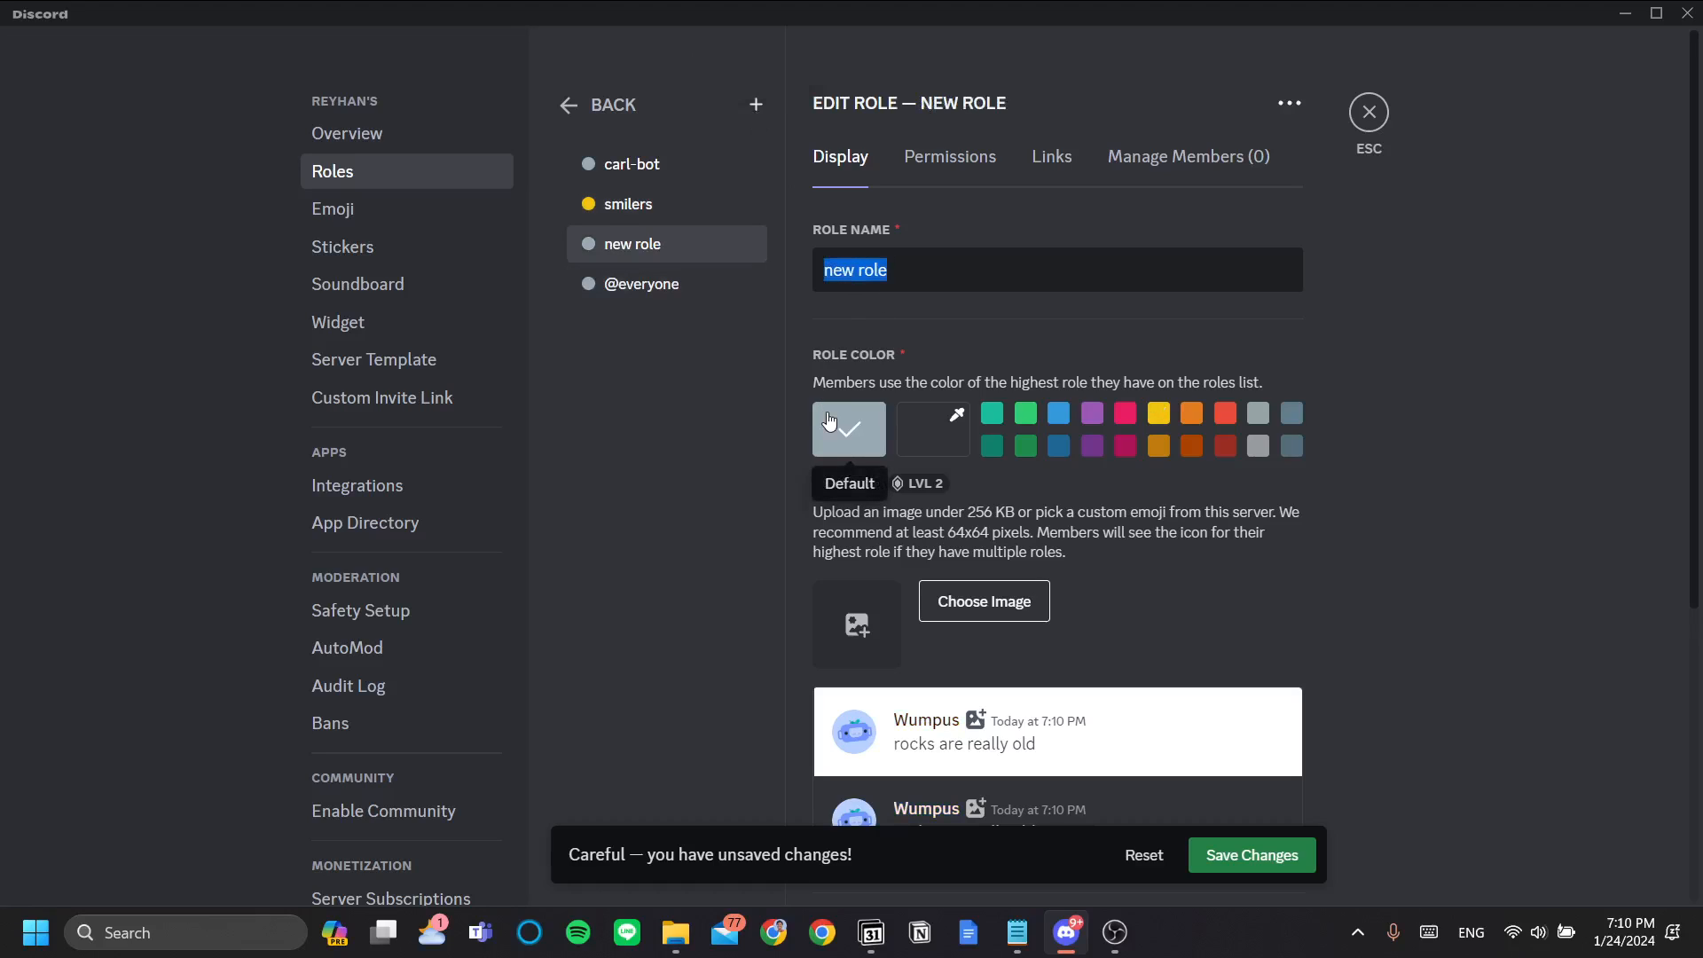
pyautogui.write('laughers')
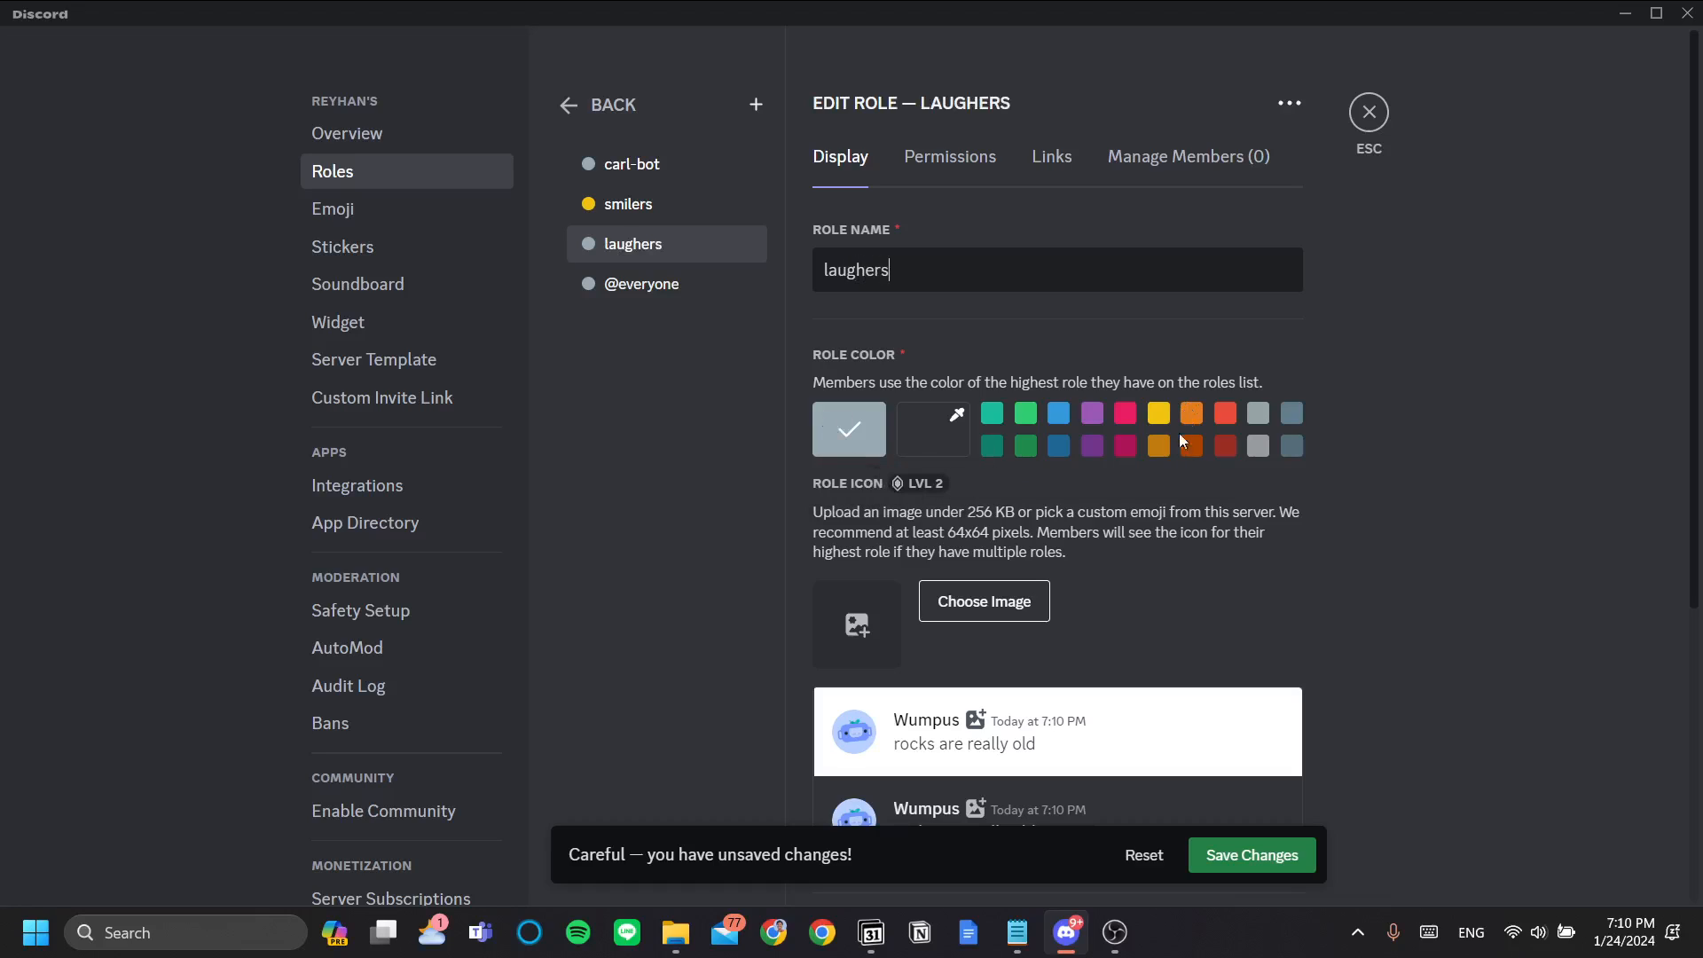
pyautogui.click(1157, 445)
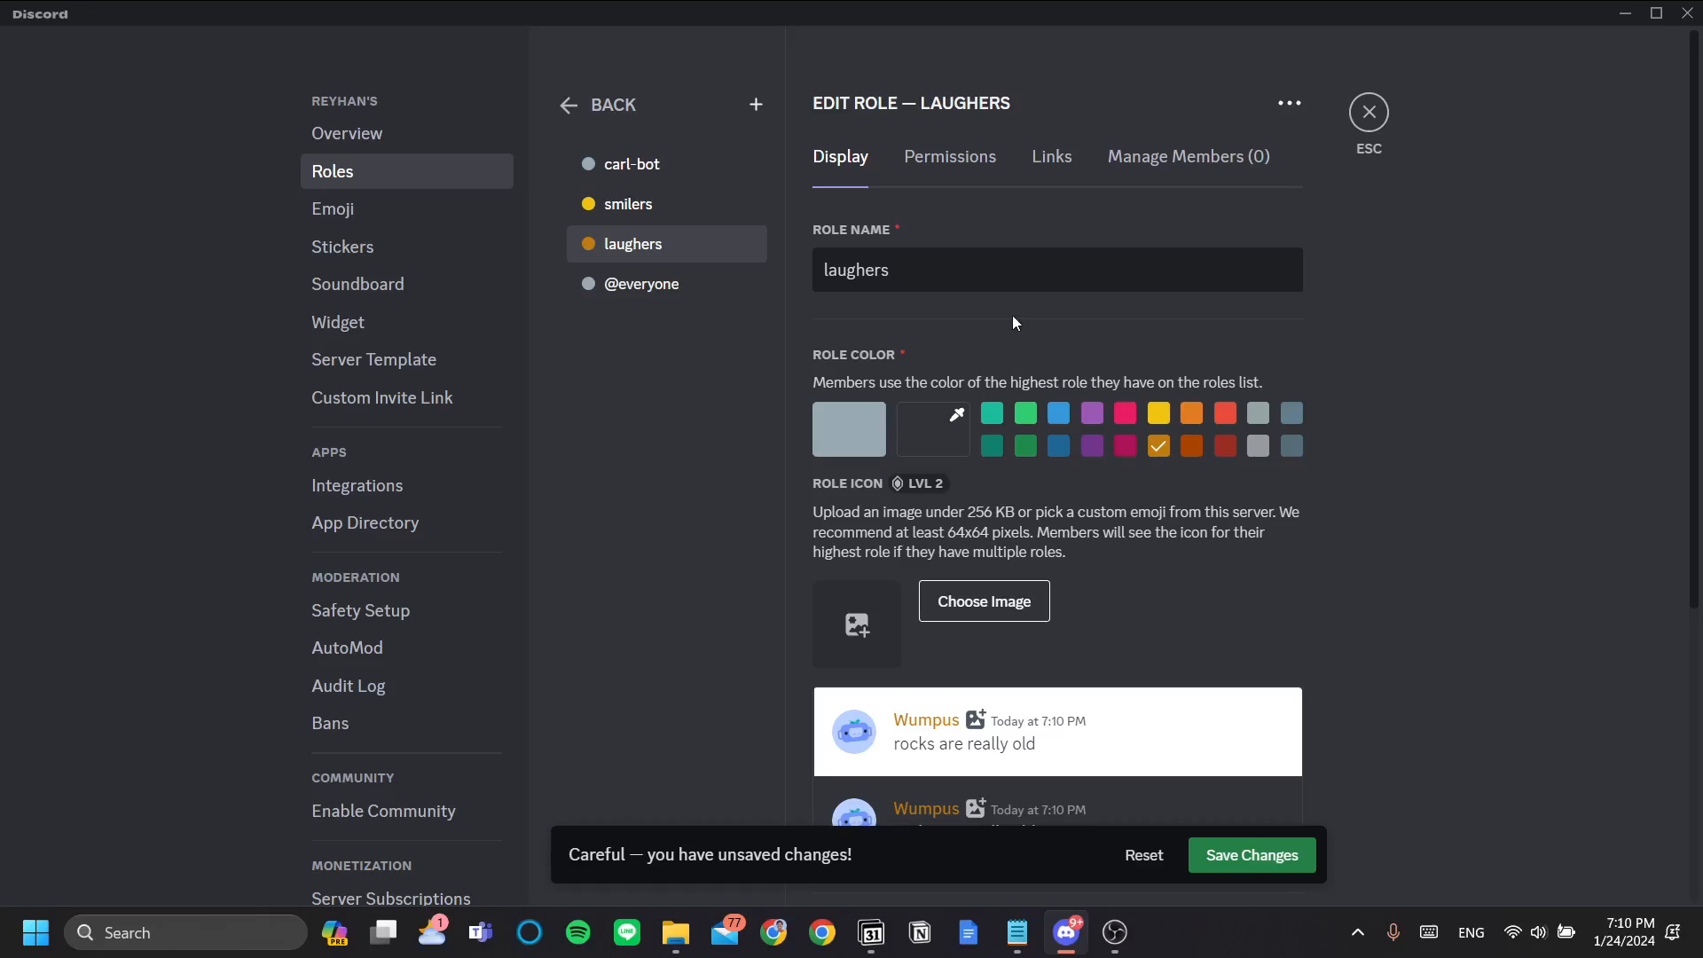
pyautogui.doubleClick(855, 269)
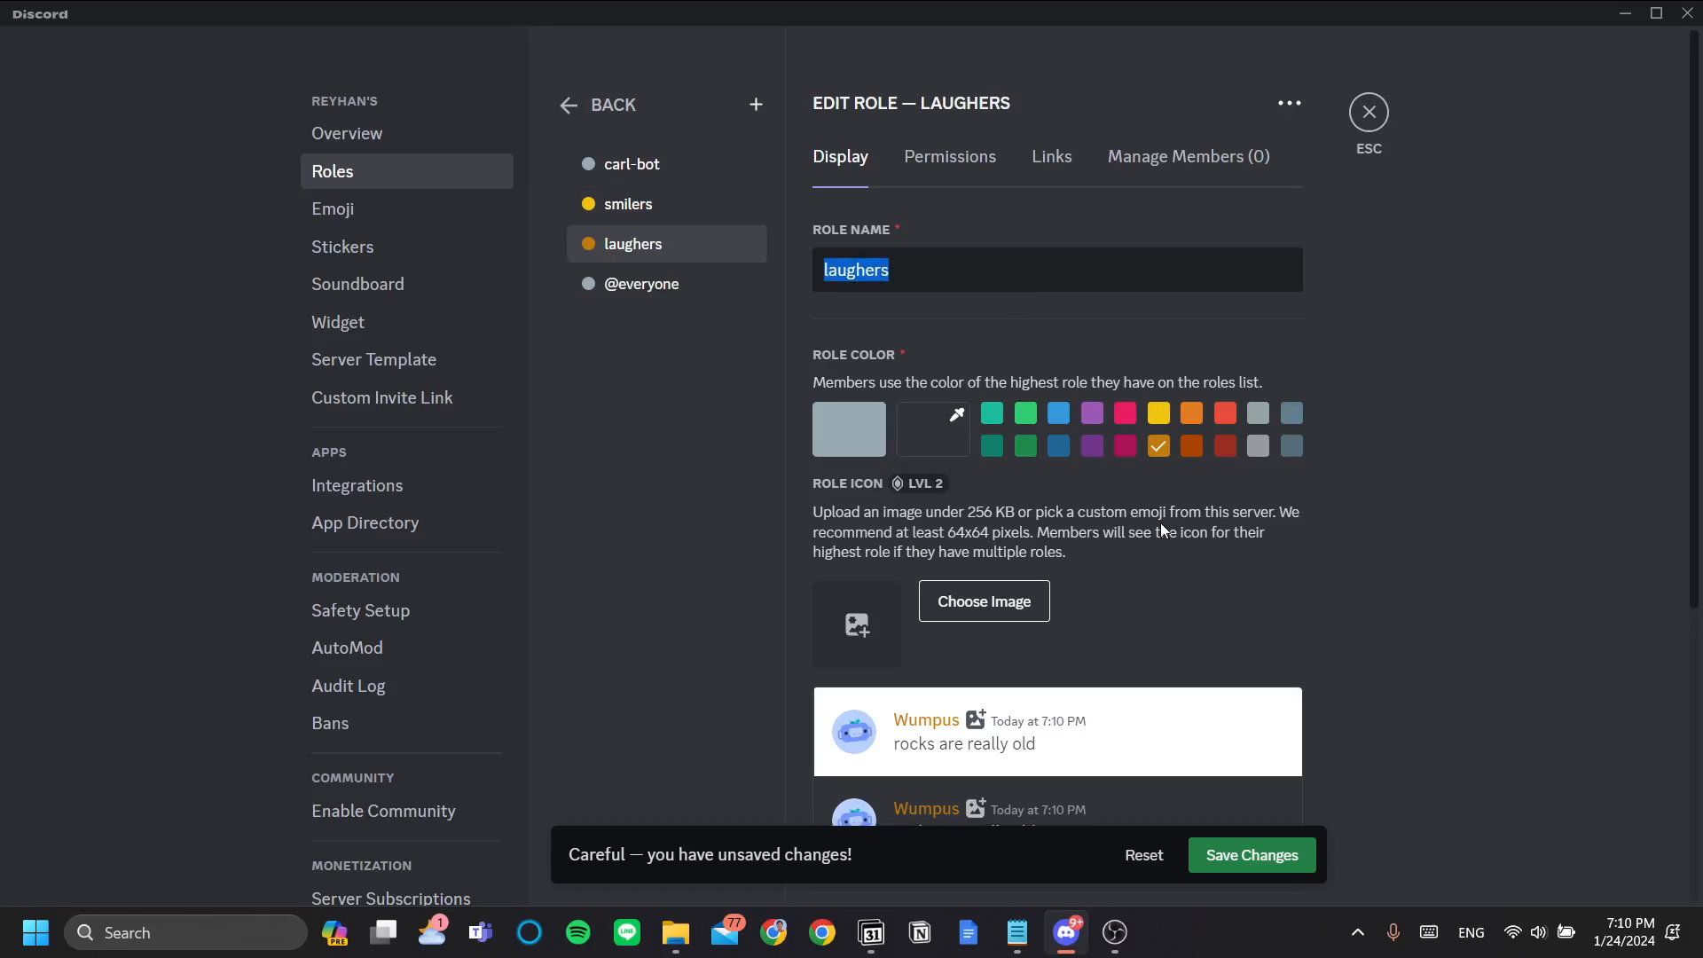
pyautogui.write('criers')
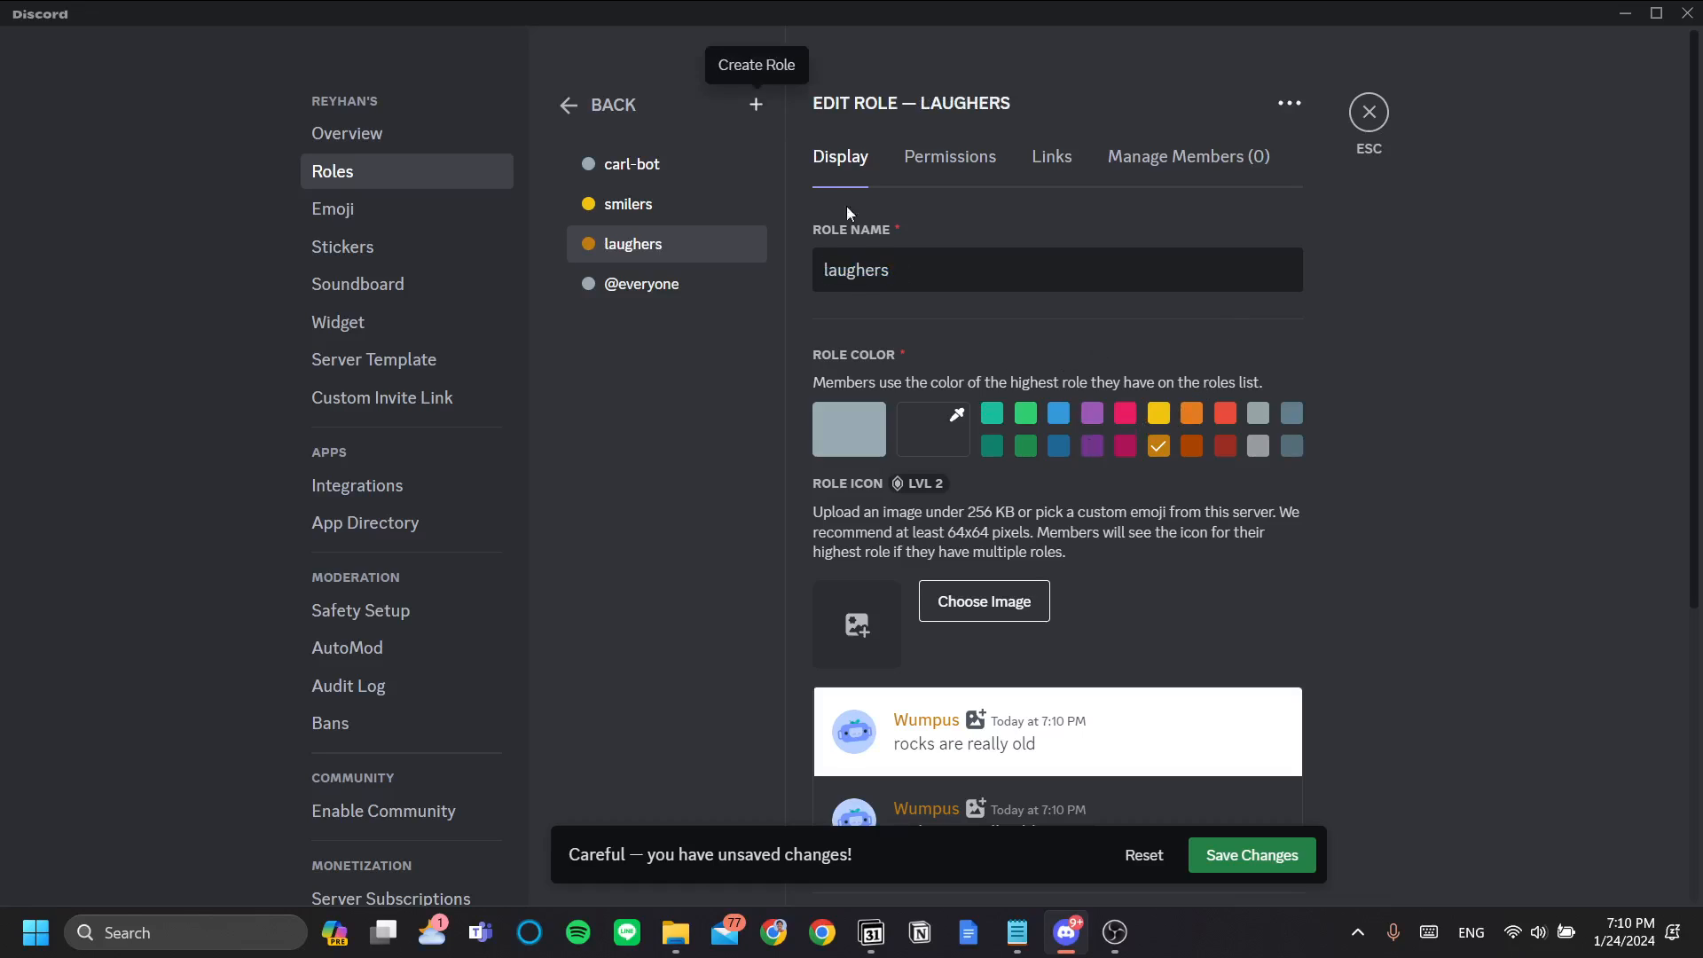
# Finish the blue 'criers' role, save all role changes, and exit Server Settings
pyautogui.write('criers')
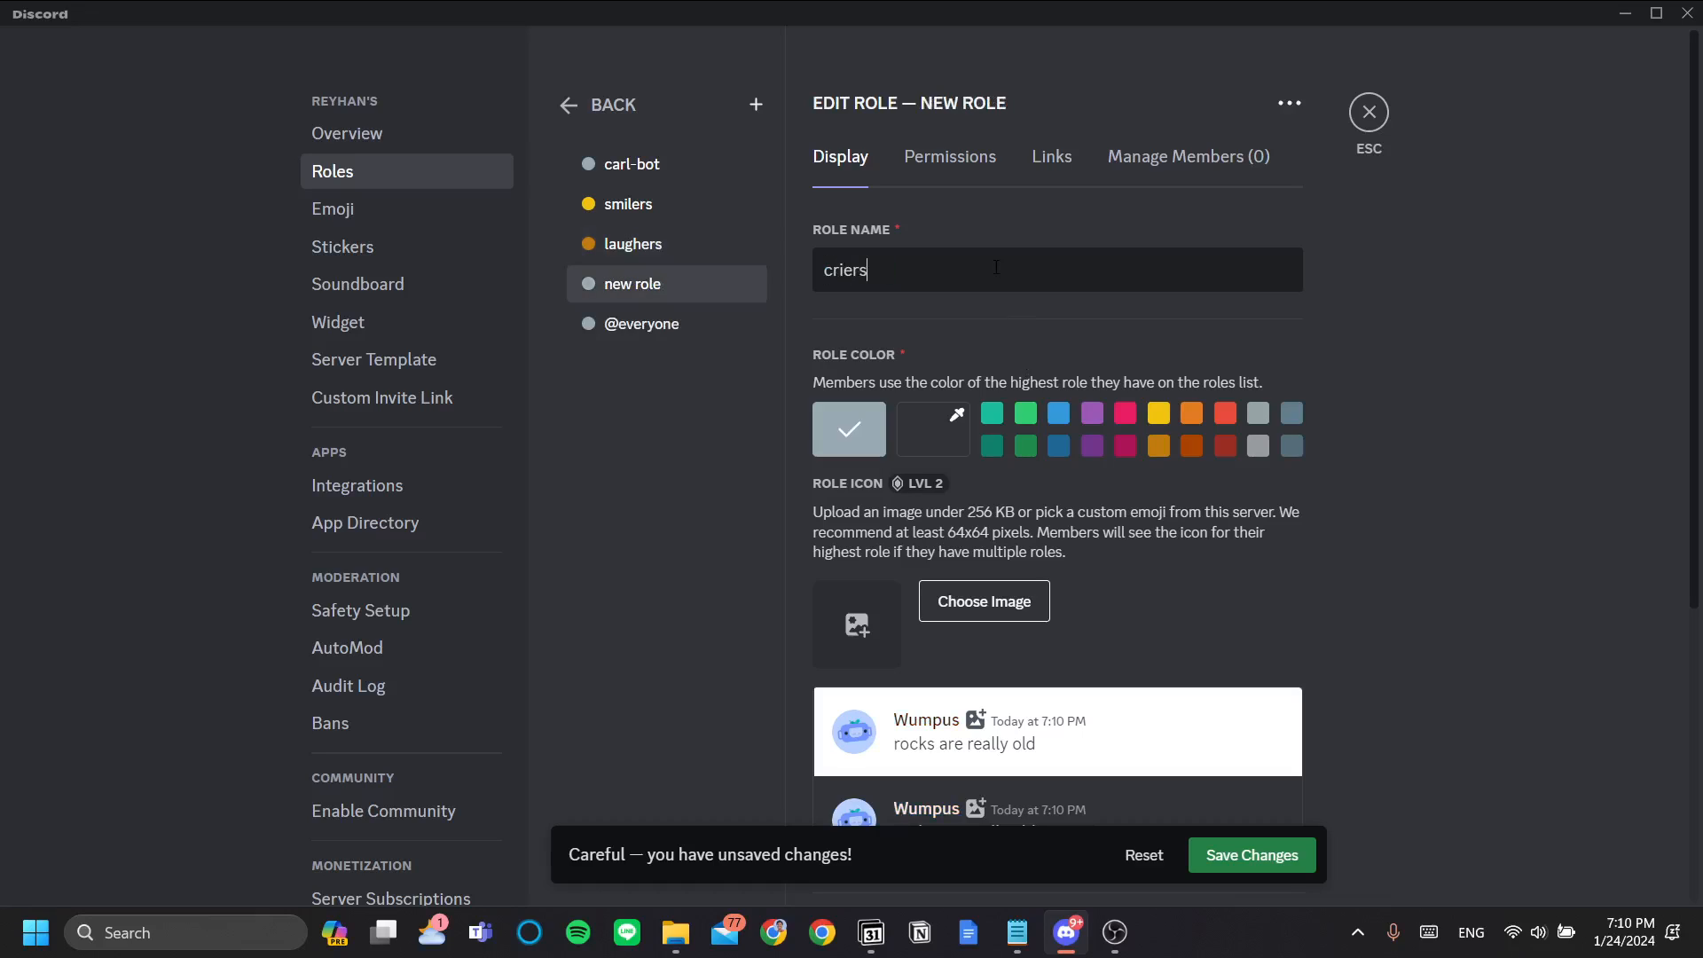
pyautogui.click(1056, 413)
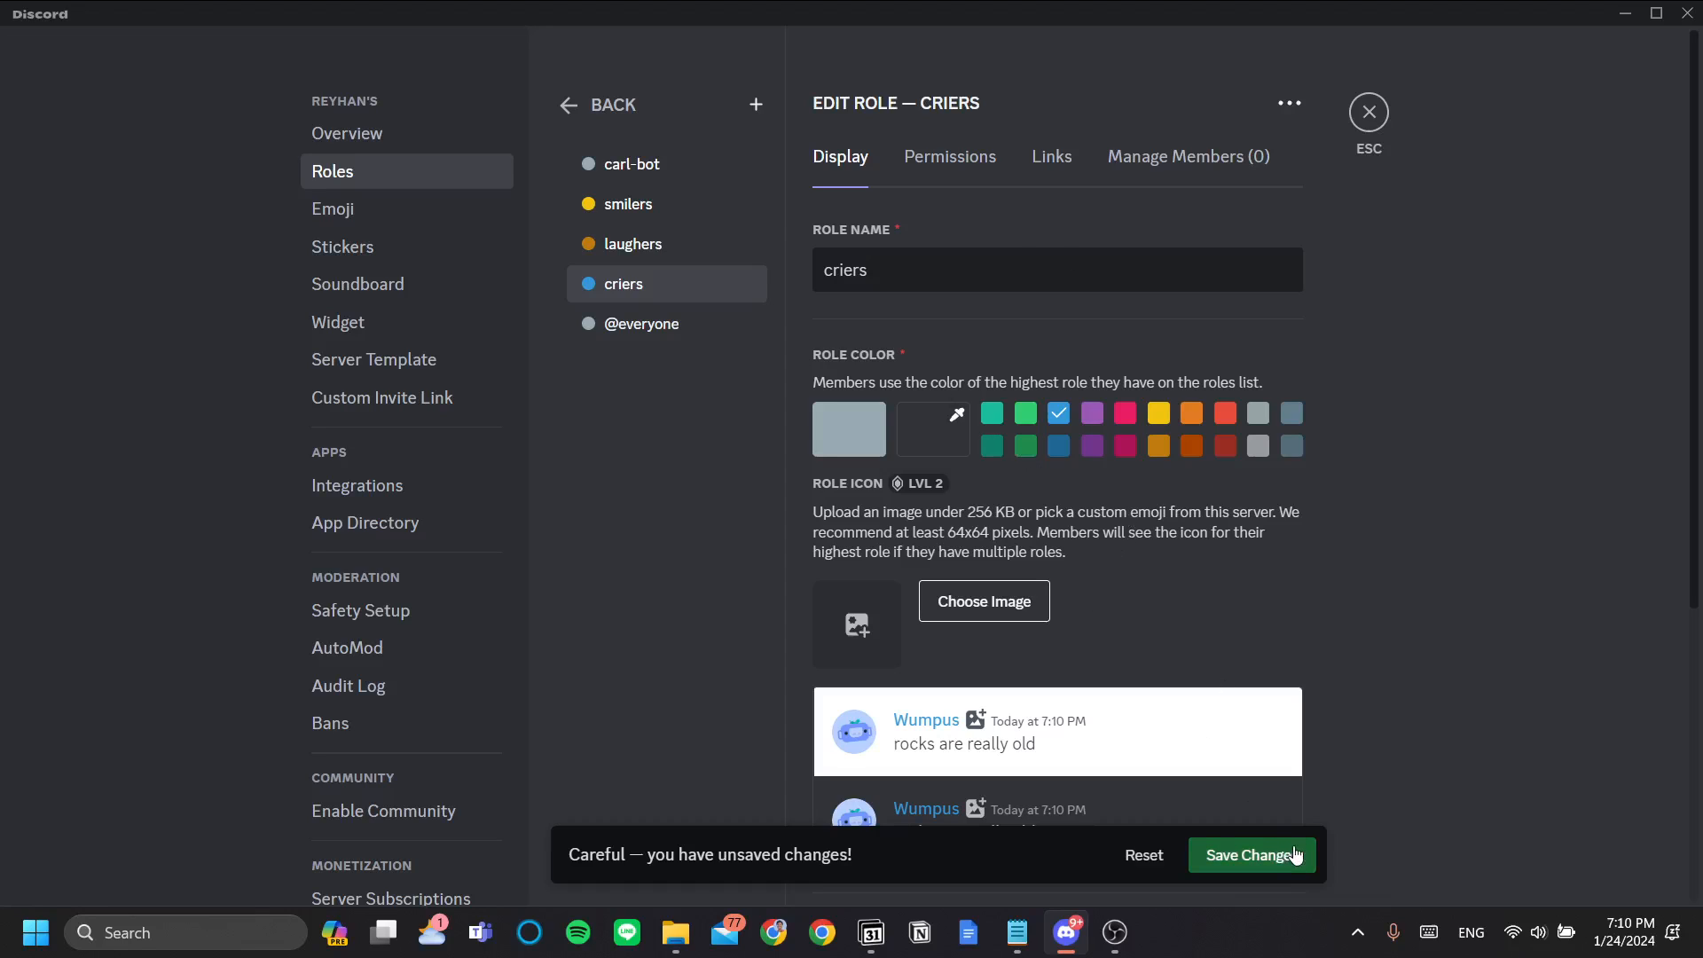
pyautogui.click(1250, 855)
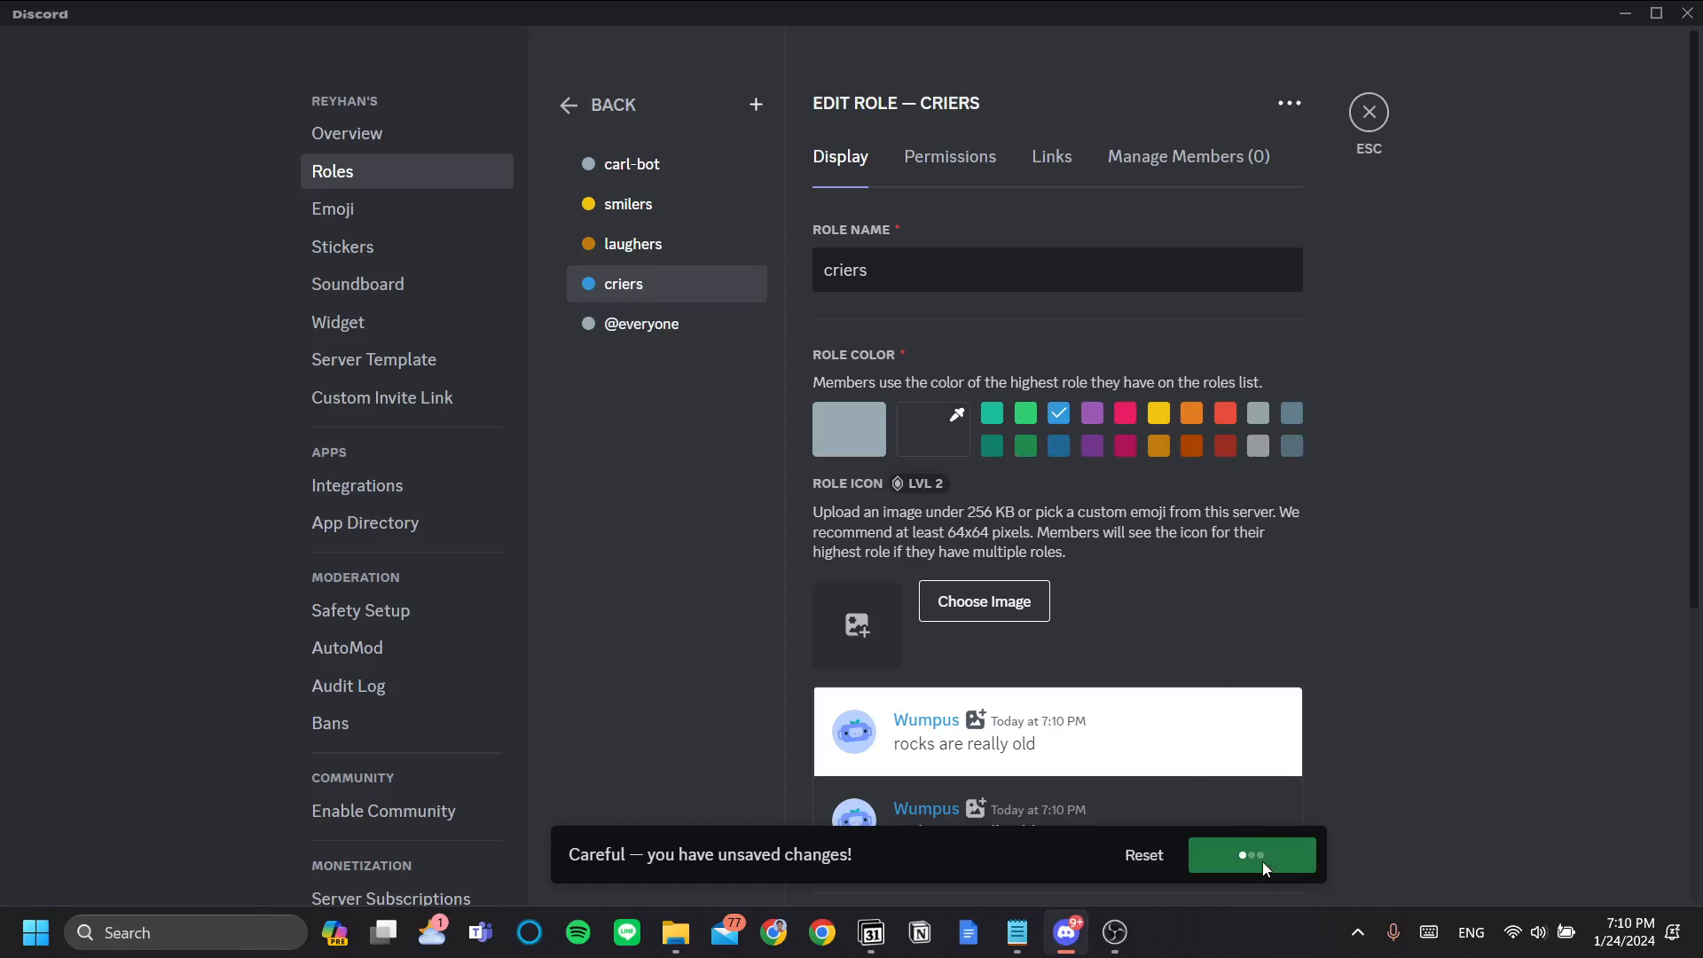
pyautogui.click(1252, 855)
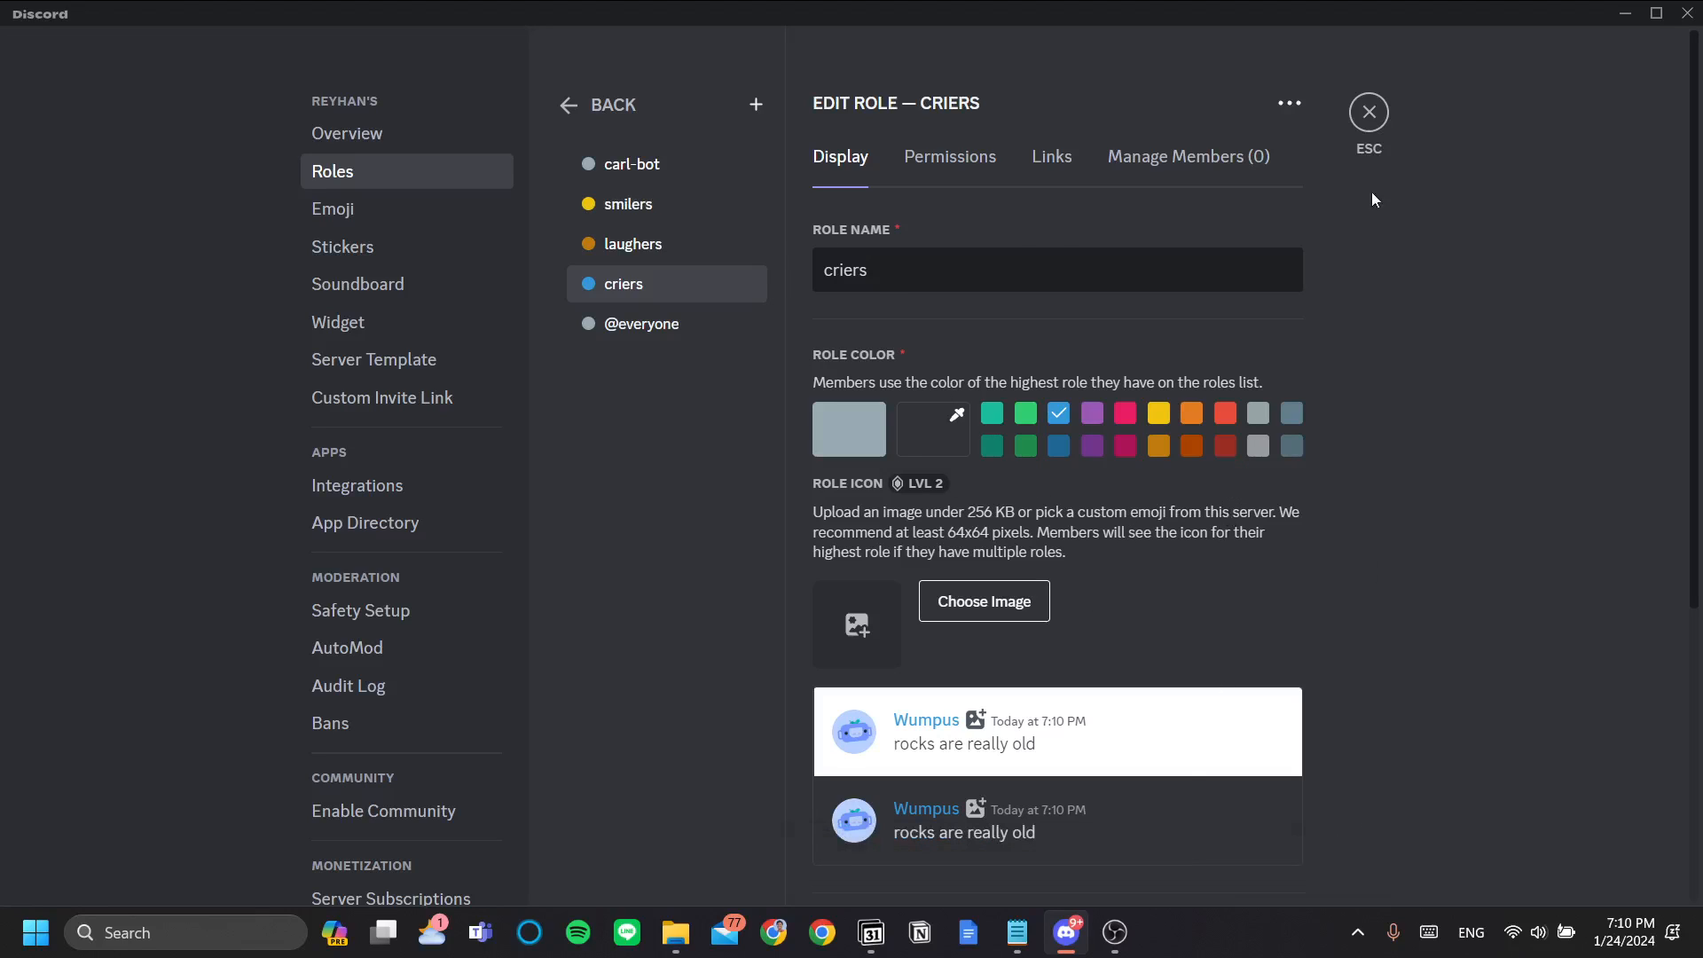
pyautogui.click(1368, 112)
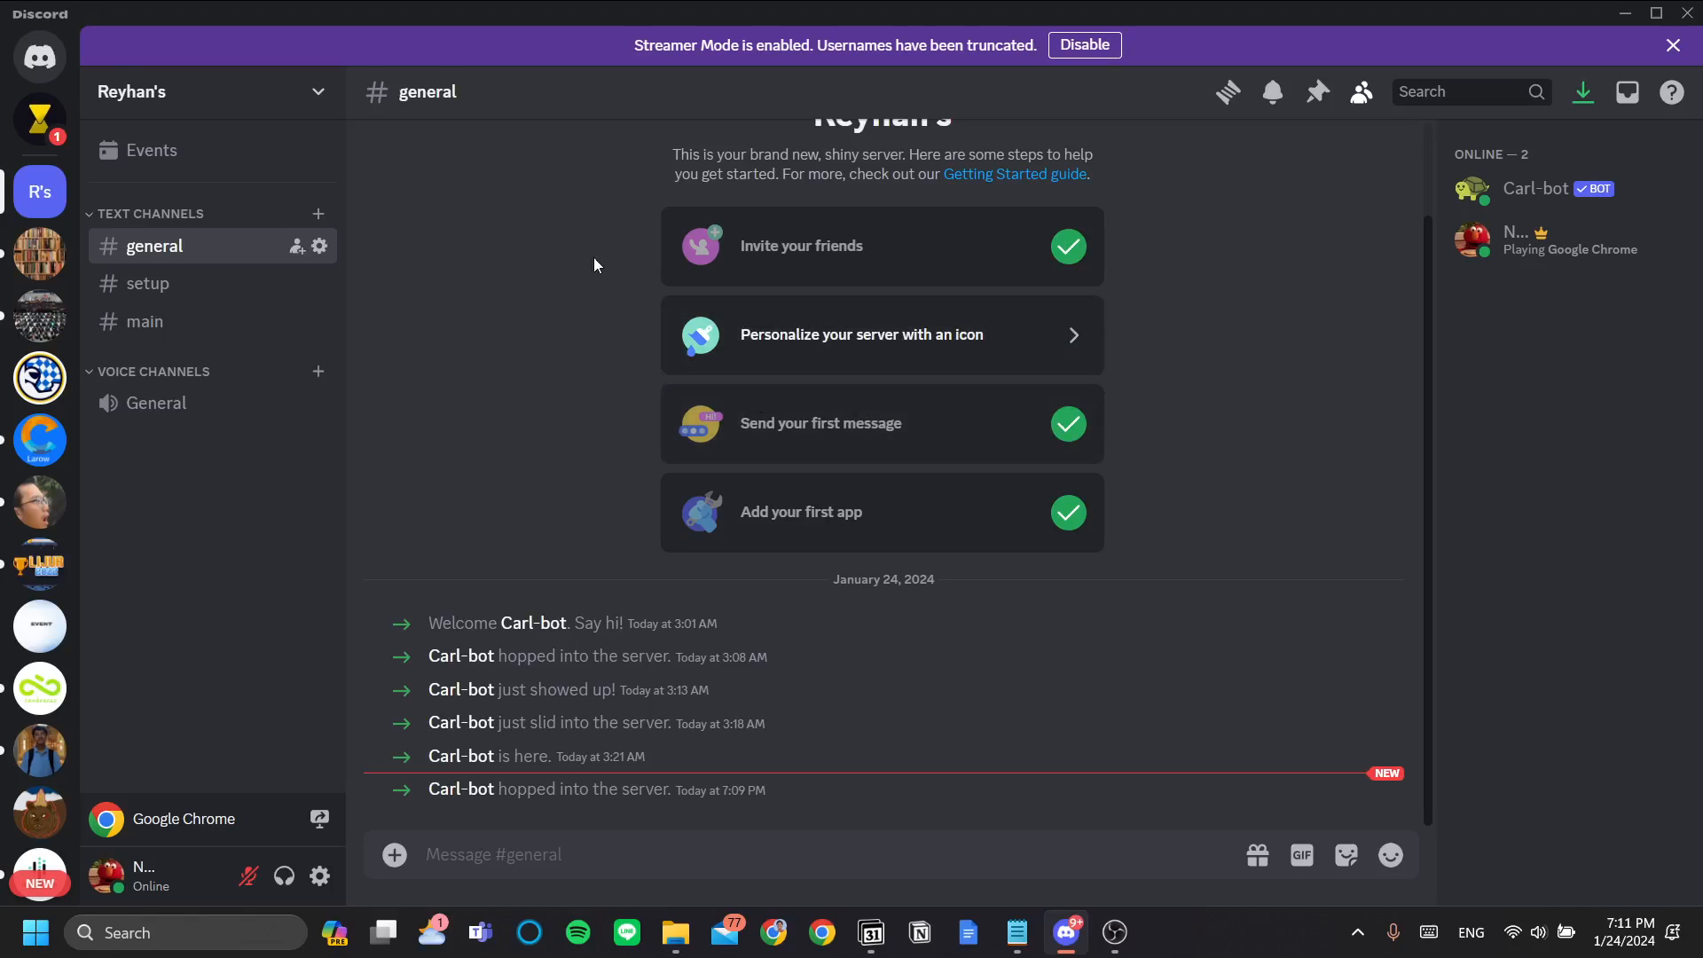
pyautogui.moveTo(319, 214)
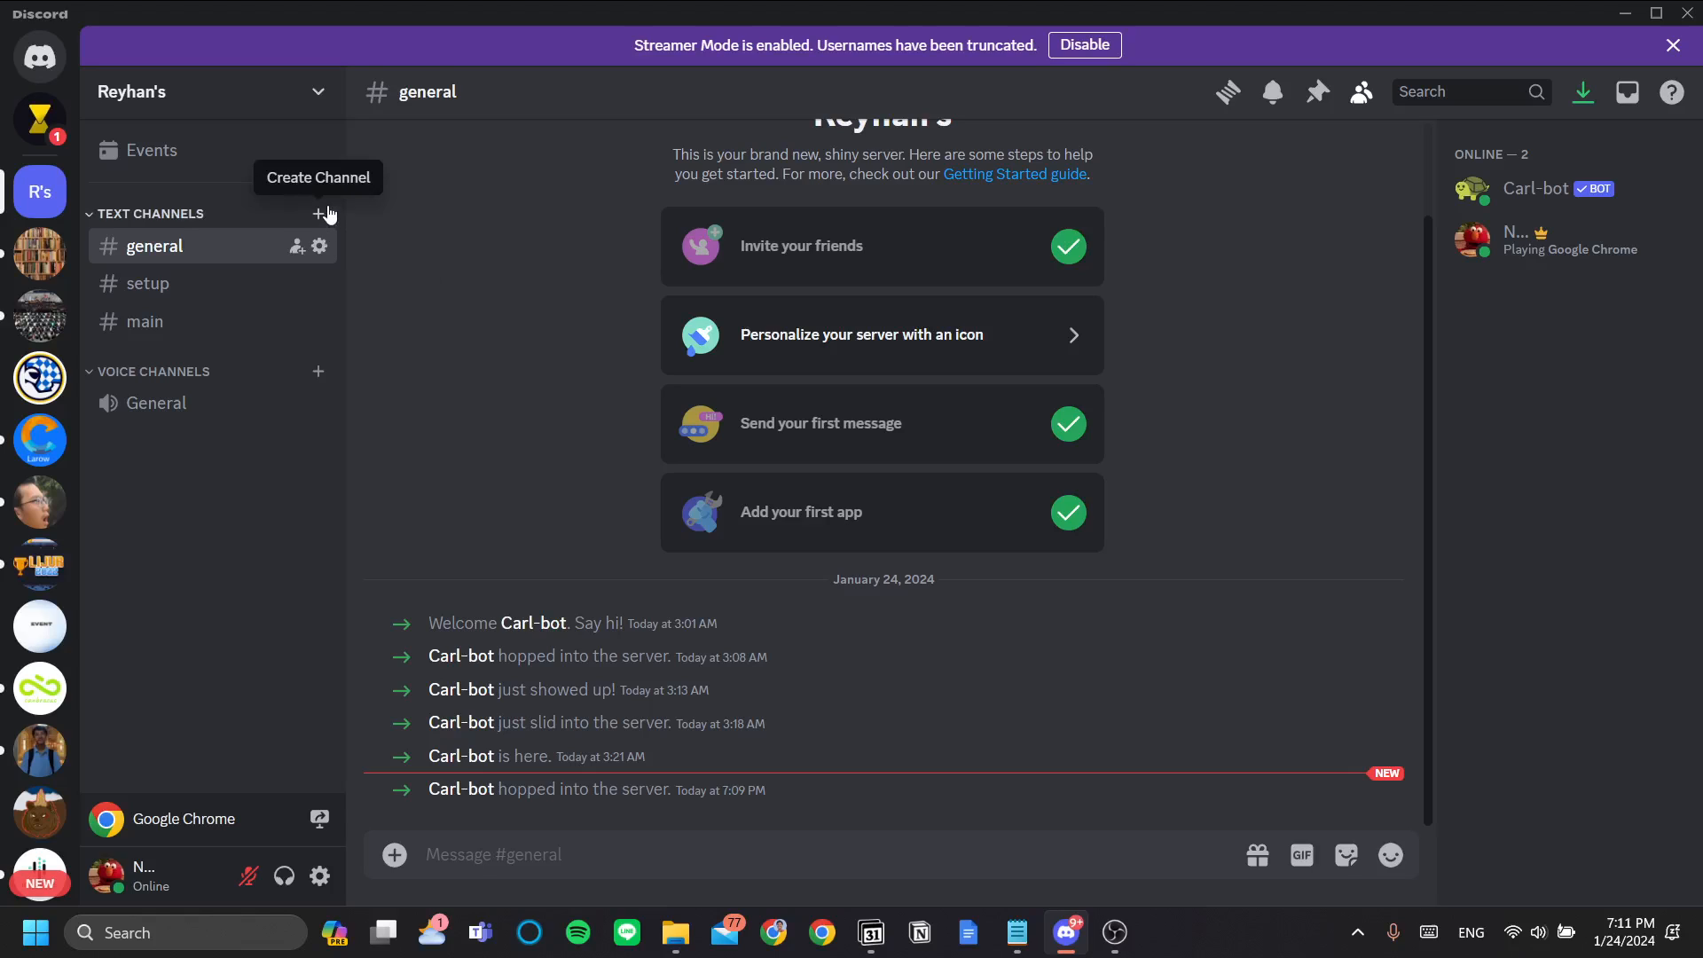
# Cancel a new channel, check #main, and return to #setup's earlier Carl-bot conversation
pyautogui.click(319, 213)
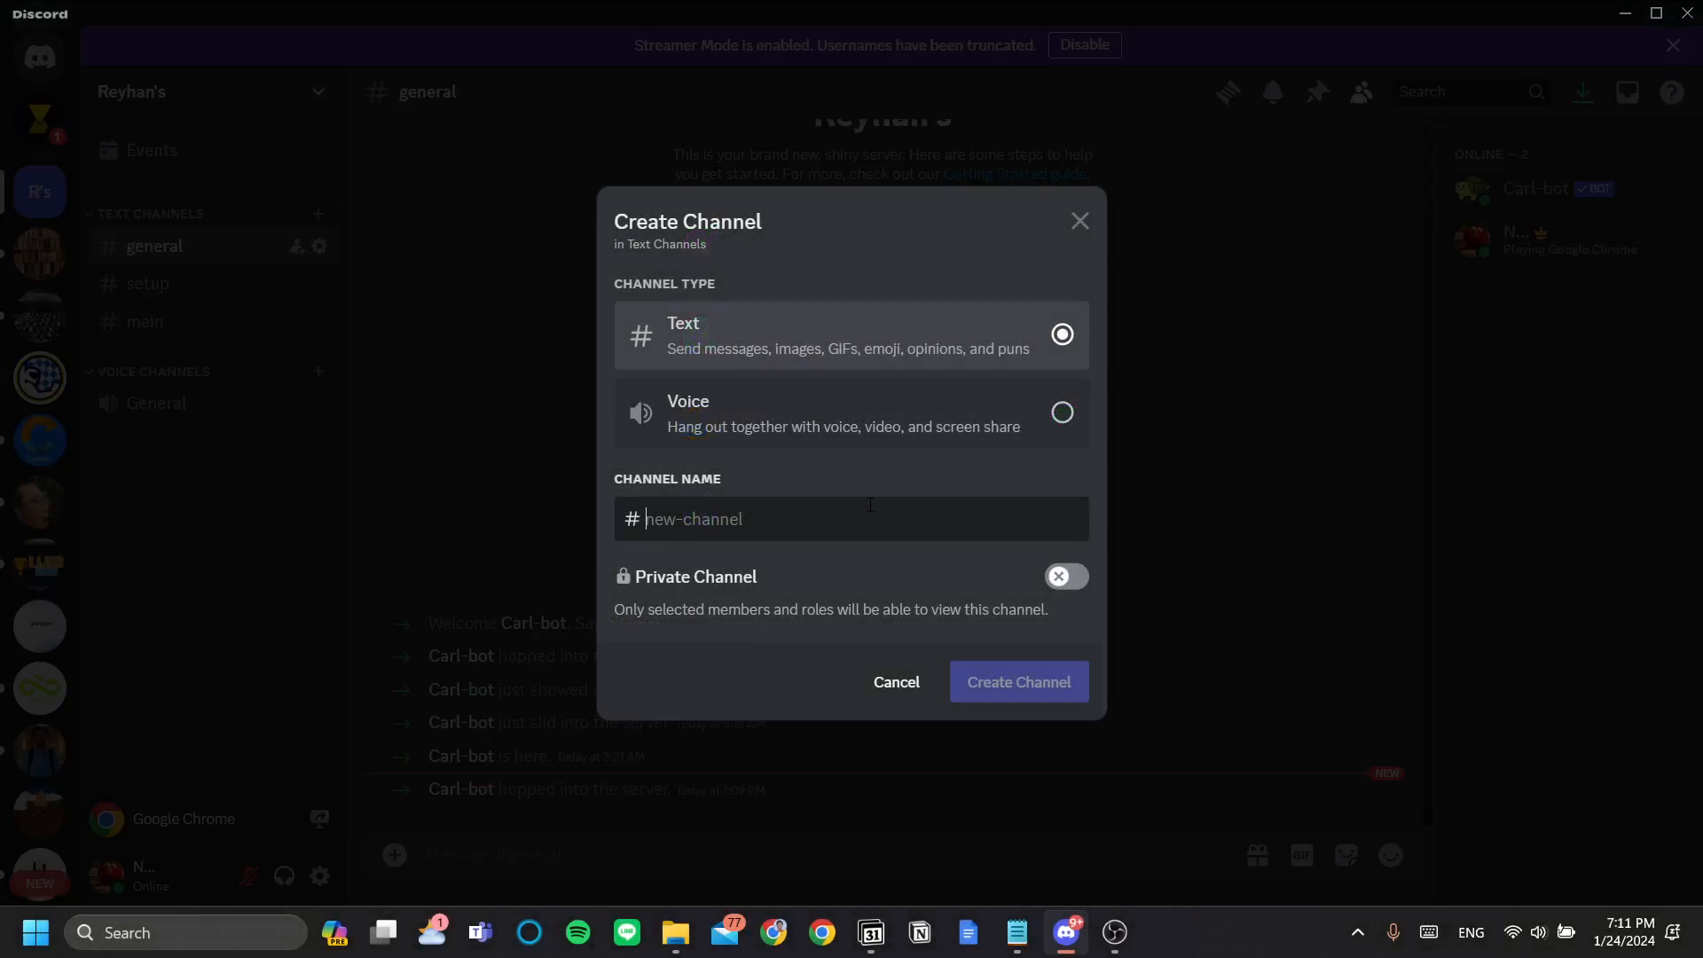
pyautogui.click(895, 682)
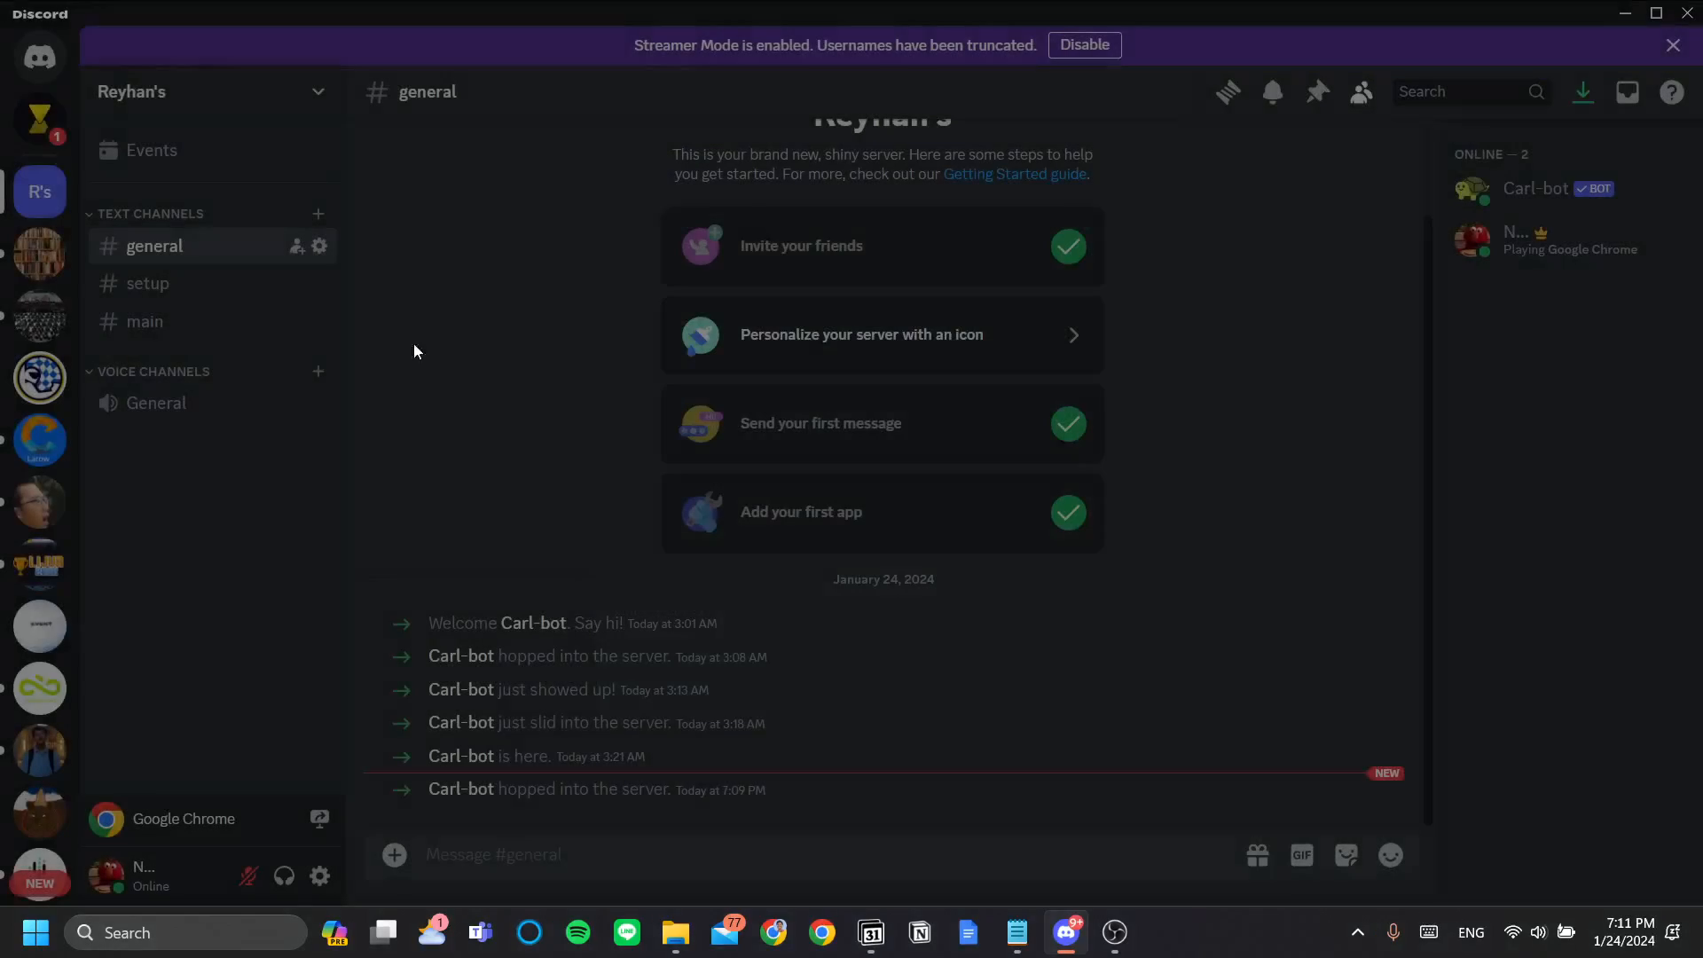
pyautogui.rightClick(146, 284)
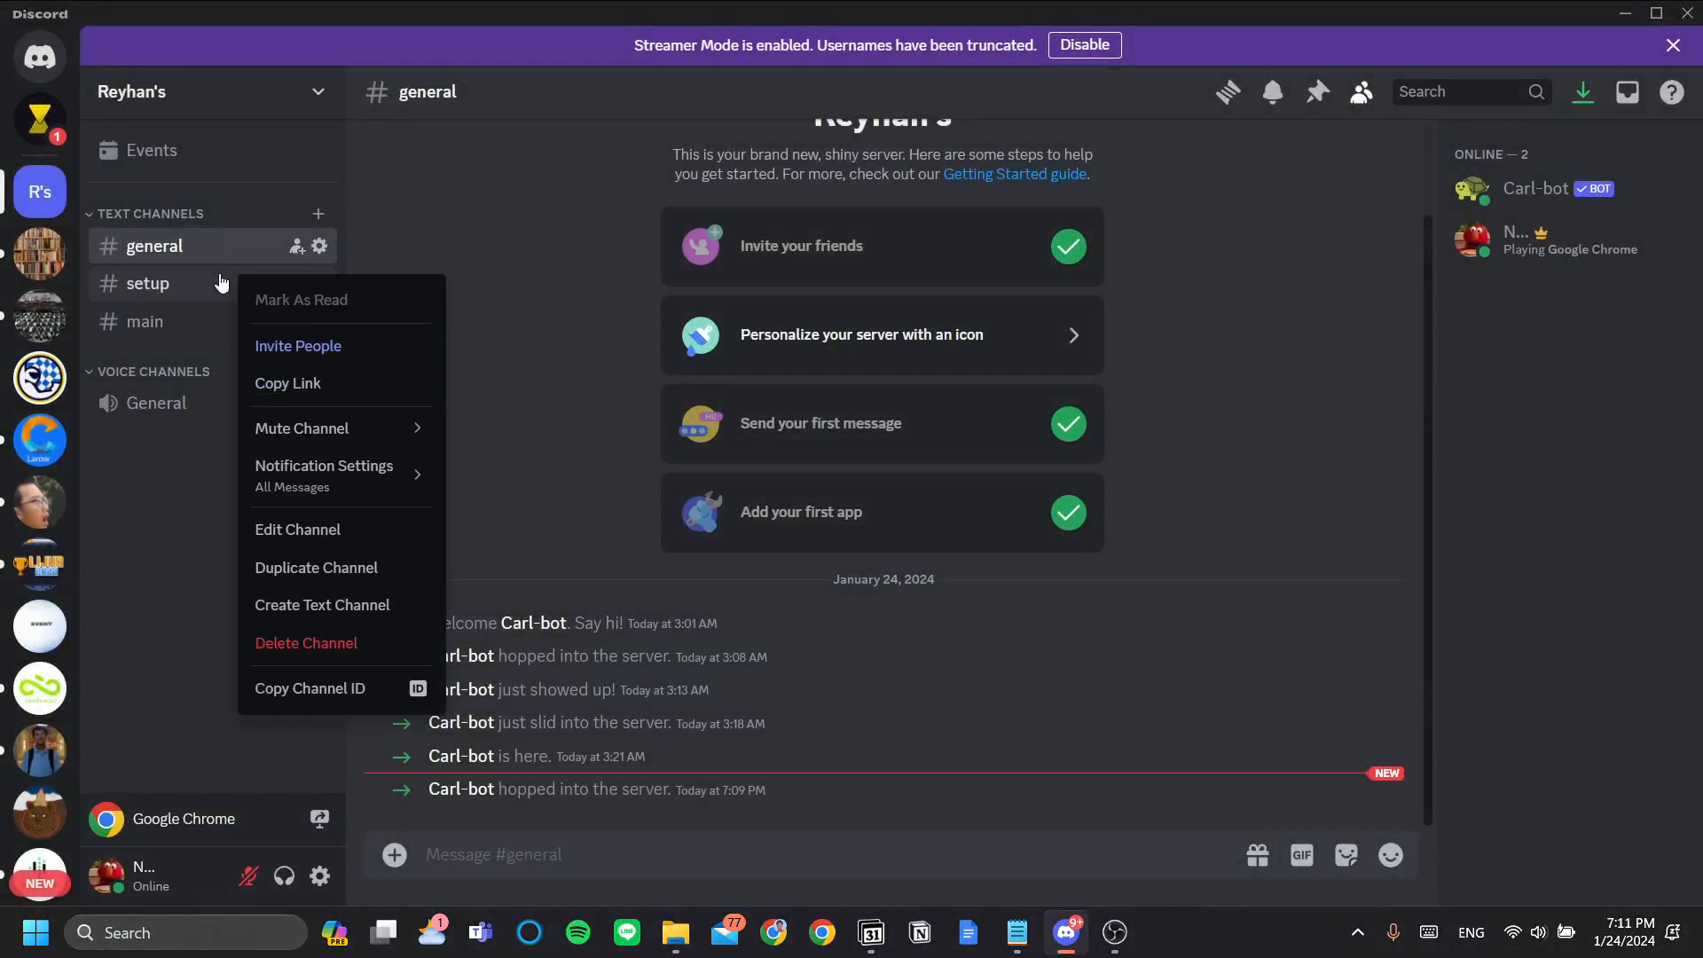
pyautogui.click(145, 284)
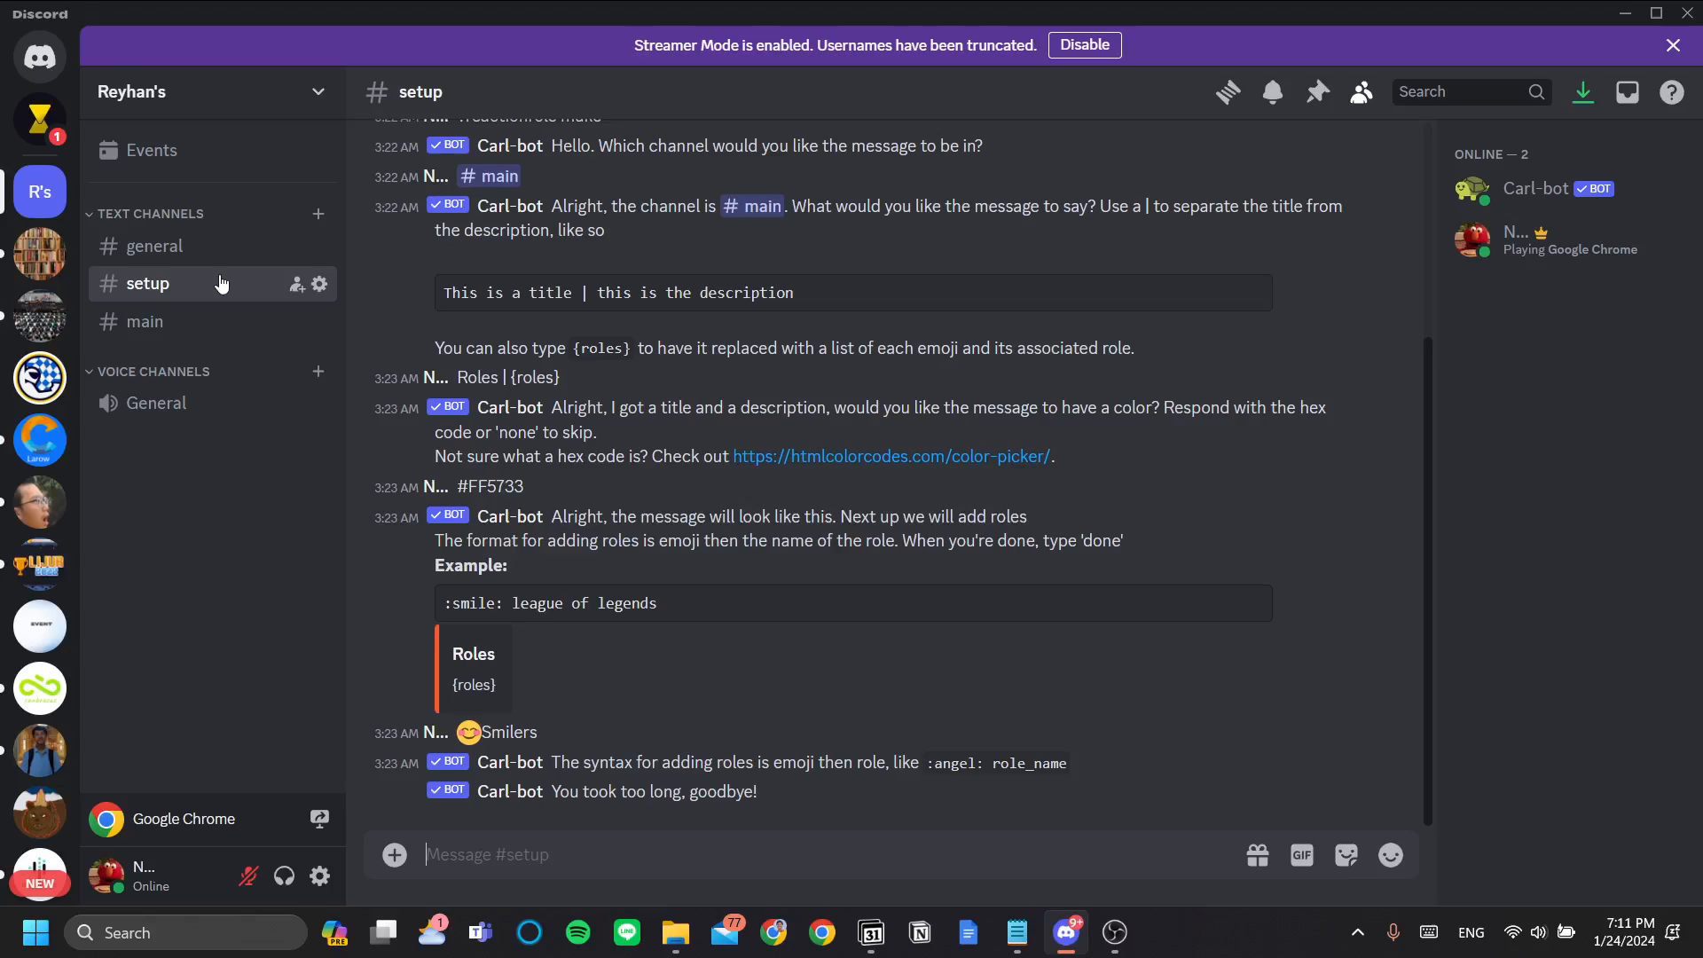
pyautogui.moveTo(236, 320)
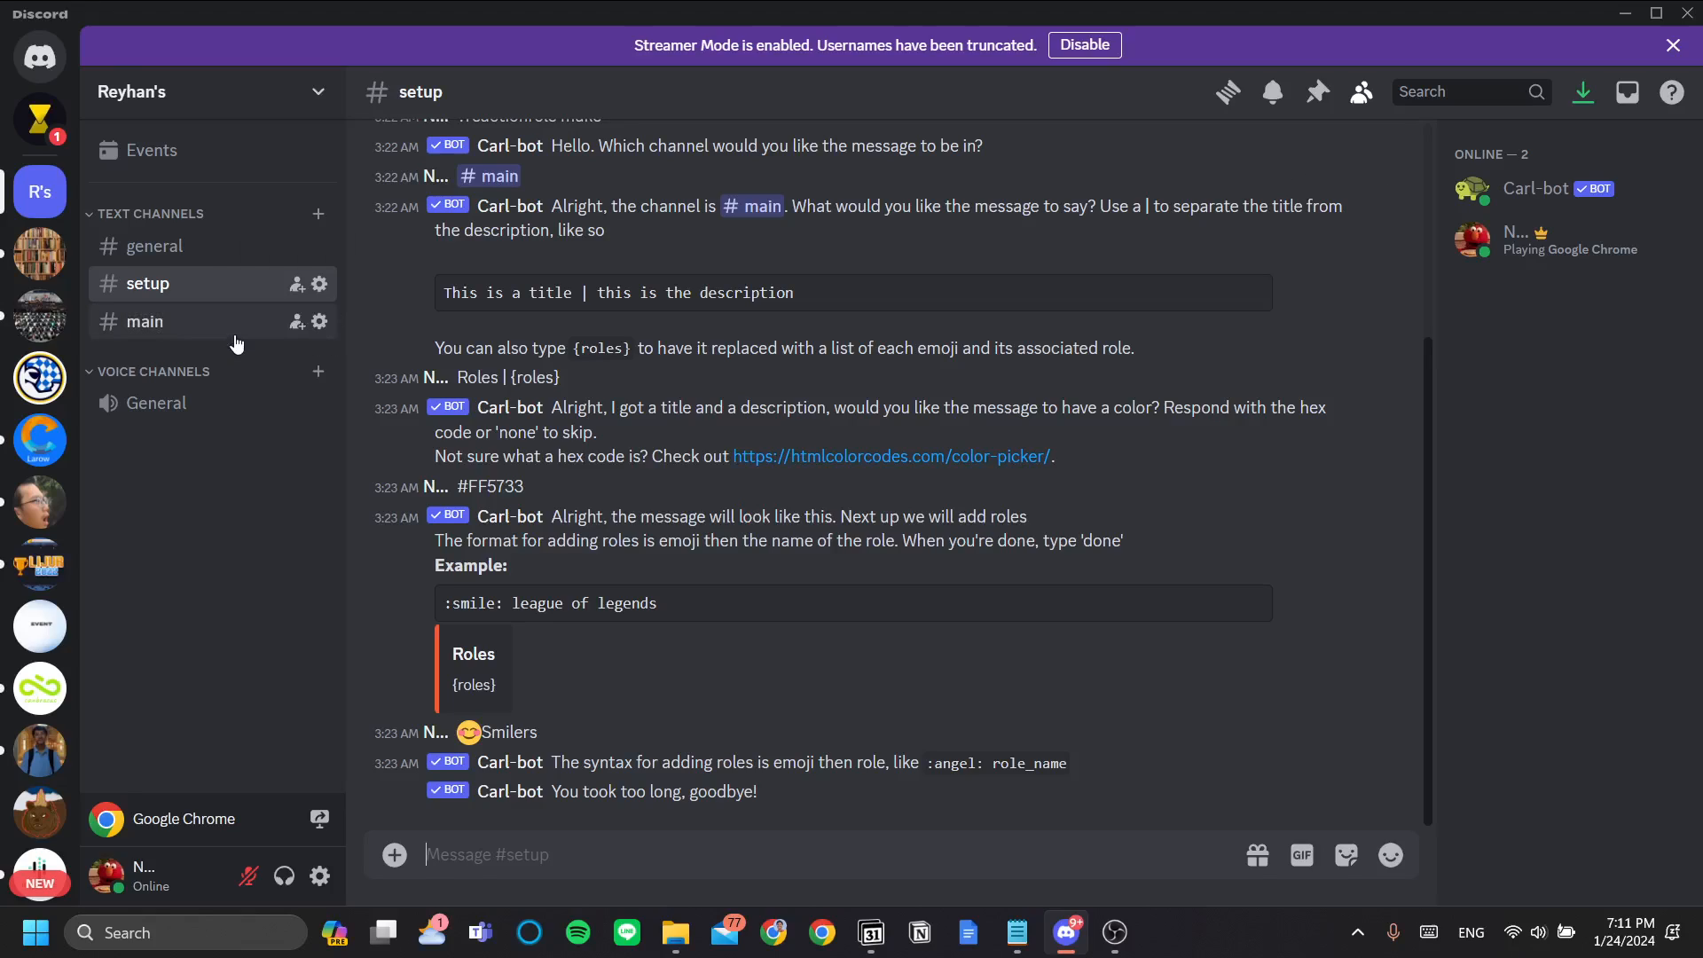
pyautogui.click(145, 320)
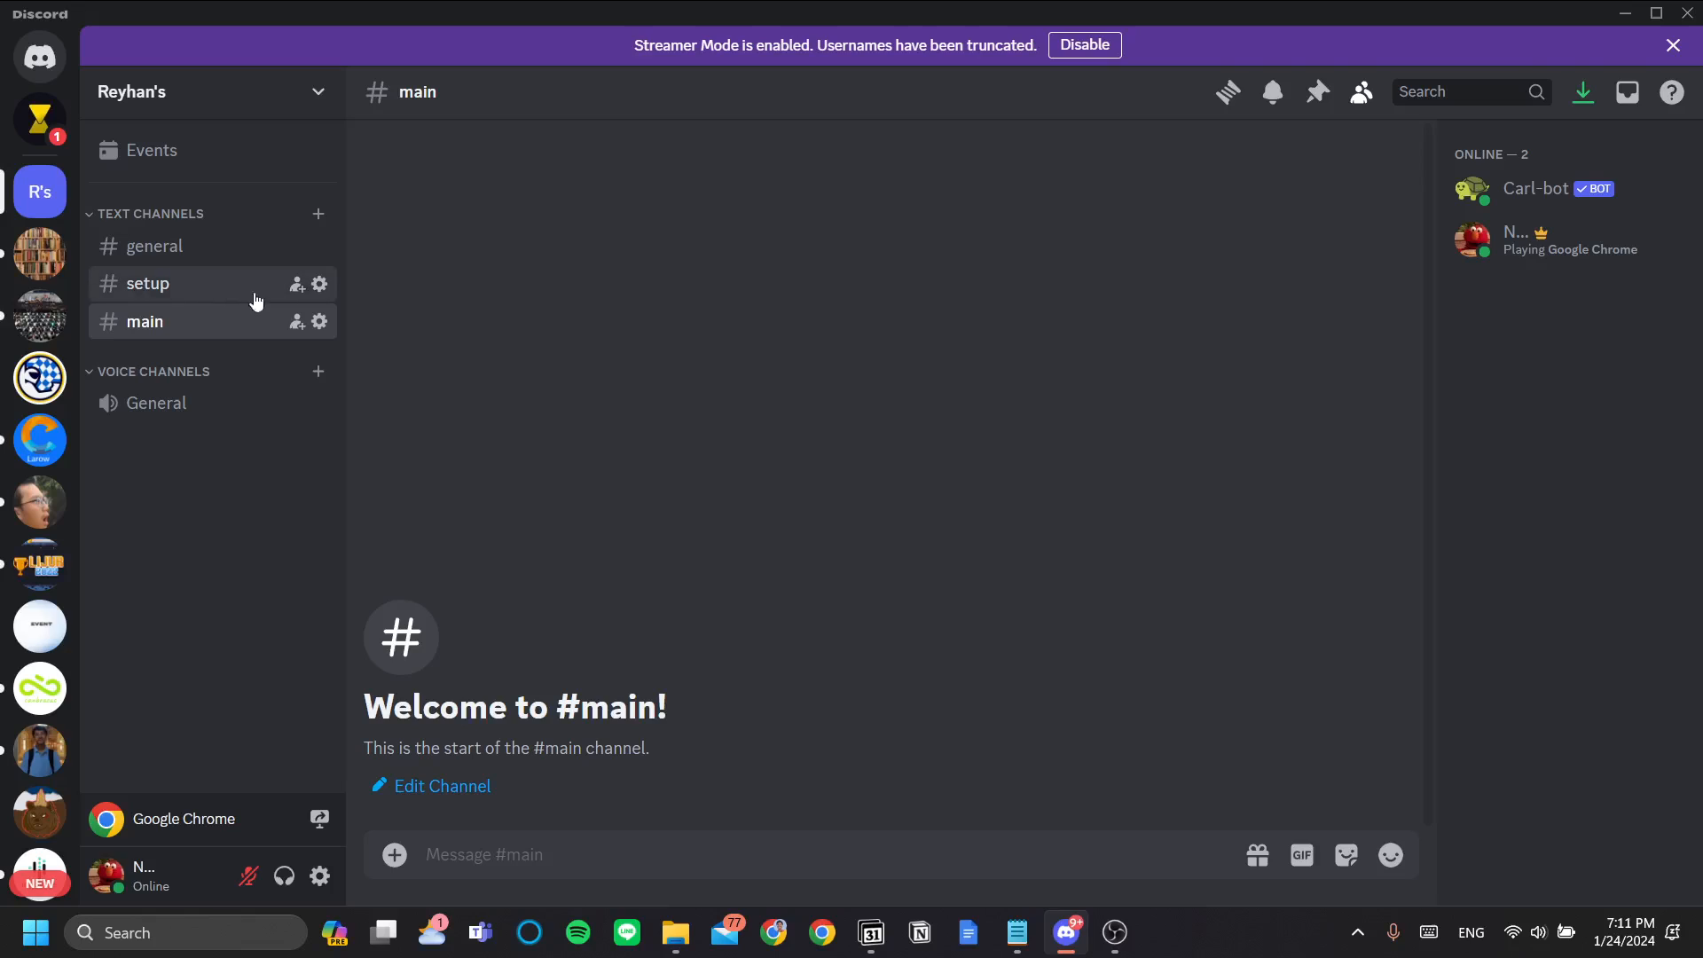
pyautogui.click(144, 284)
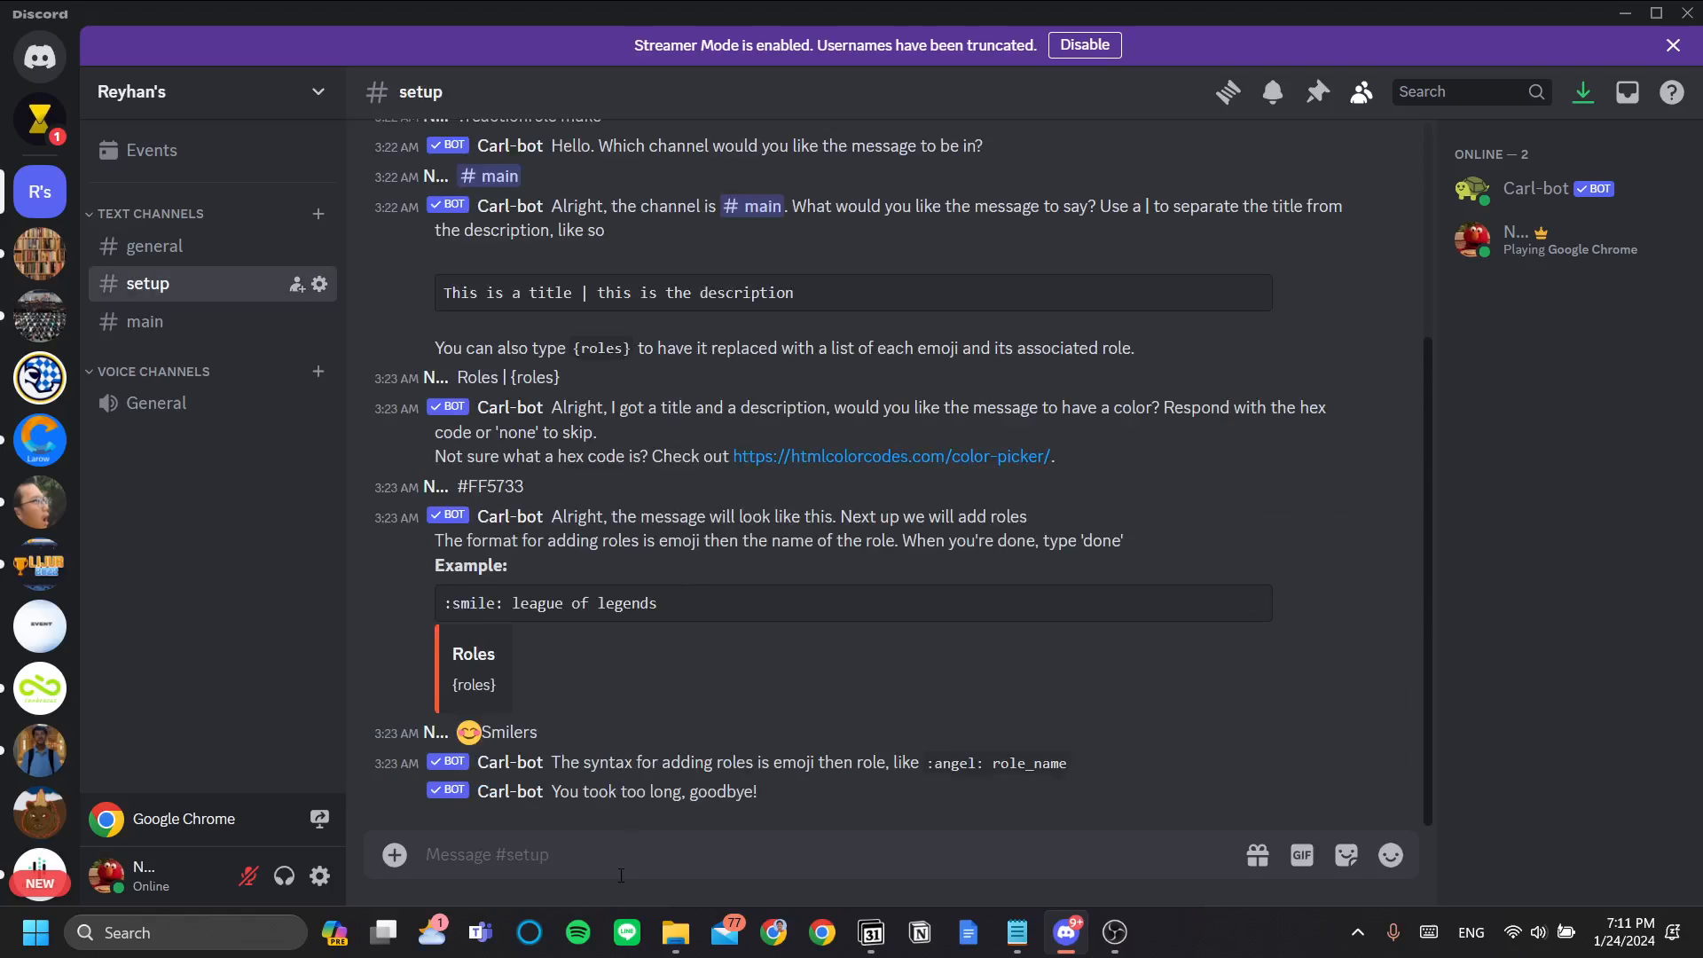
pyautogui.moveTo(638, 851)
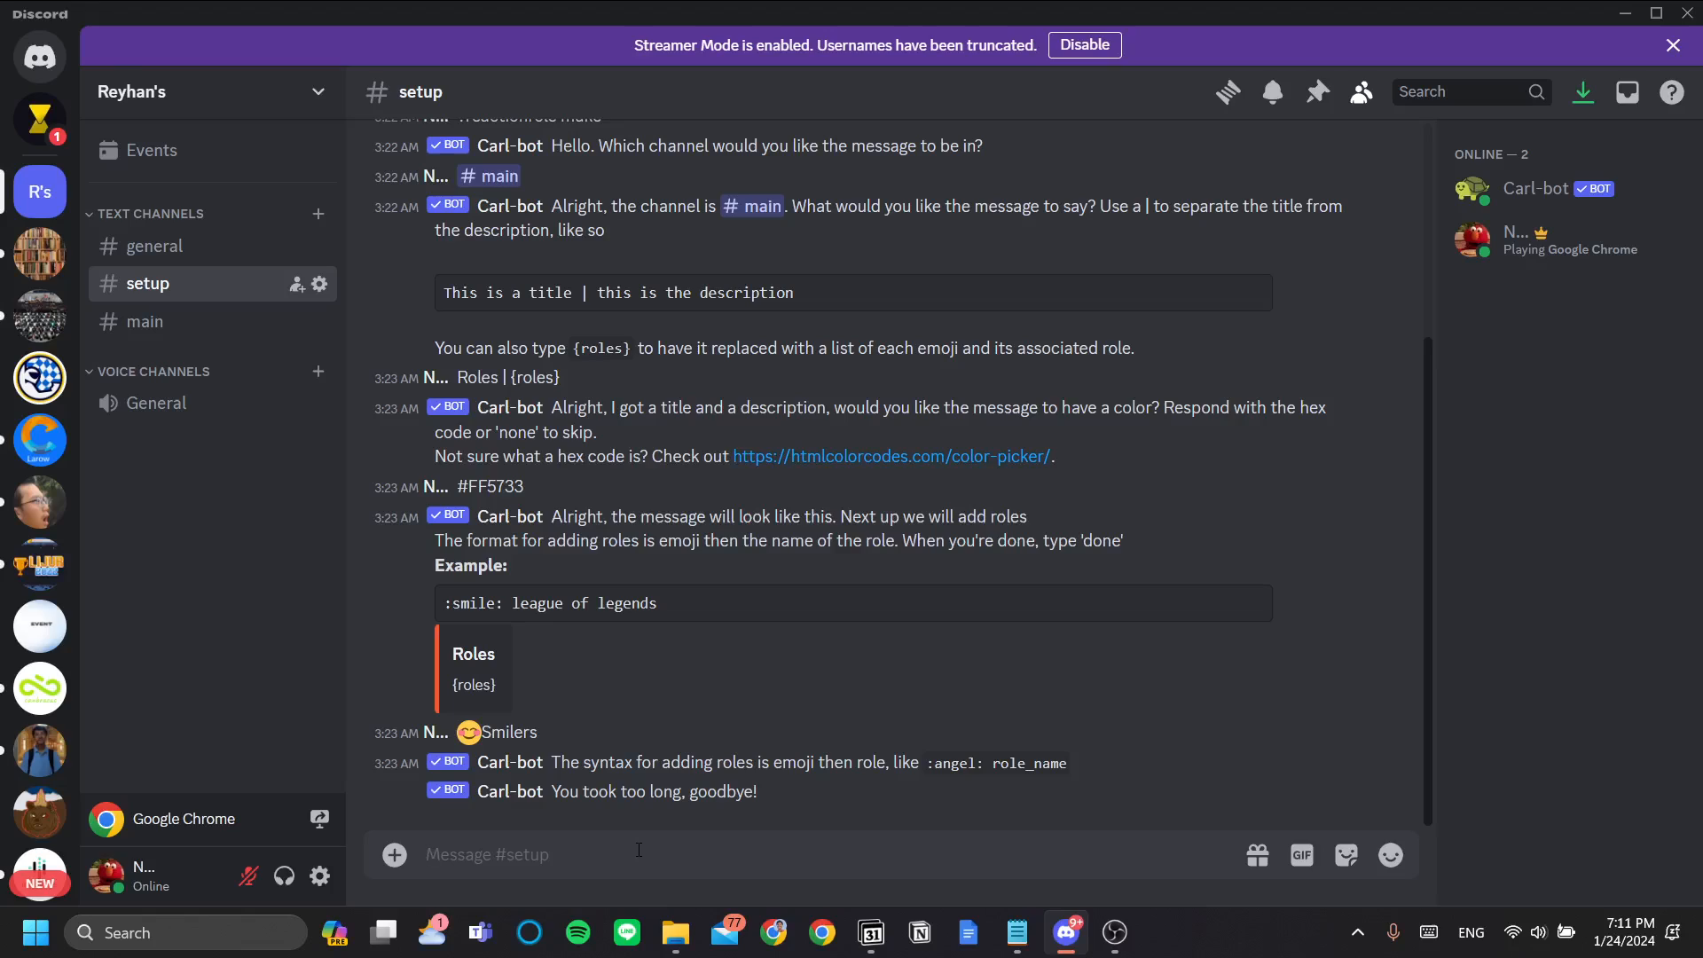
# Start a Carl-bot reaction-role setup with ?reactionrole, choosing #main as the channel
pyautogui.write('?')
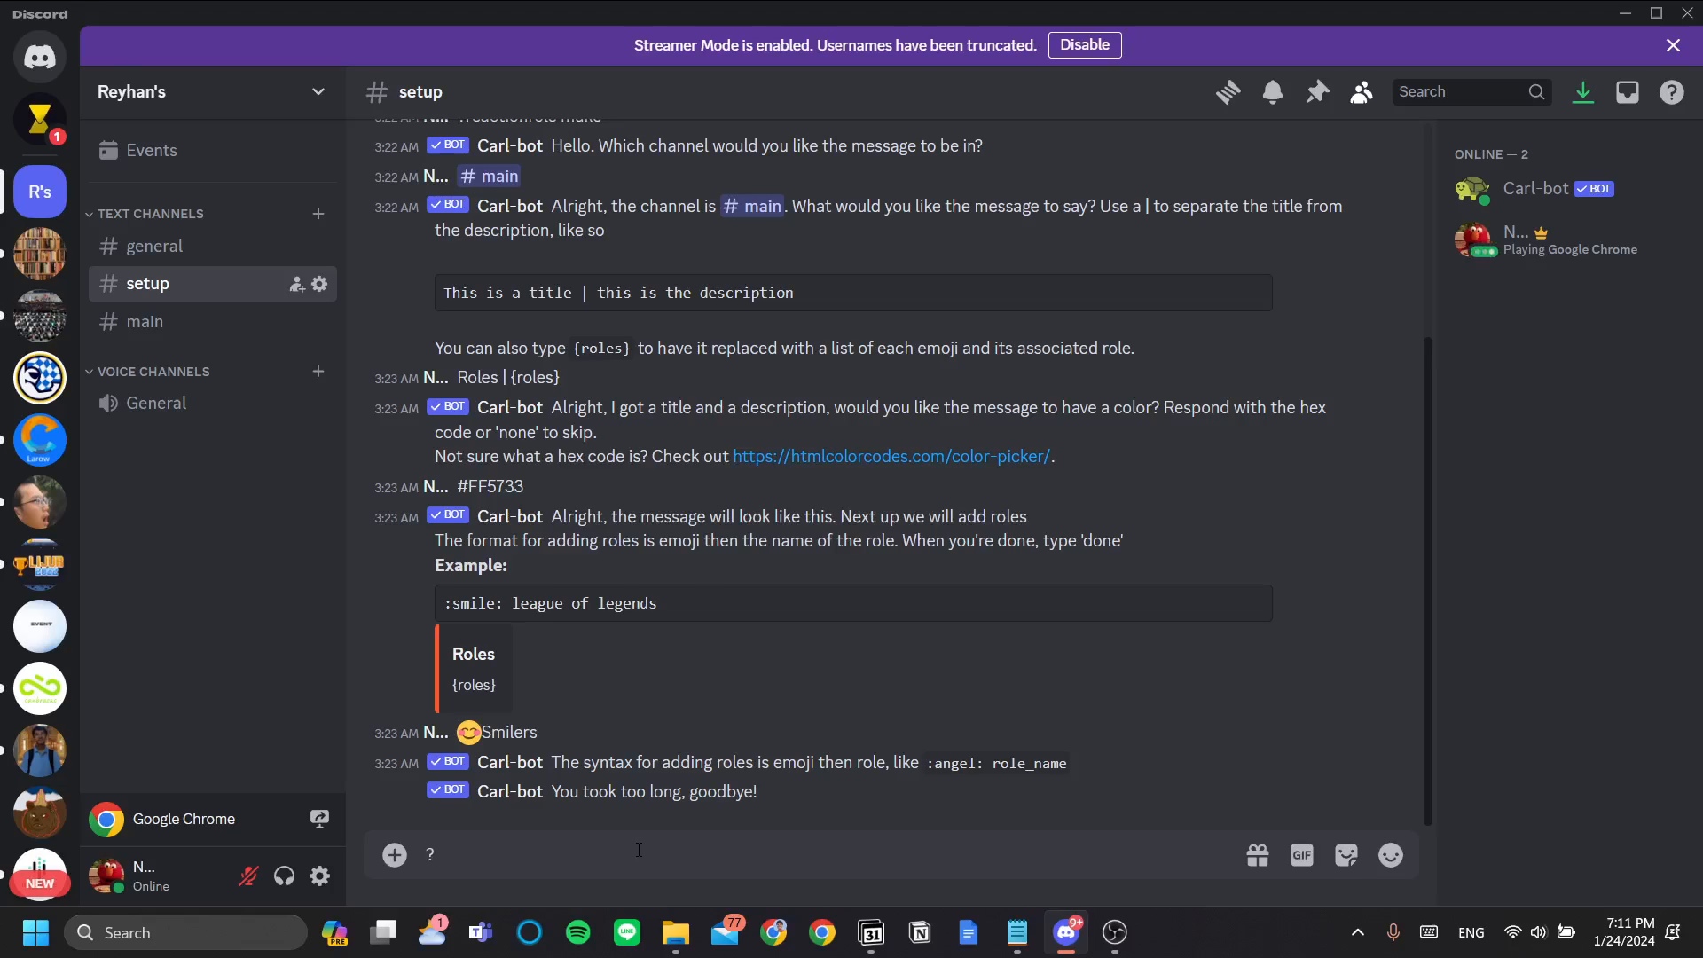
pyautogui.write('reactionrole')
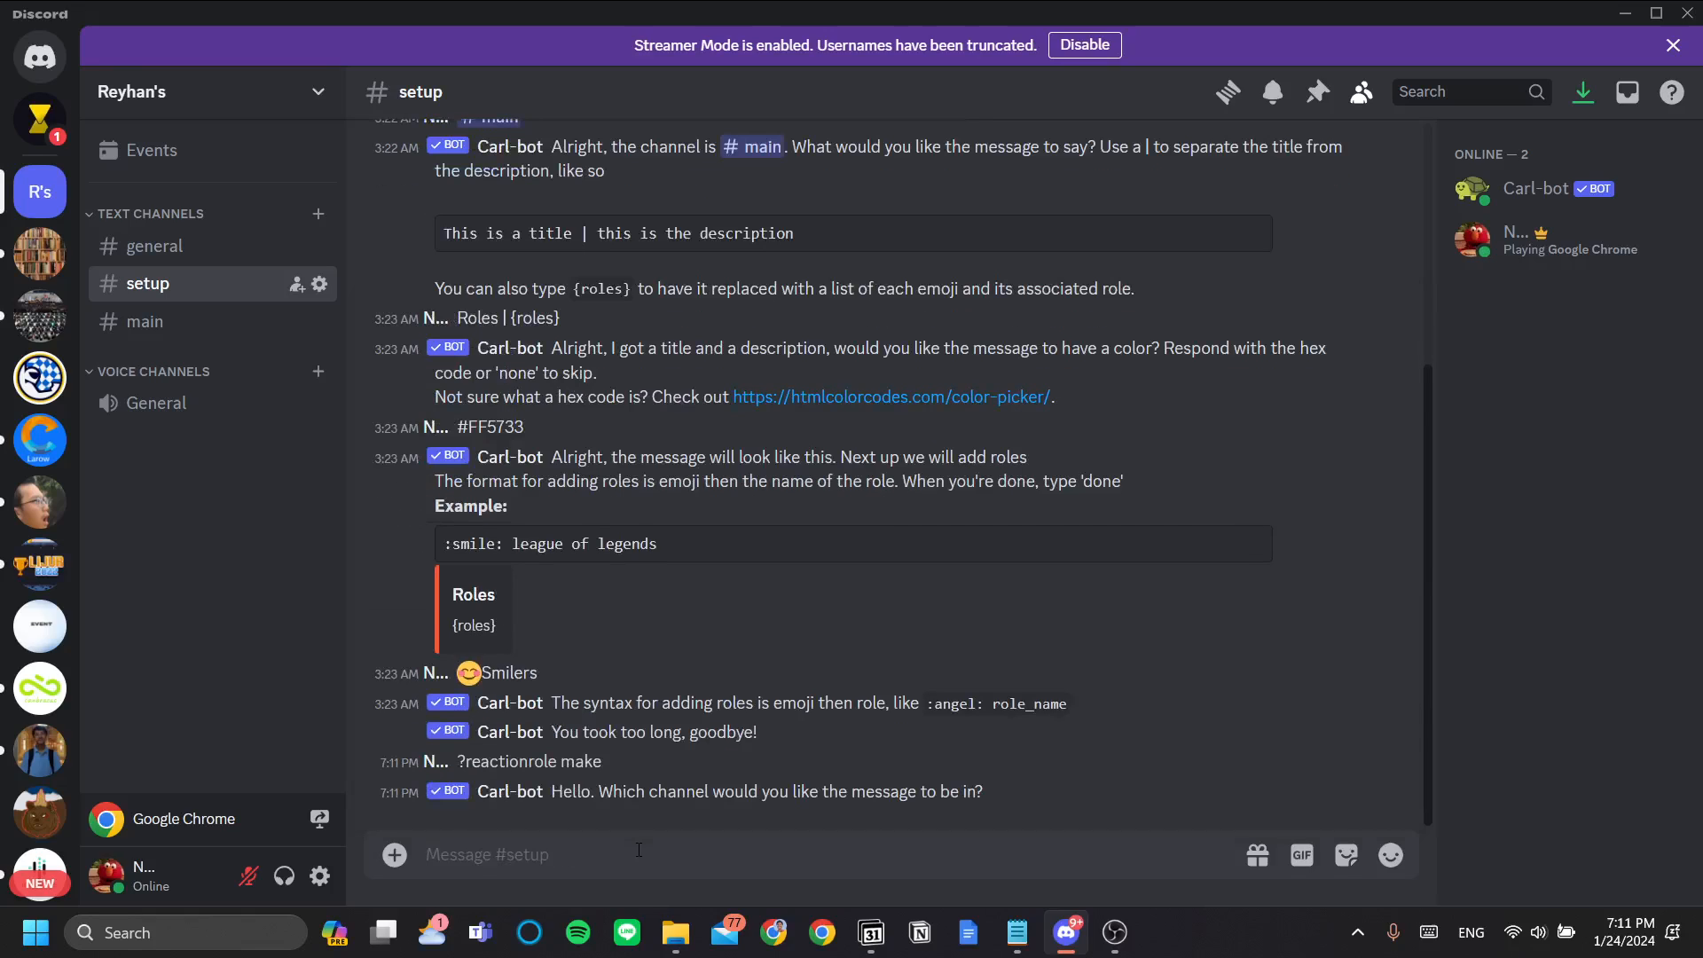
pyautogui.write('#')
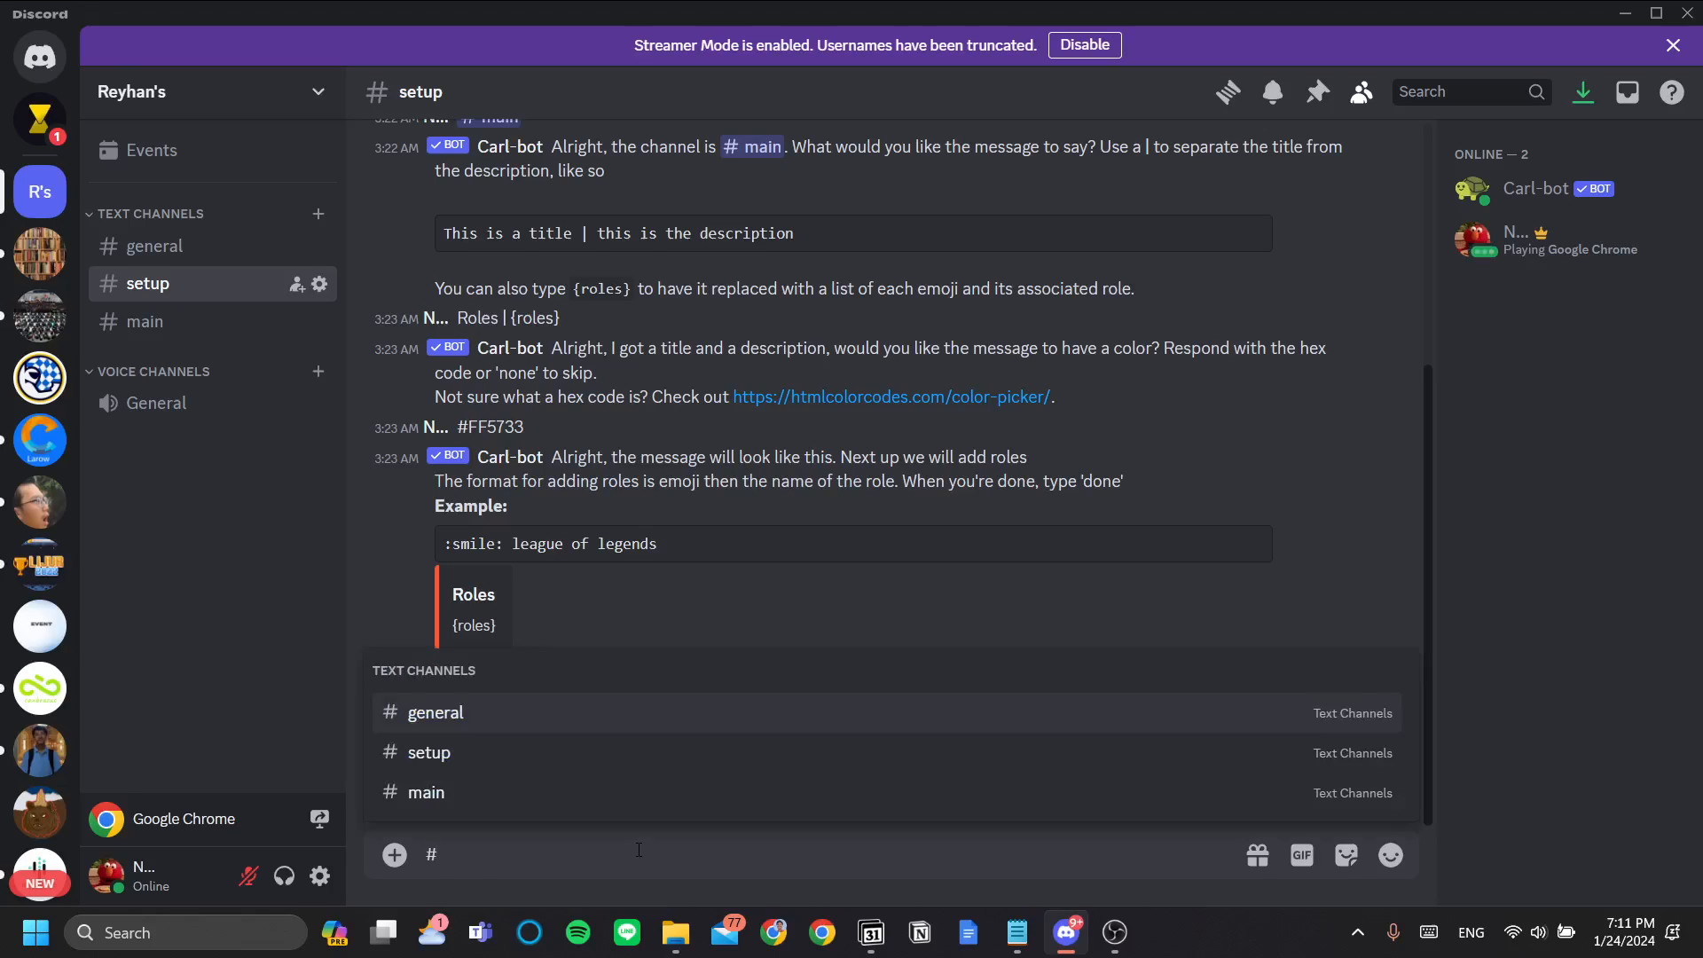
pyautogui.write('main')
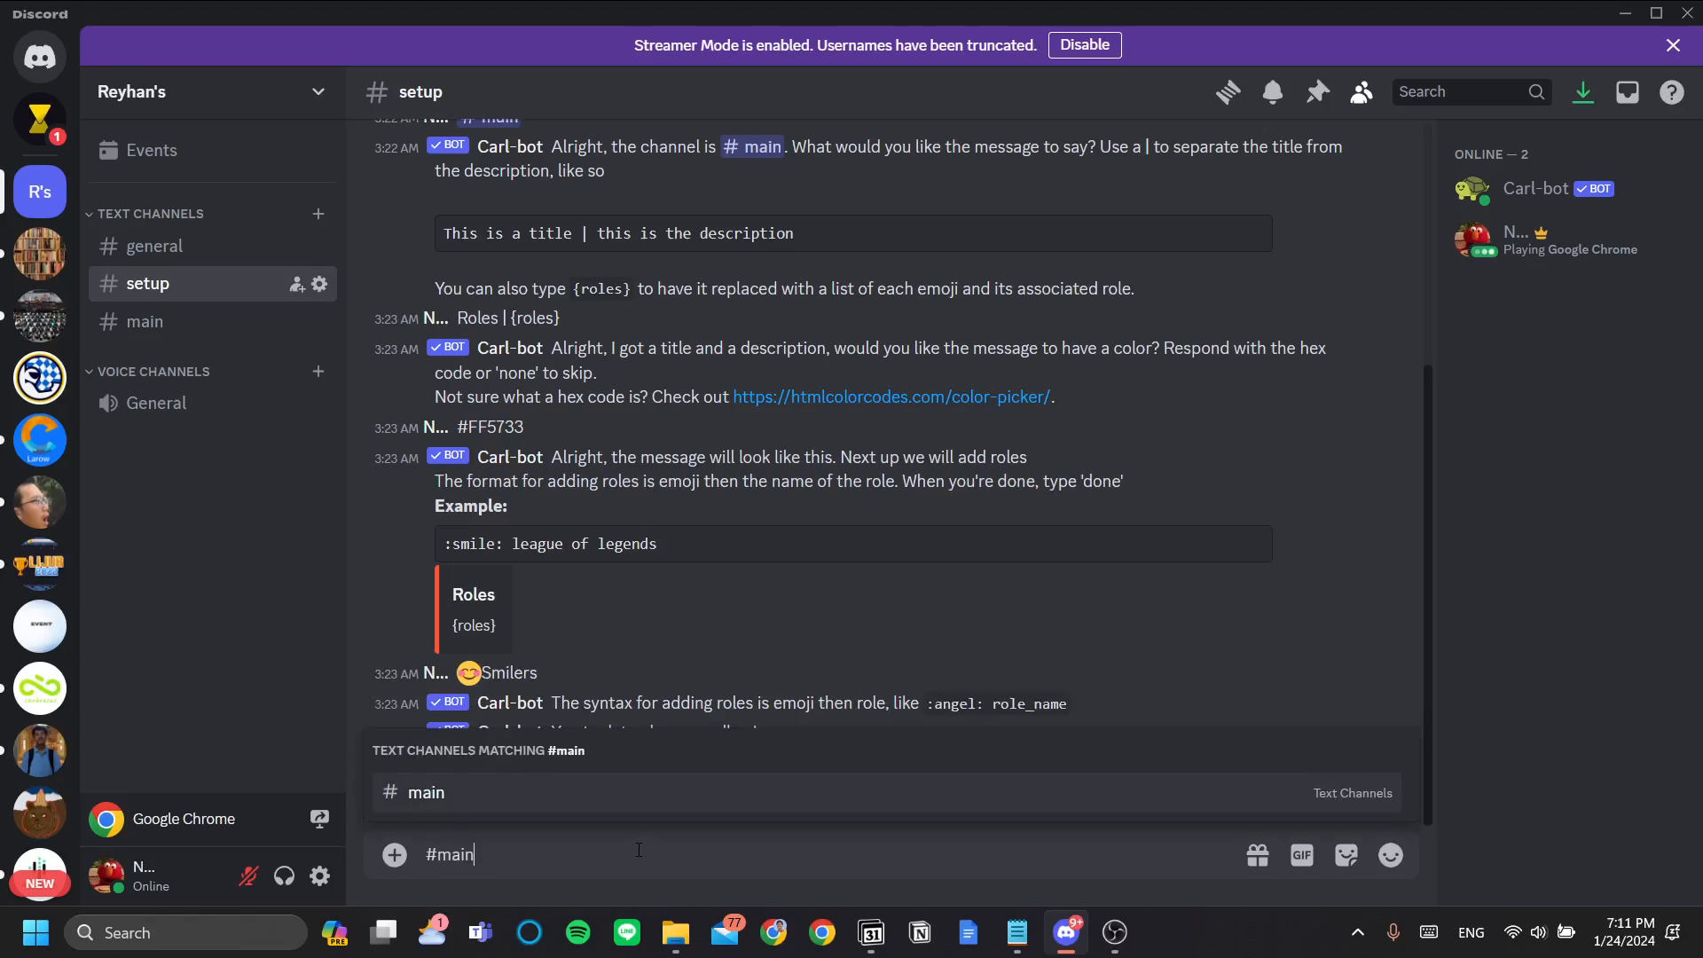
pyautogui.press('enter')
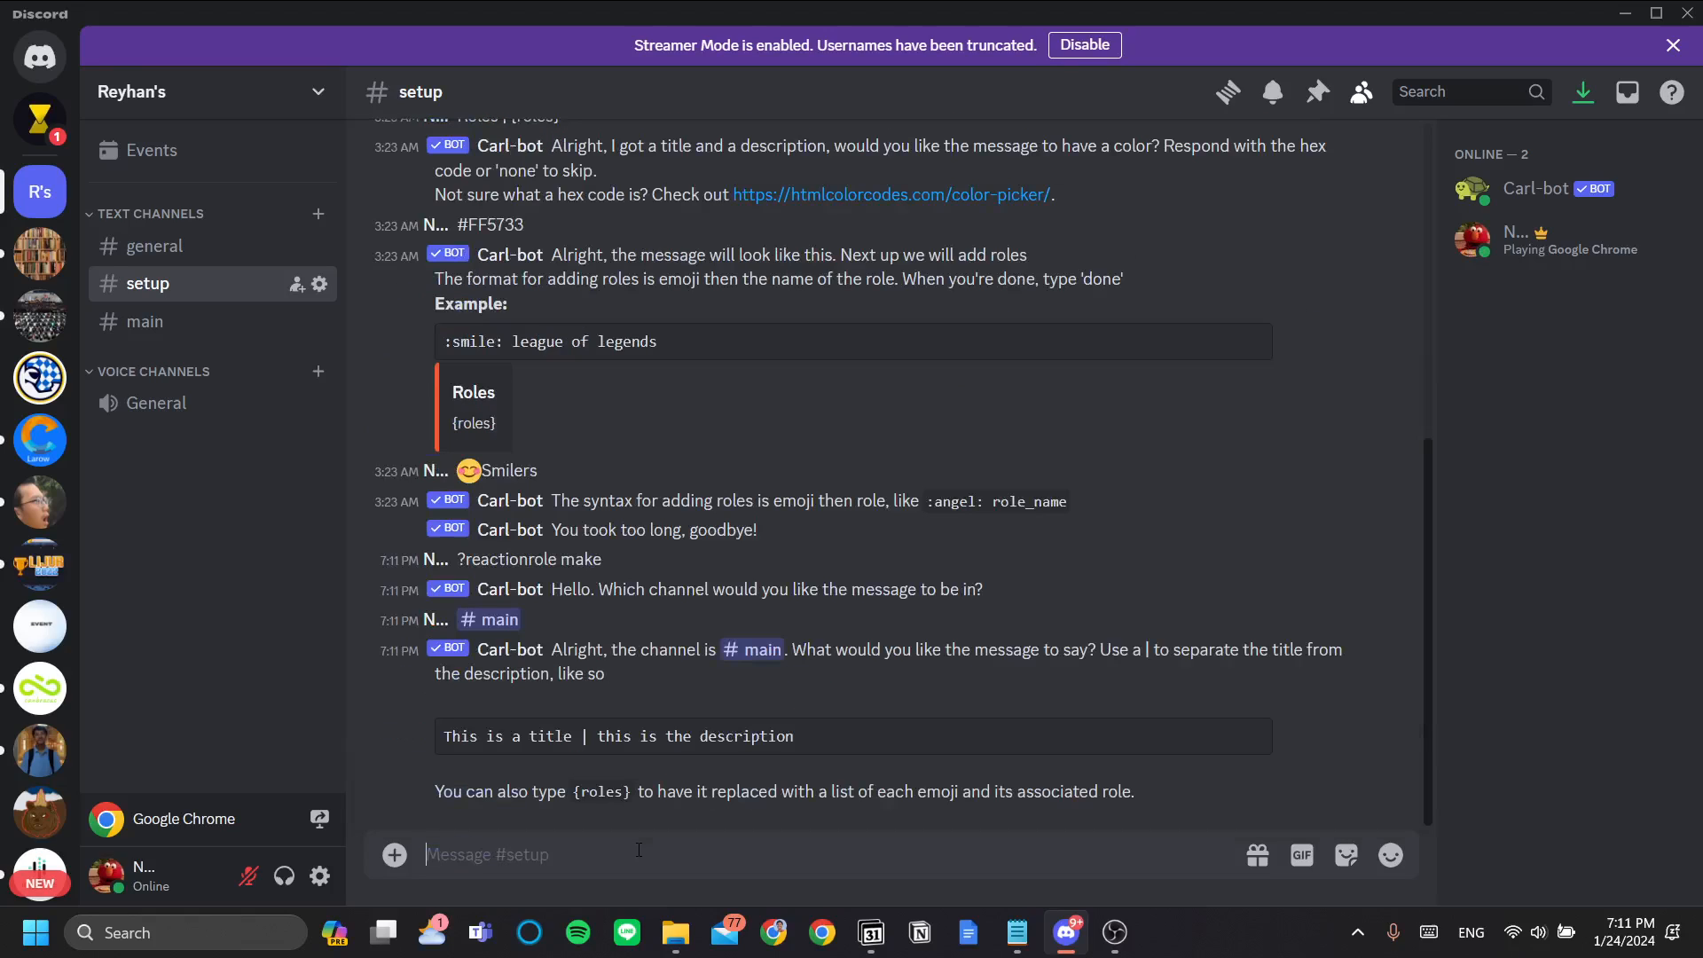
# Send 'Roles | {roles}' as the message title and description
pyautogui.write('R')
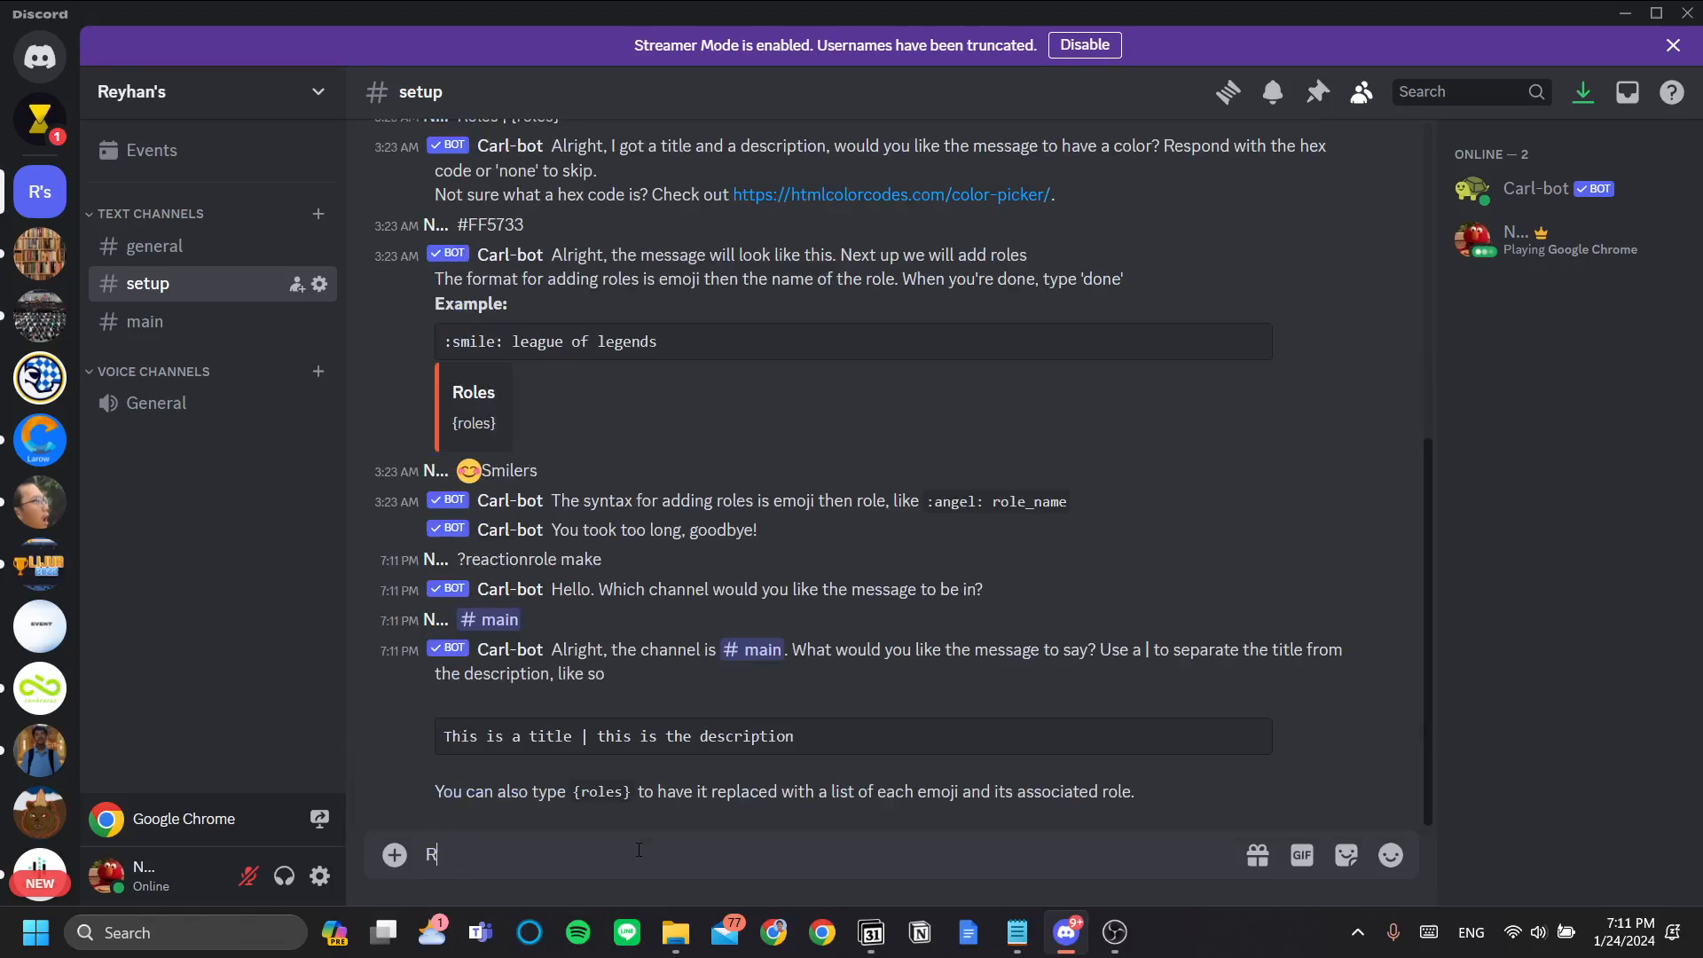
pyautogui.write('oles')
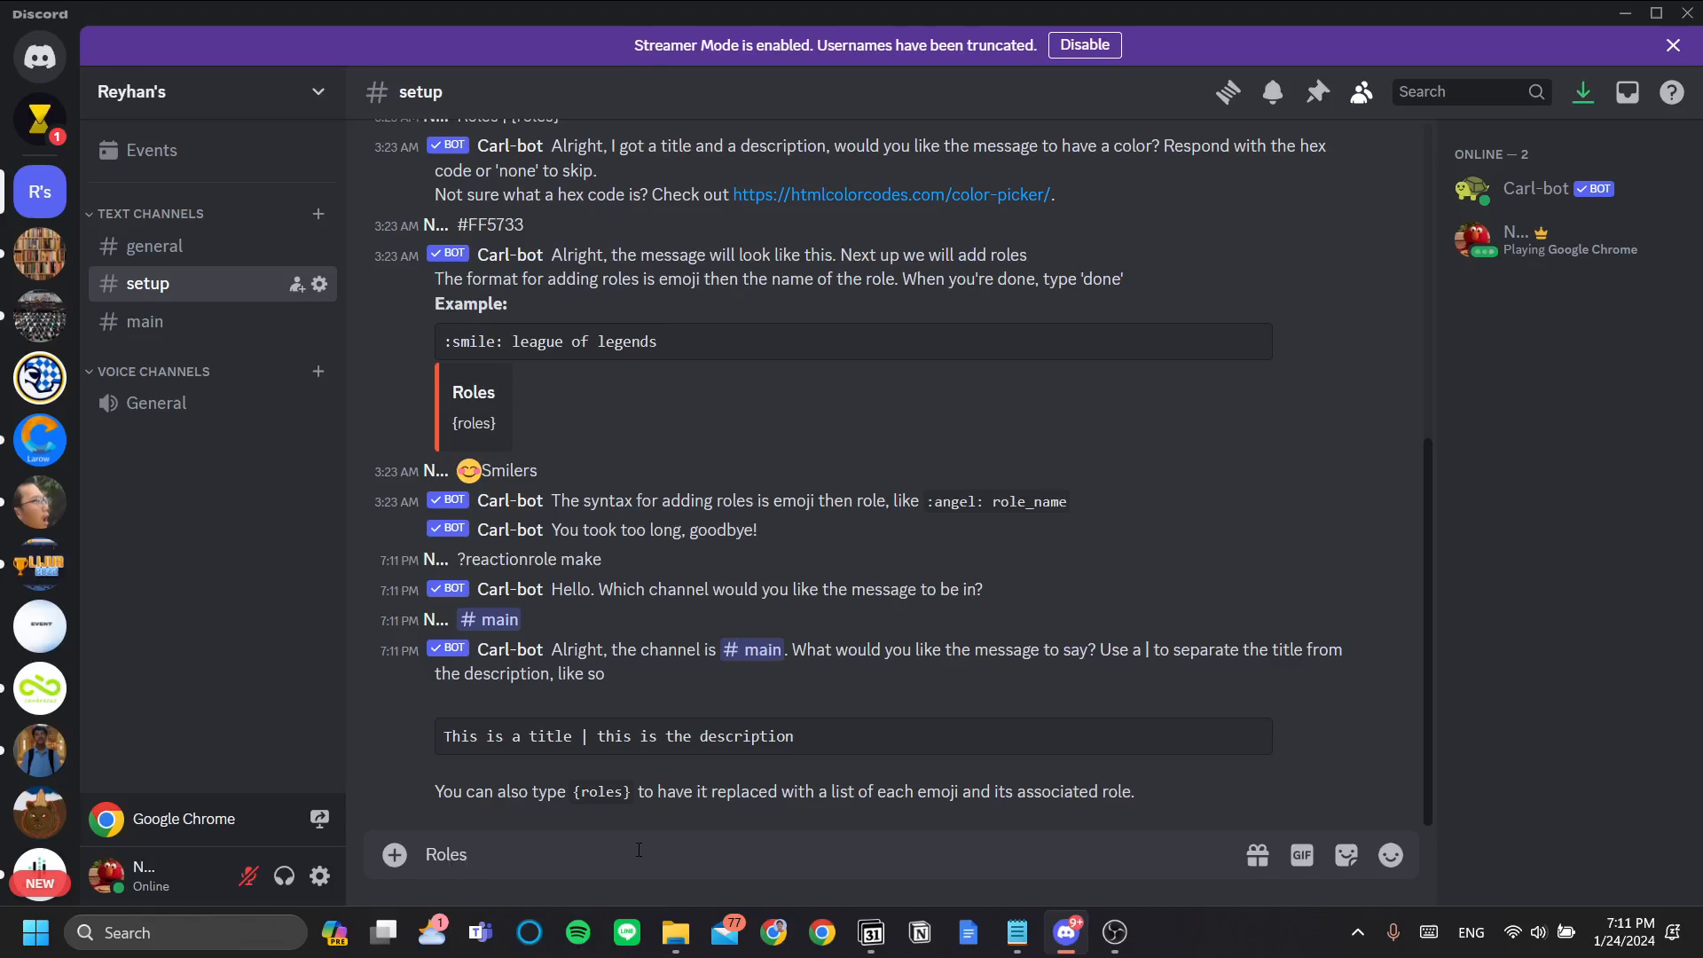
pyautogui.write('| {')
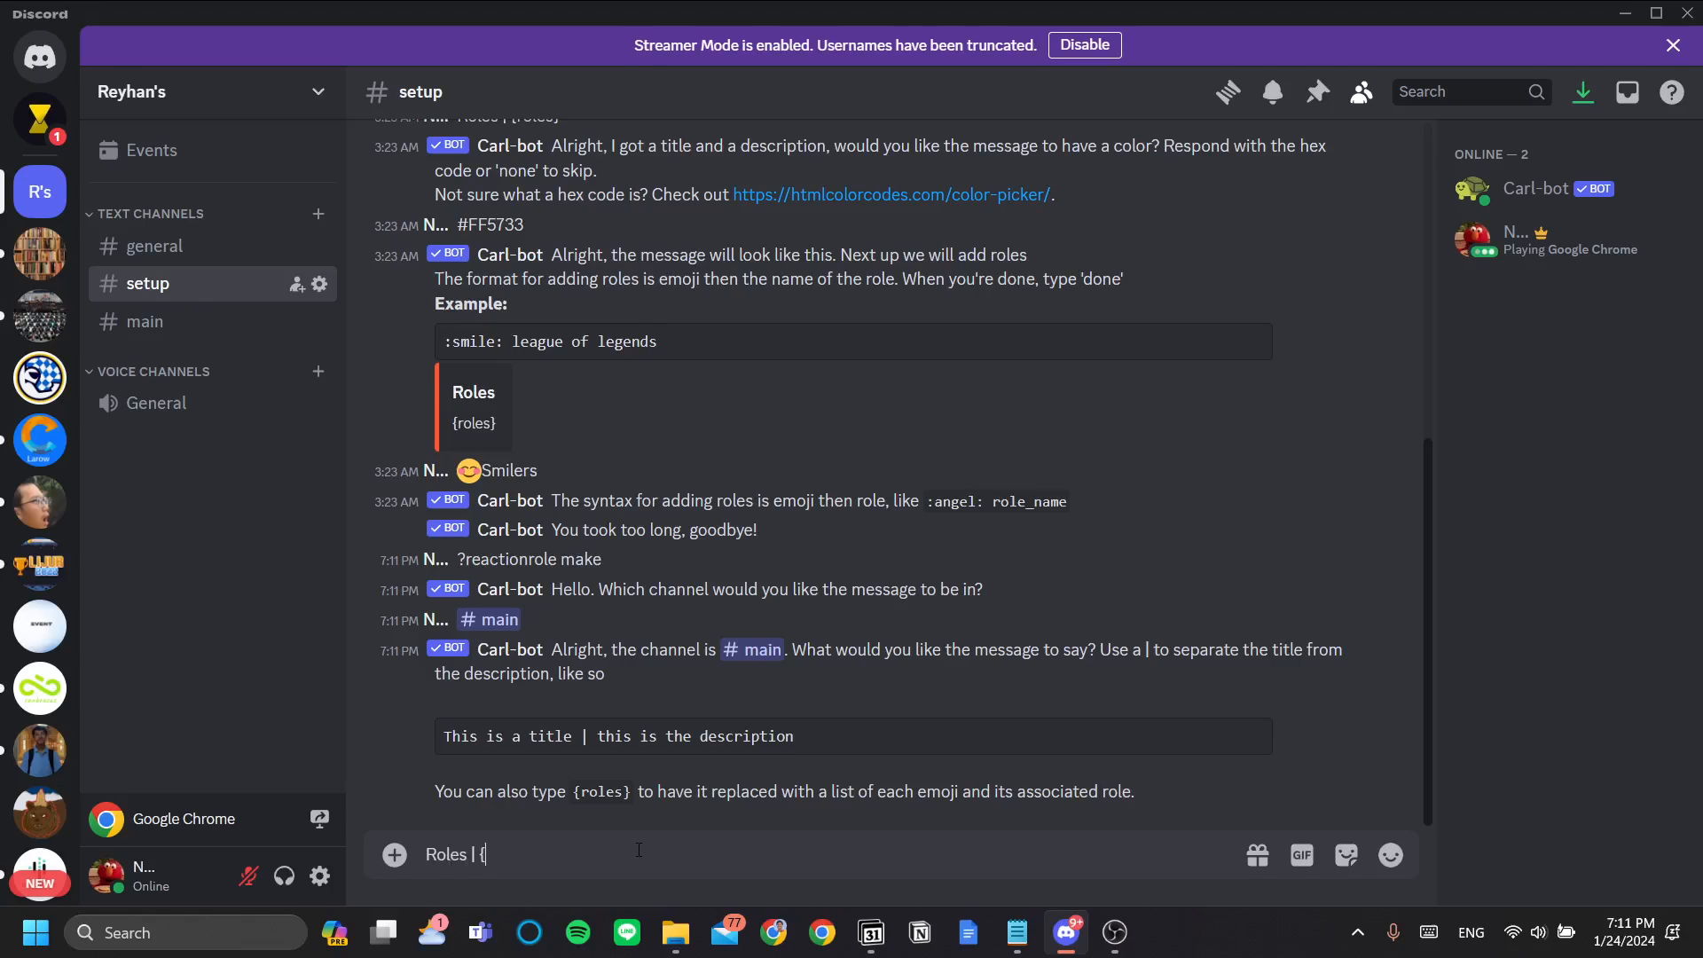
pyautogui.write('roles')
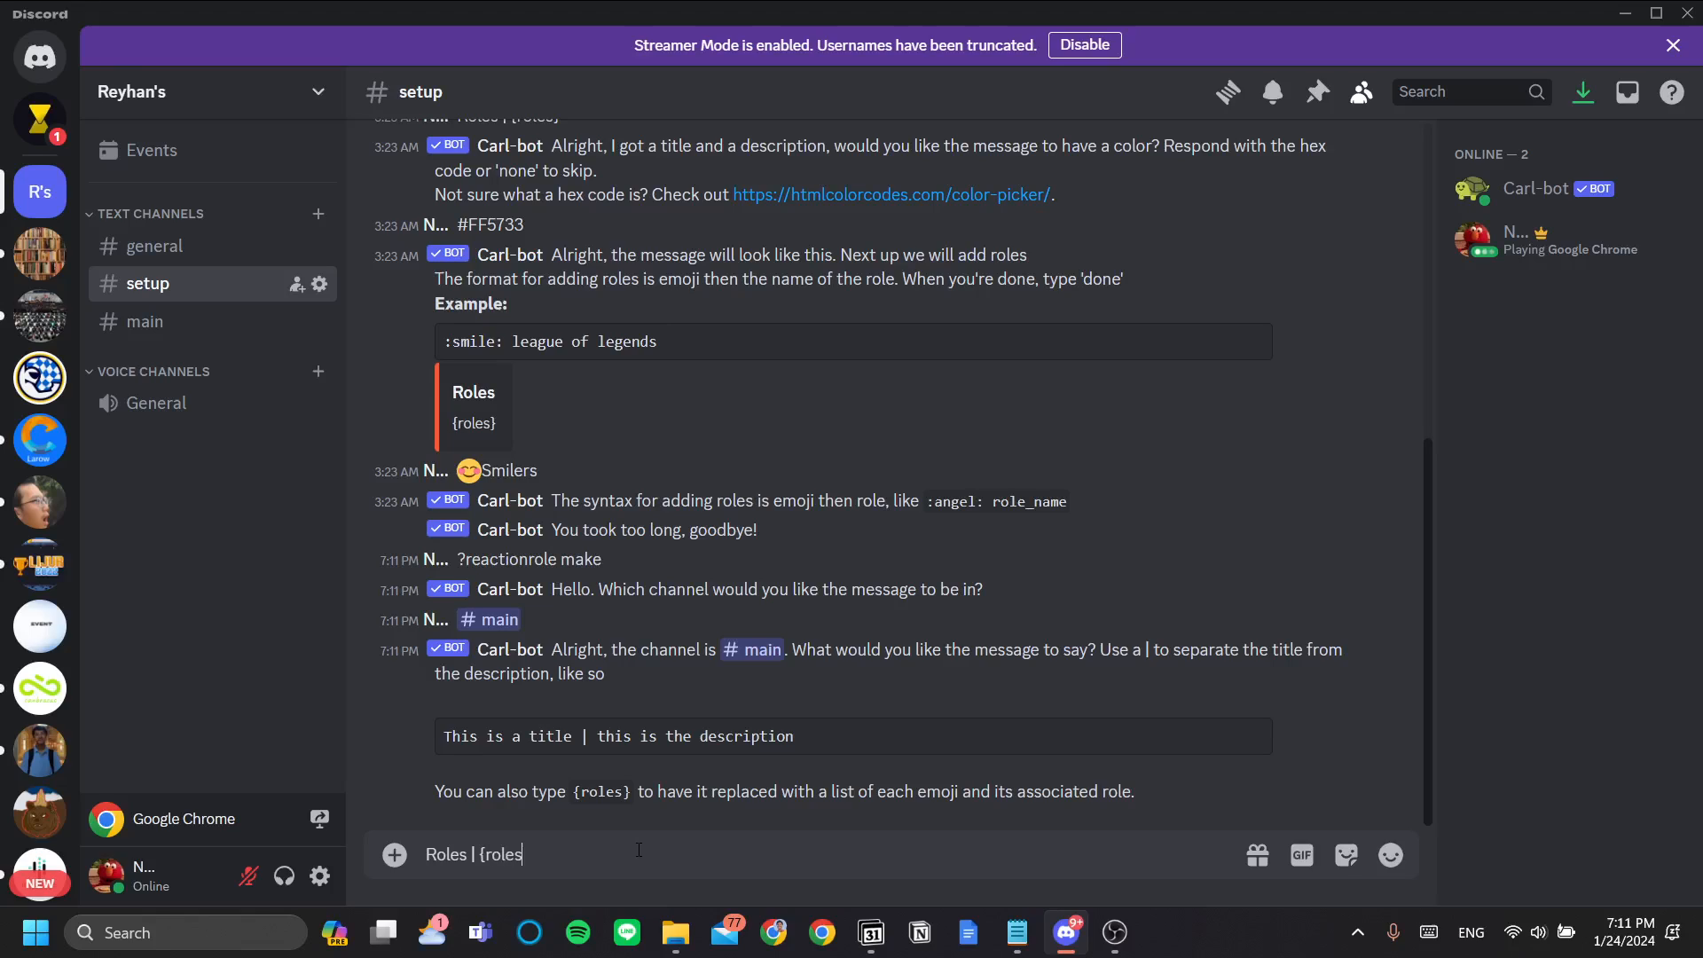
pyautogui.press('enter')
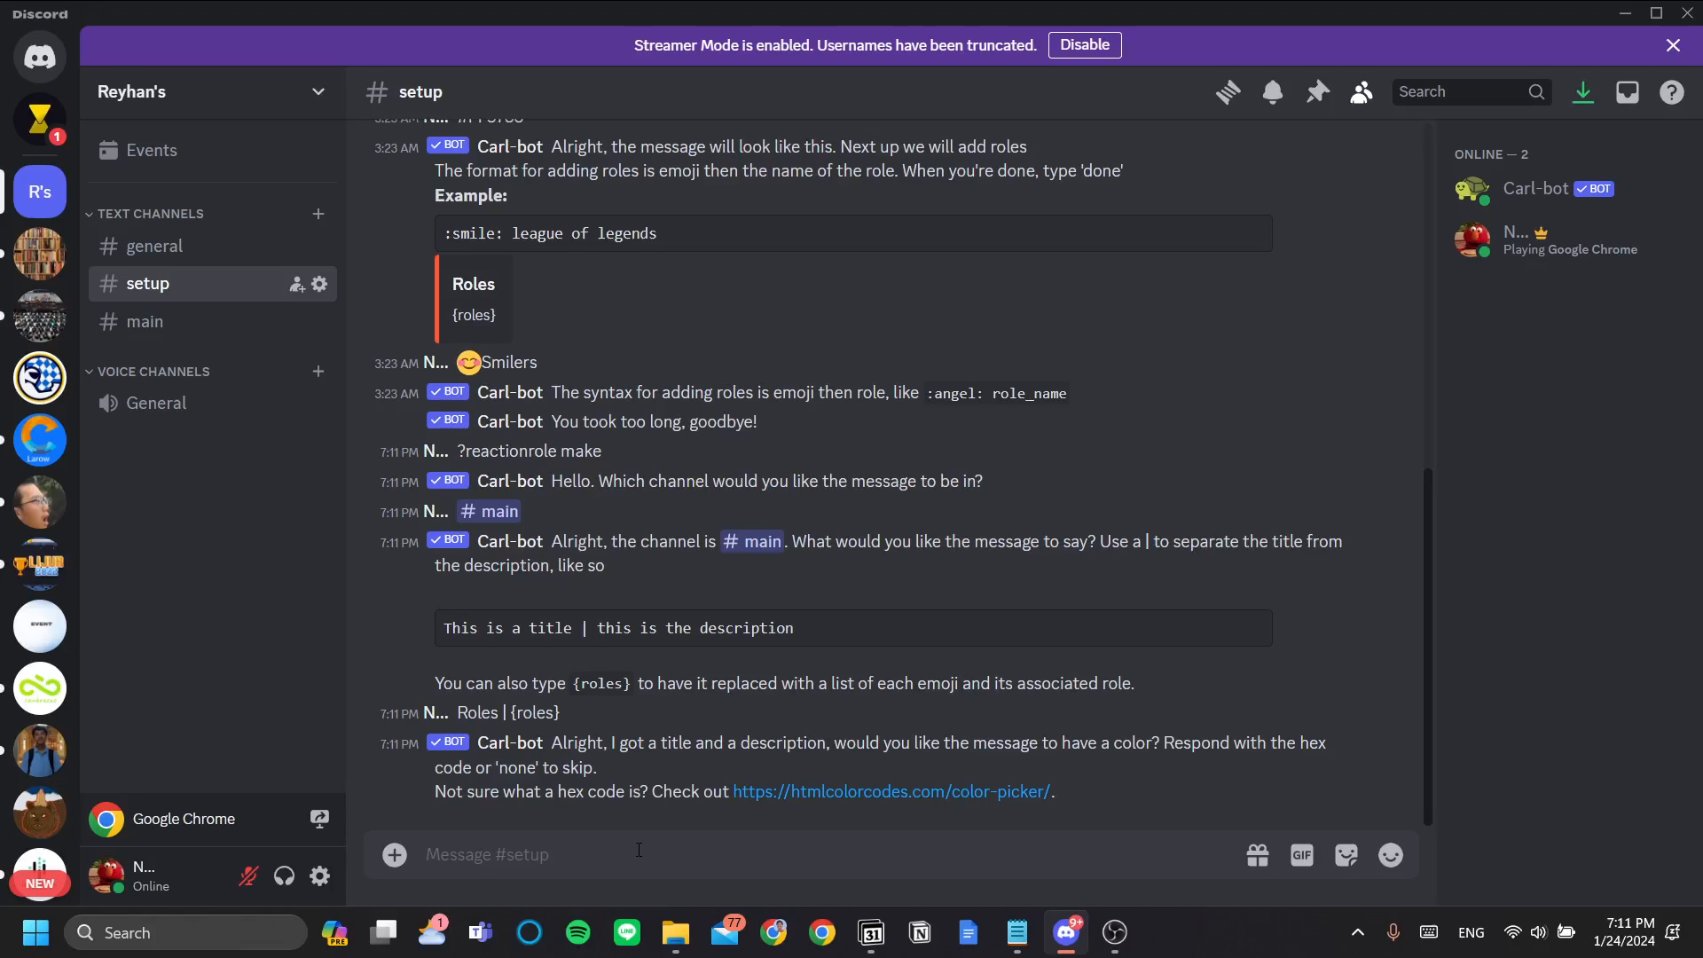
pyautogui.moveTo(1049, 782)
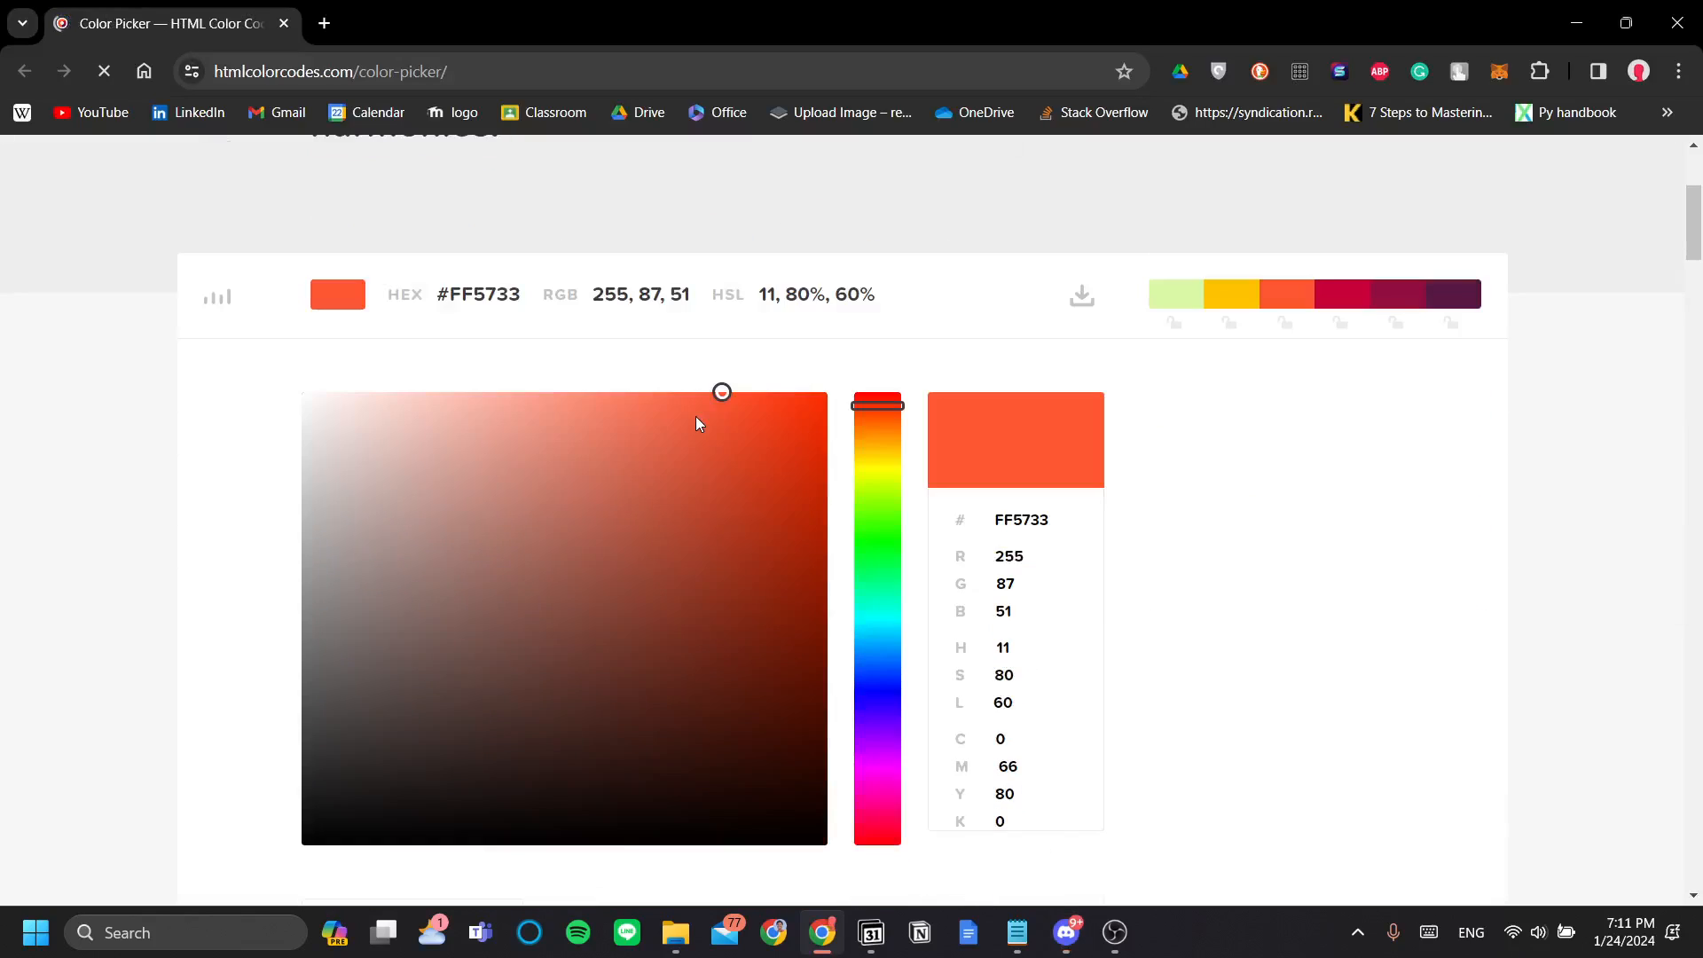
pyautogui.moveTo(968, 540)
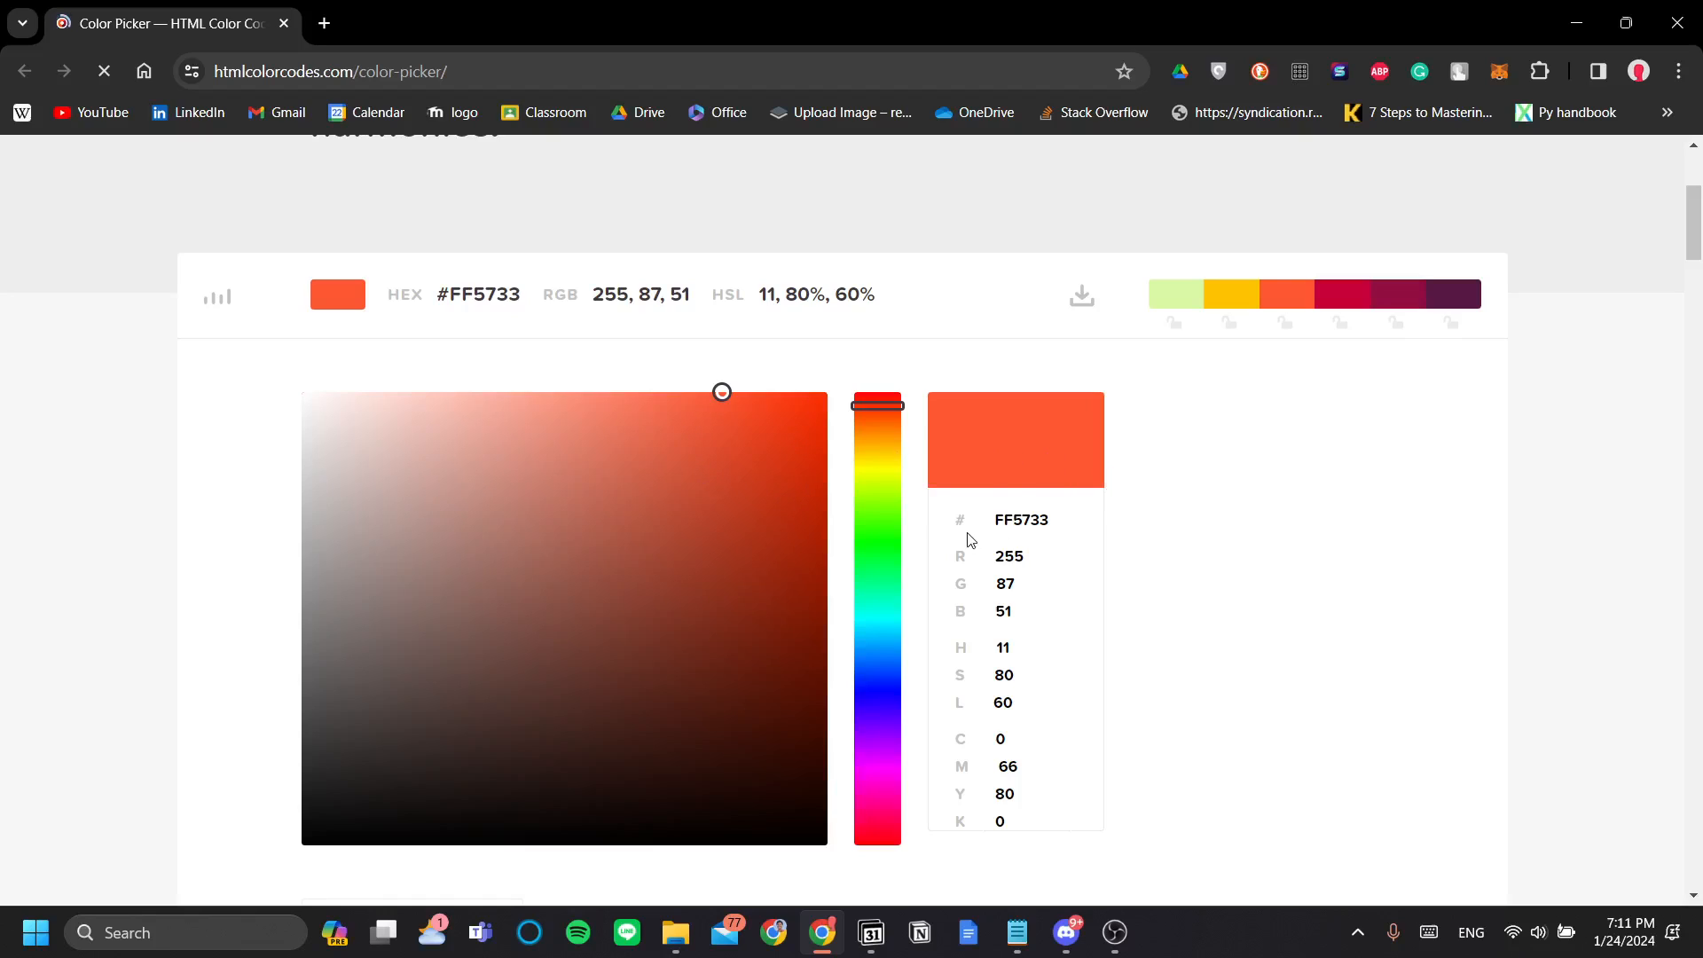
# Copy the FF5733 hex code from the htmlcolorcodes color picker
pyautogui.tripleClick(476, 294)
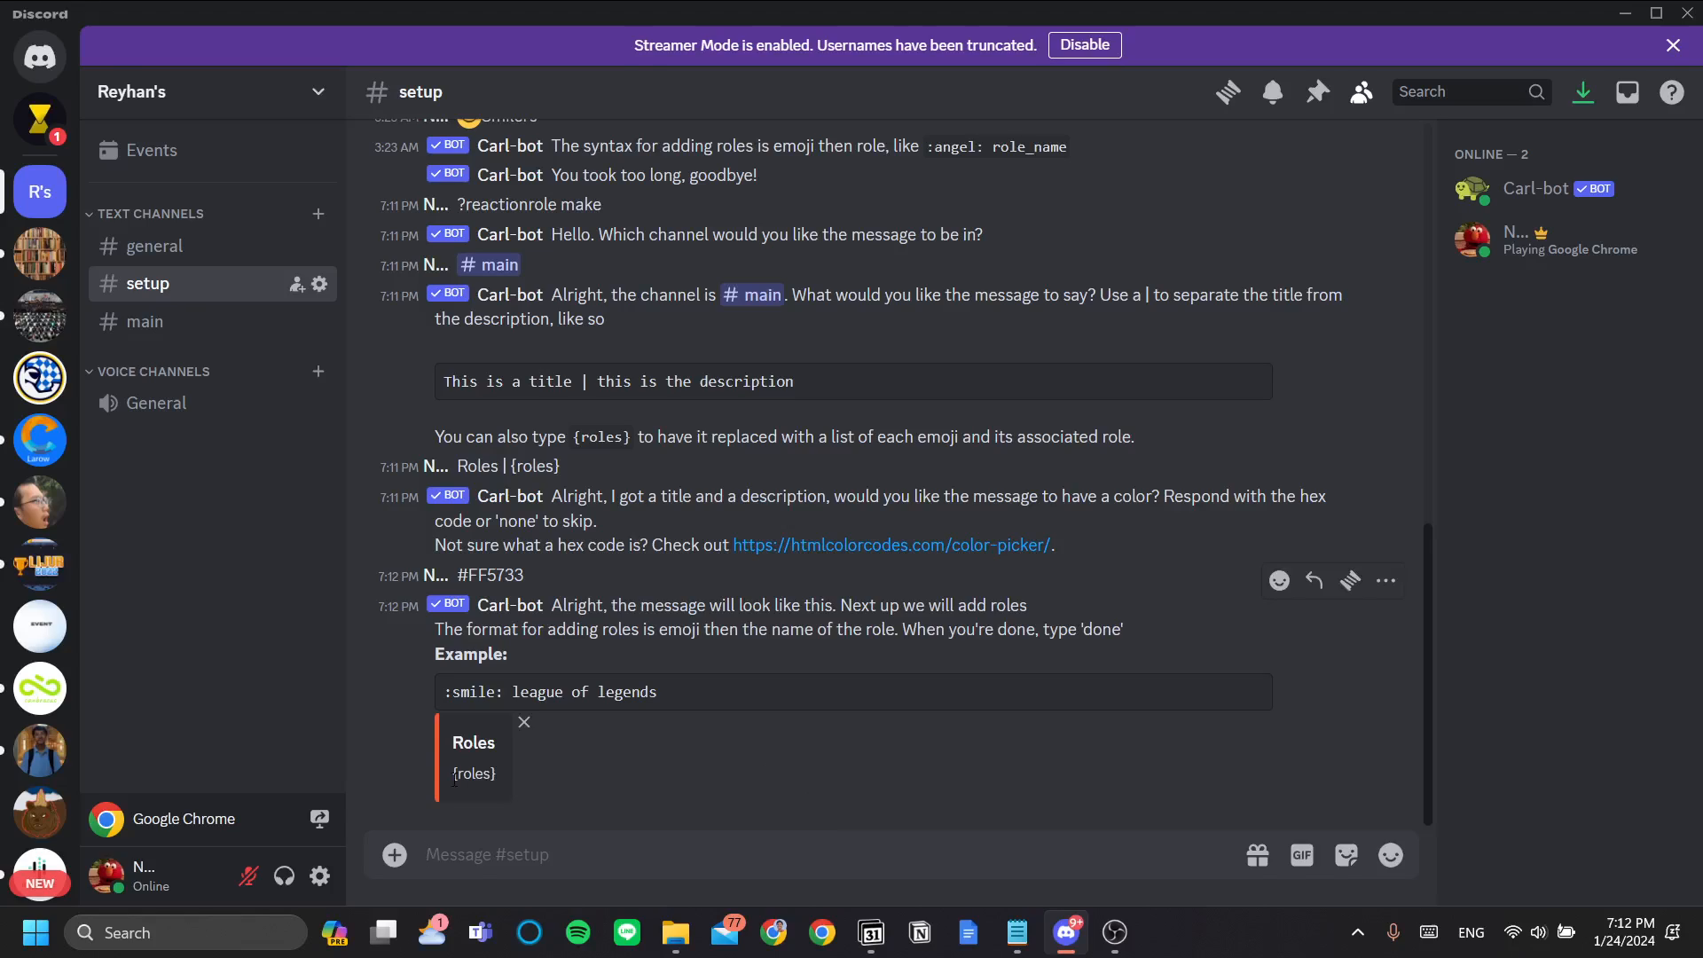
pyautogui.moveTo(634, 709)
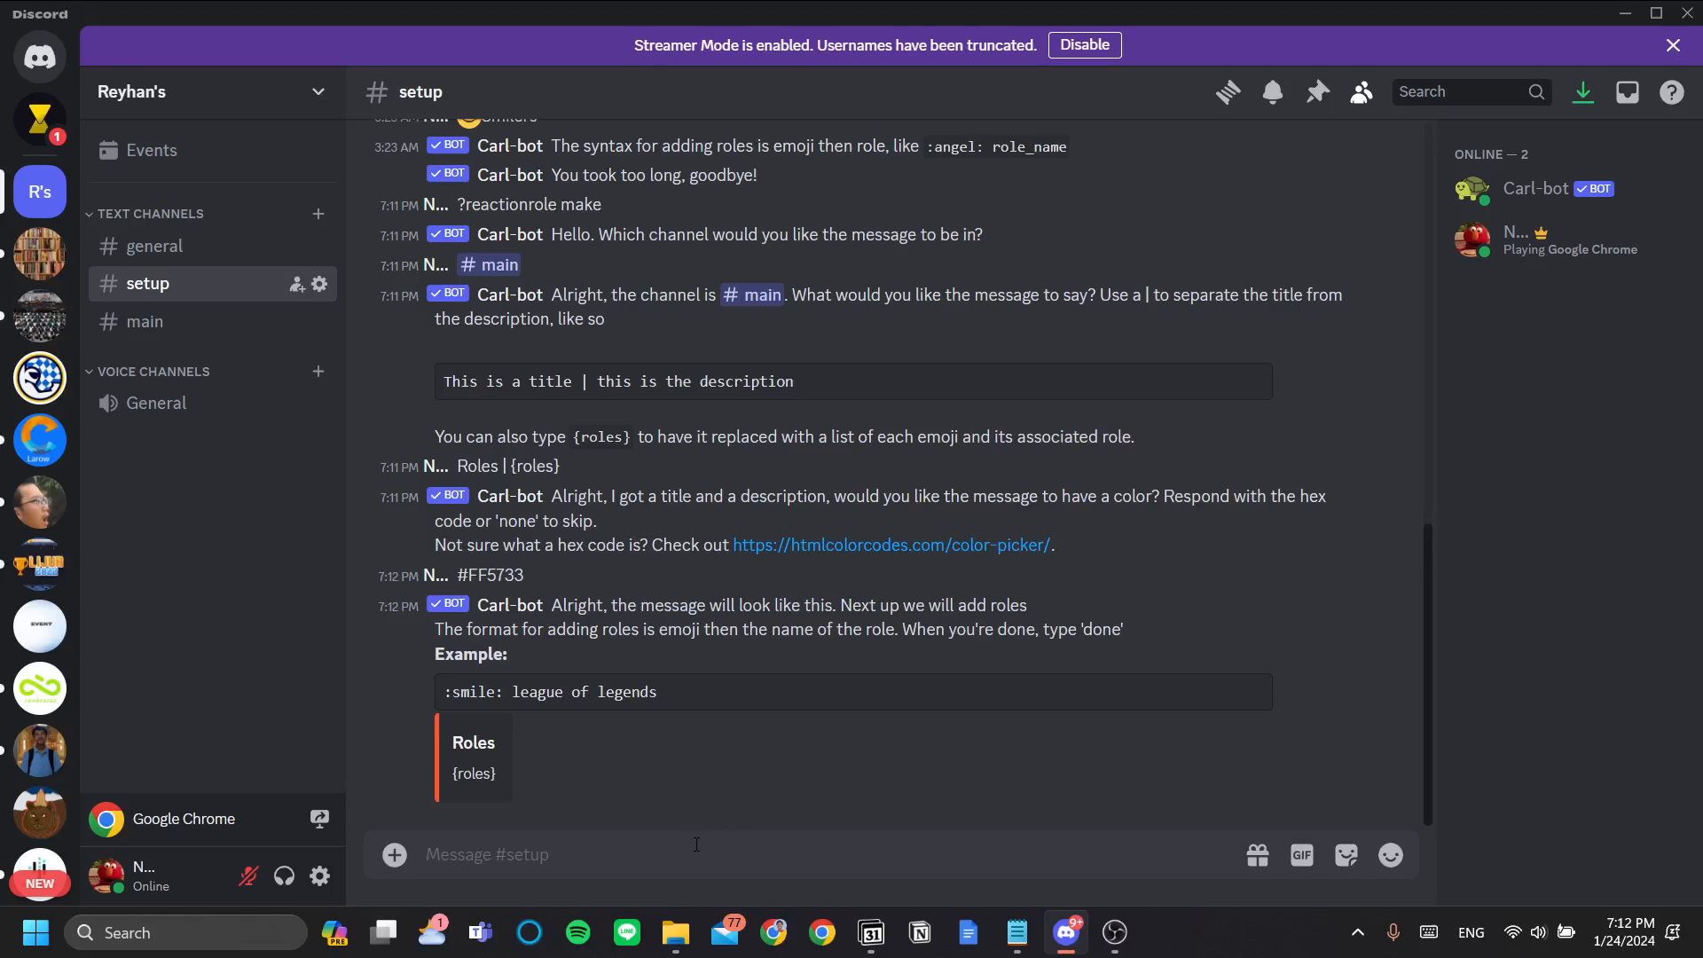
# Send the emoji-role entries ':blush: smilers' and ':grin: laughers' to Carl-bot
pyautogui.click(1391, 855)
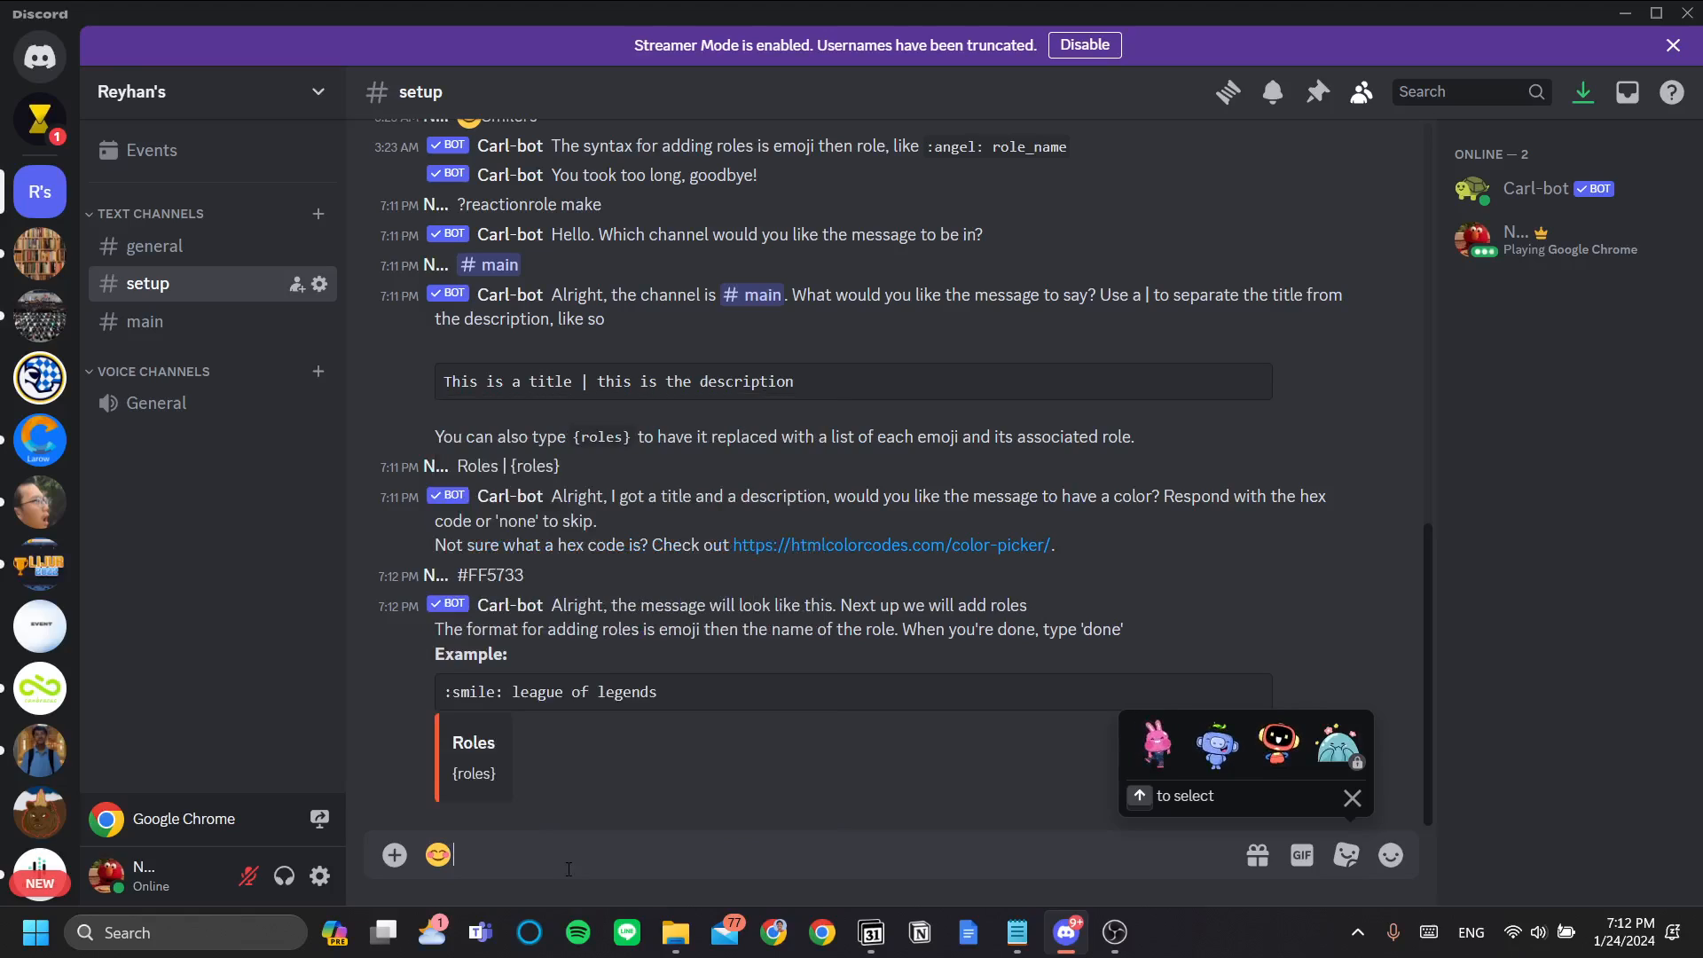
pyautogui.write('smilers')
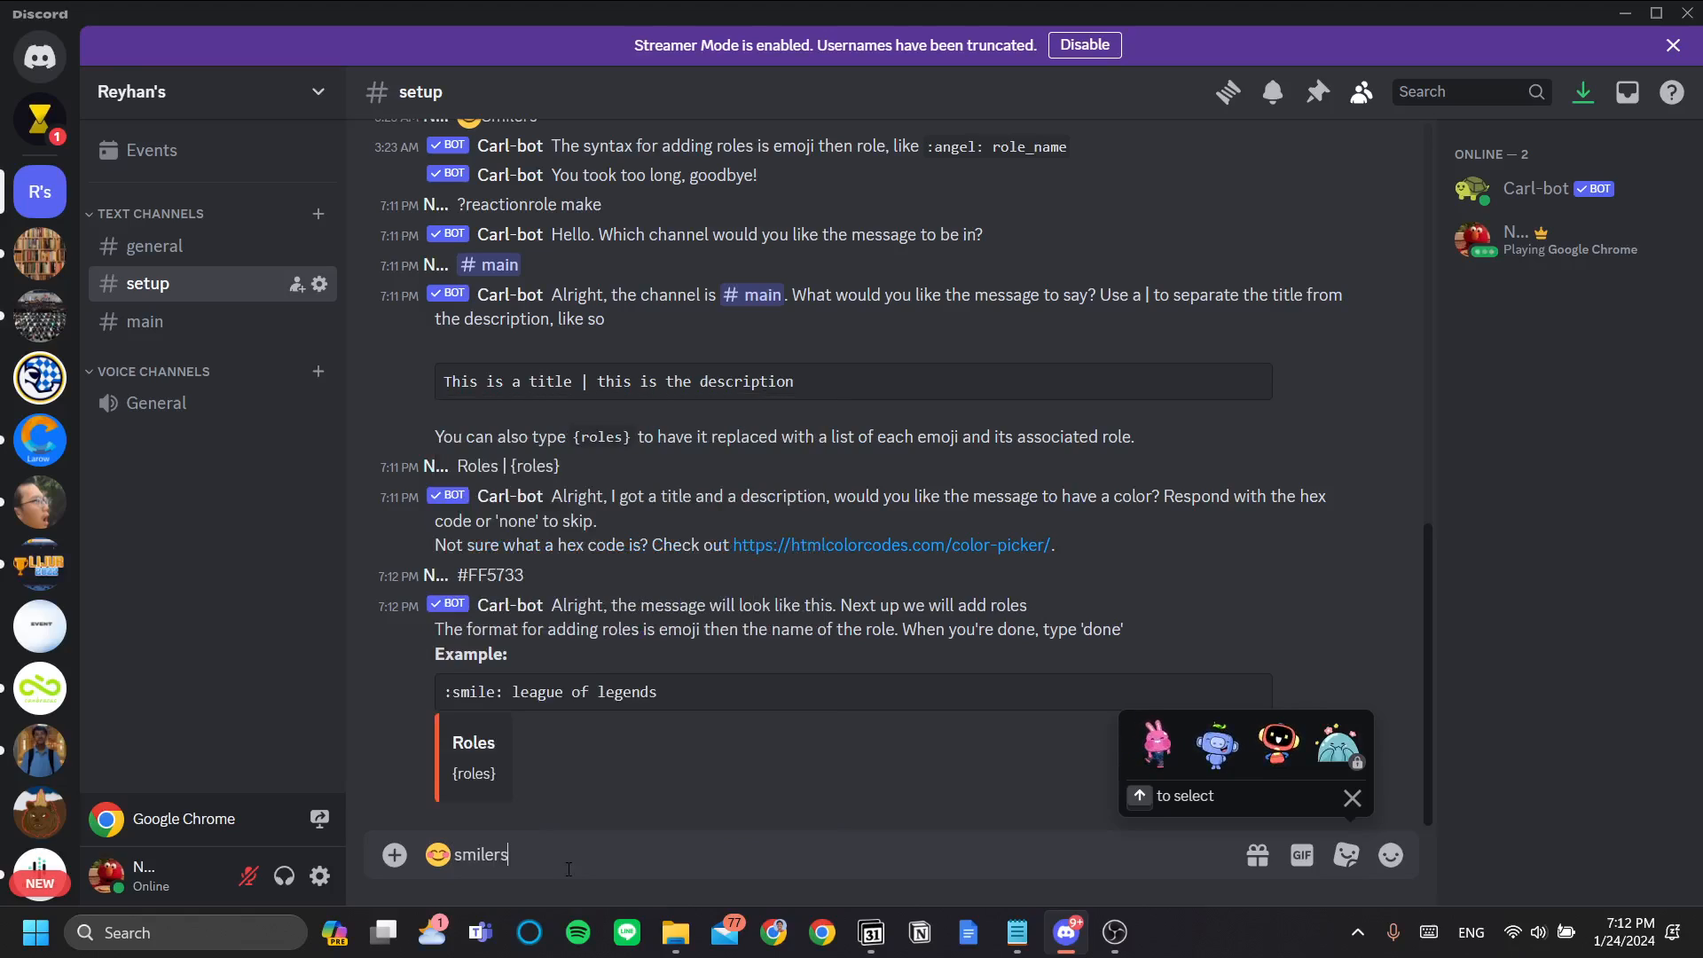
pyautogui.press('enter')
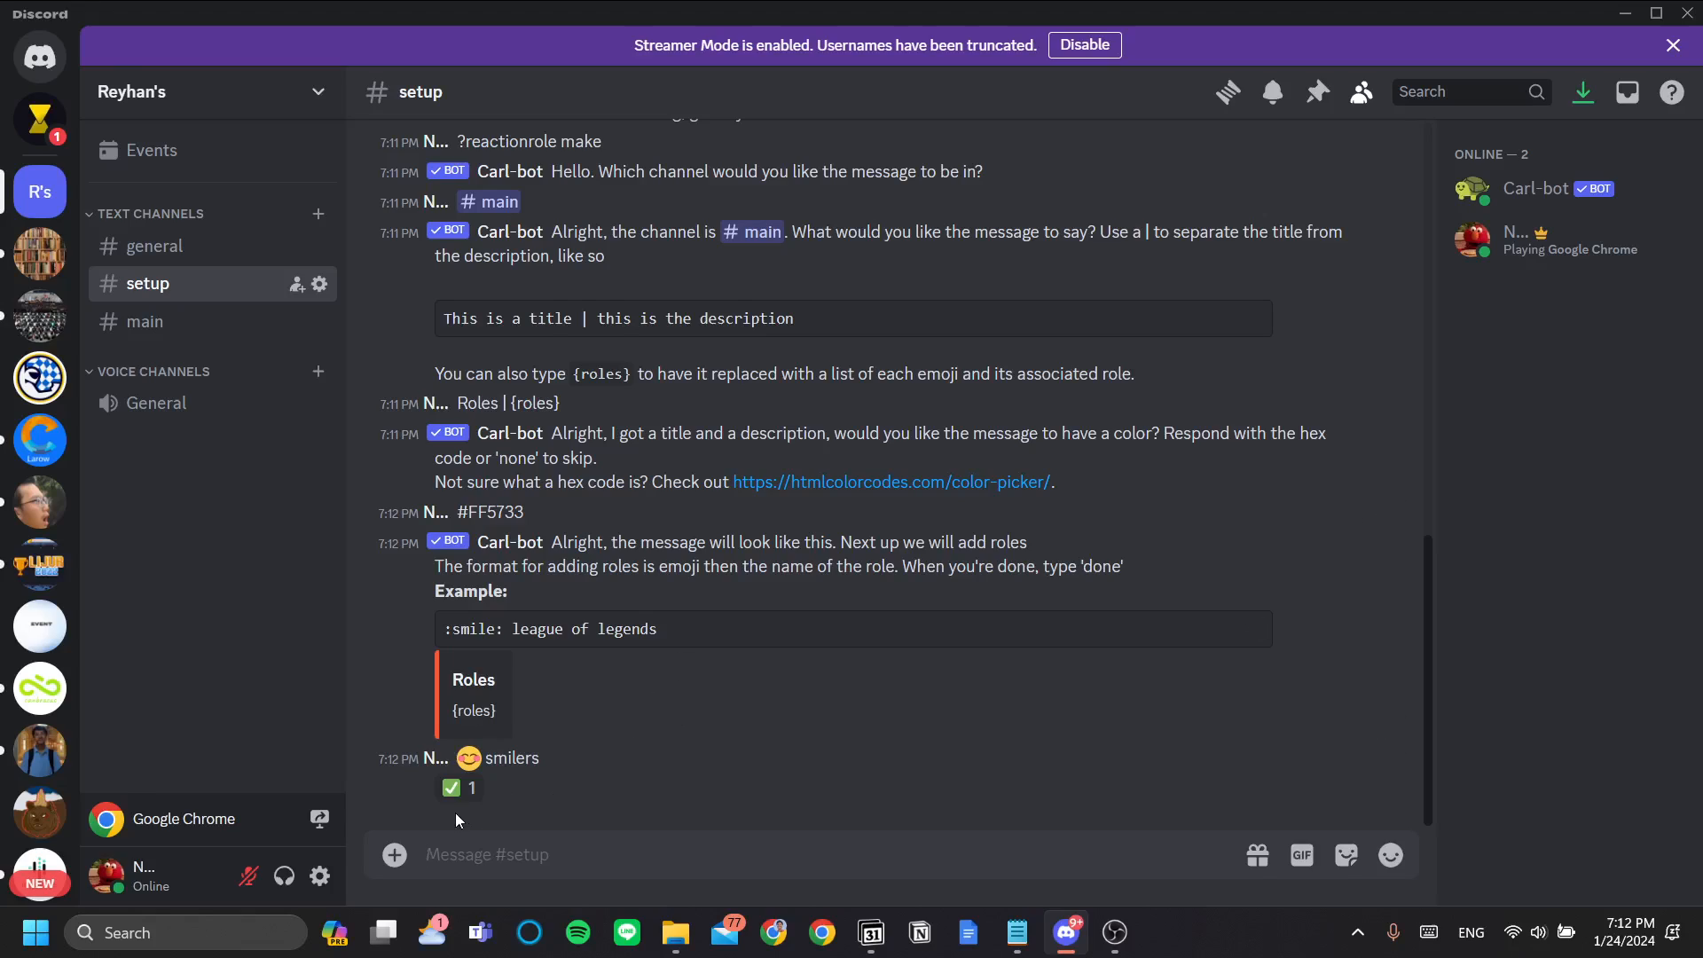
pyautogui.moveTo(454, 787)
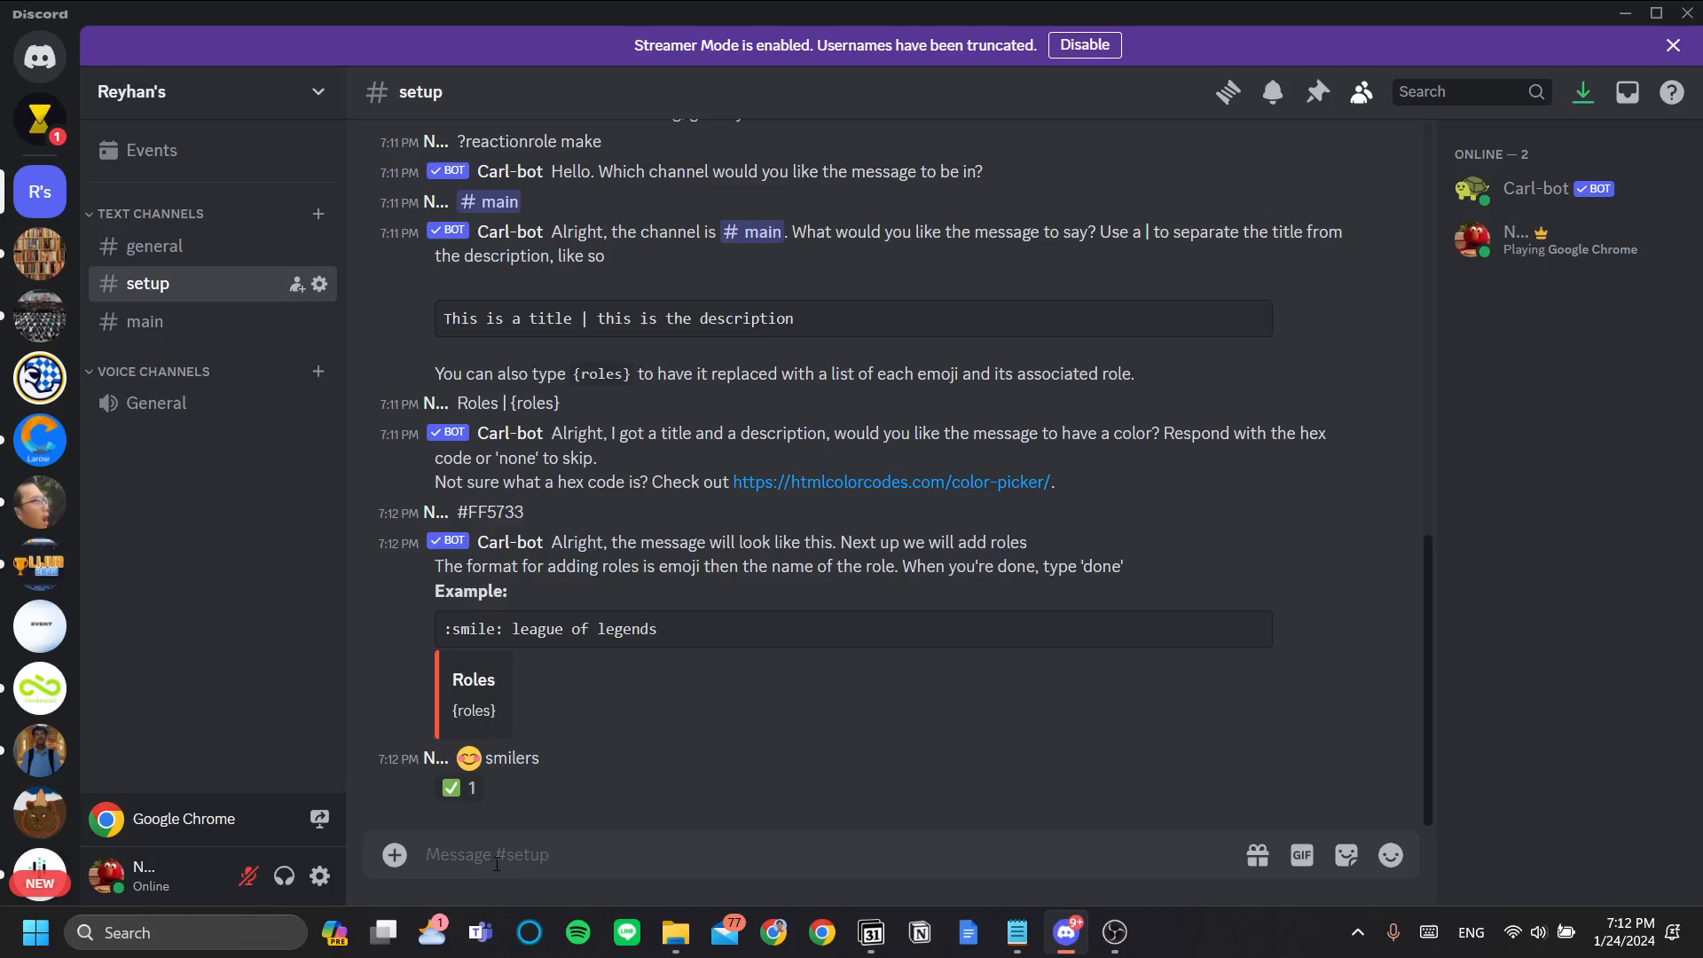
pyautogui.click(1390, 856)
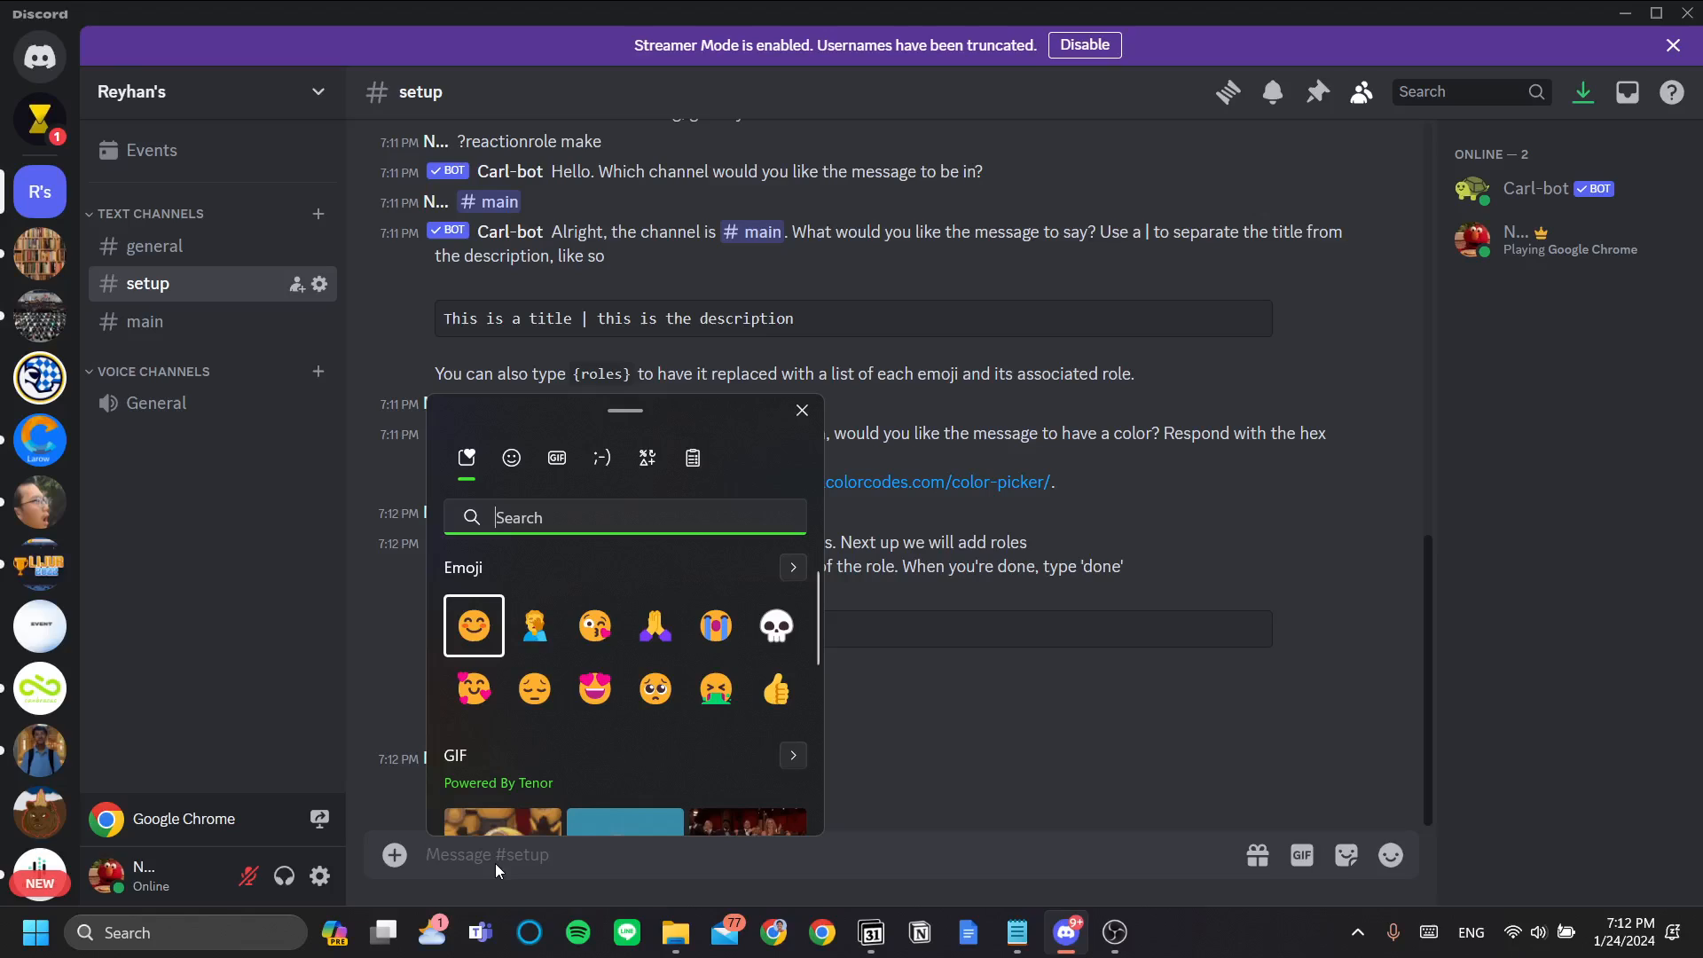
pyautogui.write('laugh')
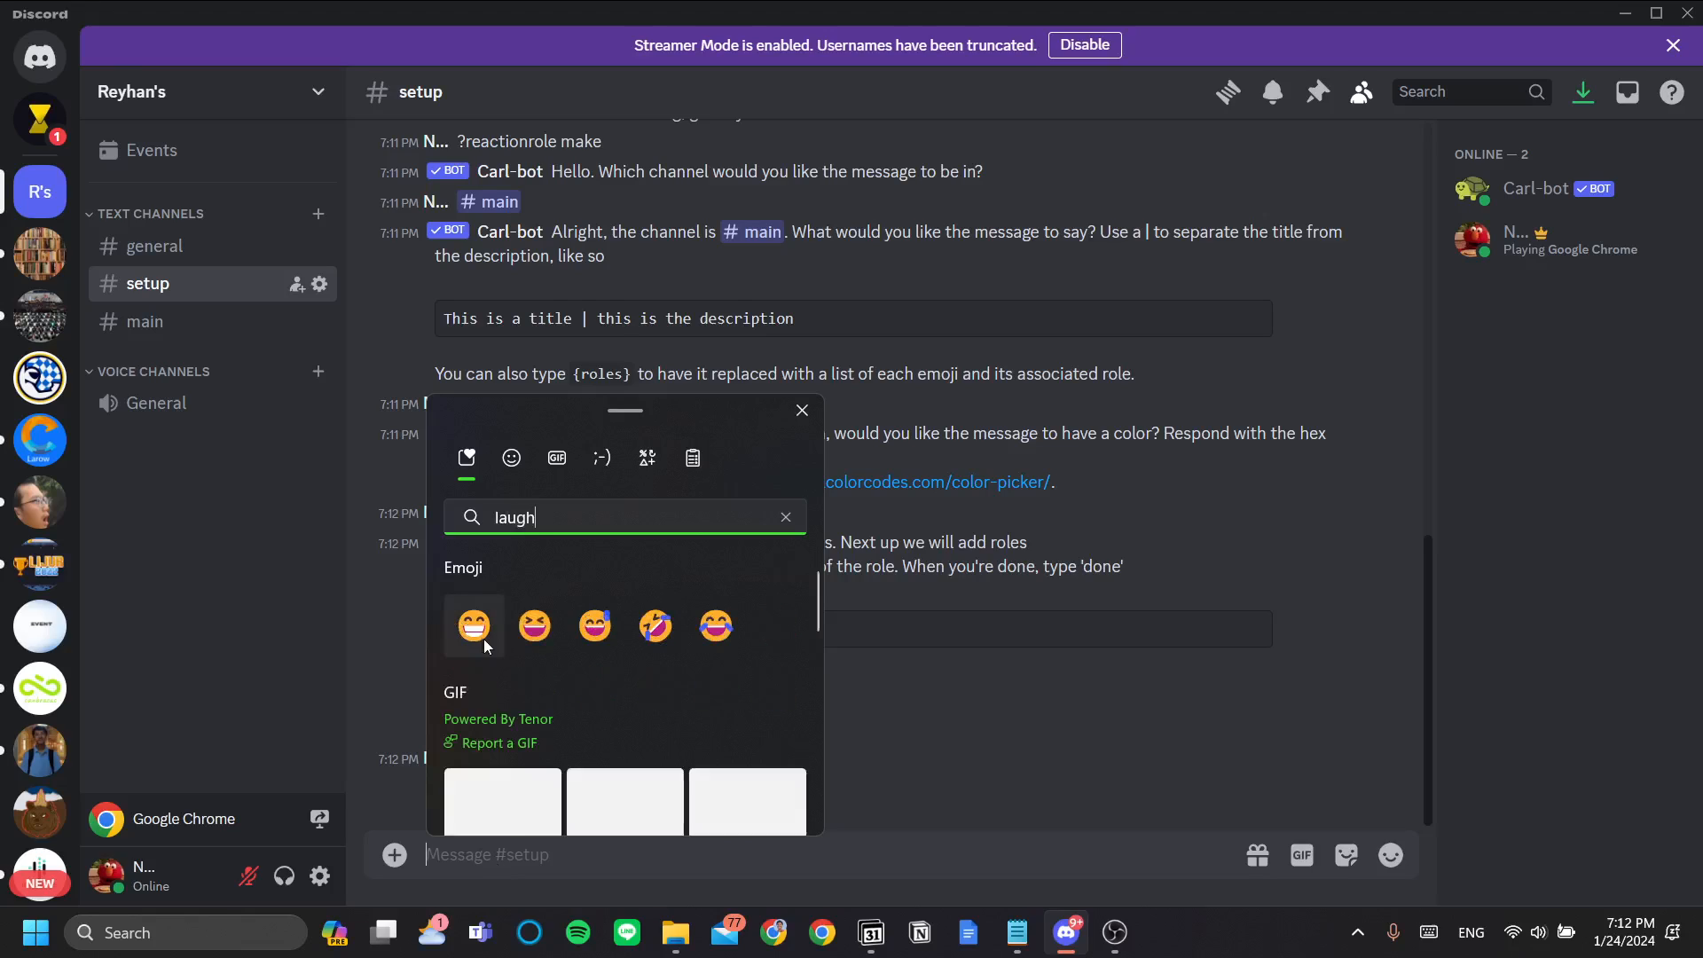
pyautogui.click(474, 624)
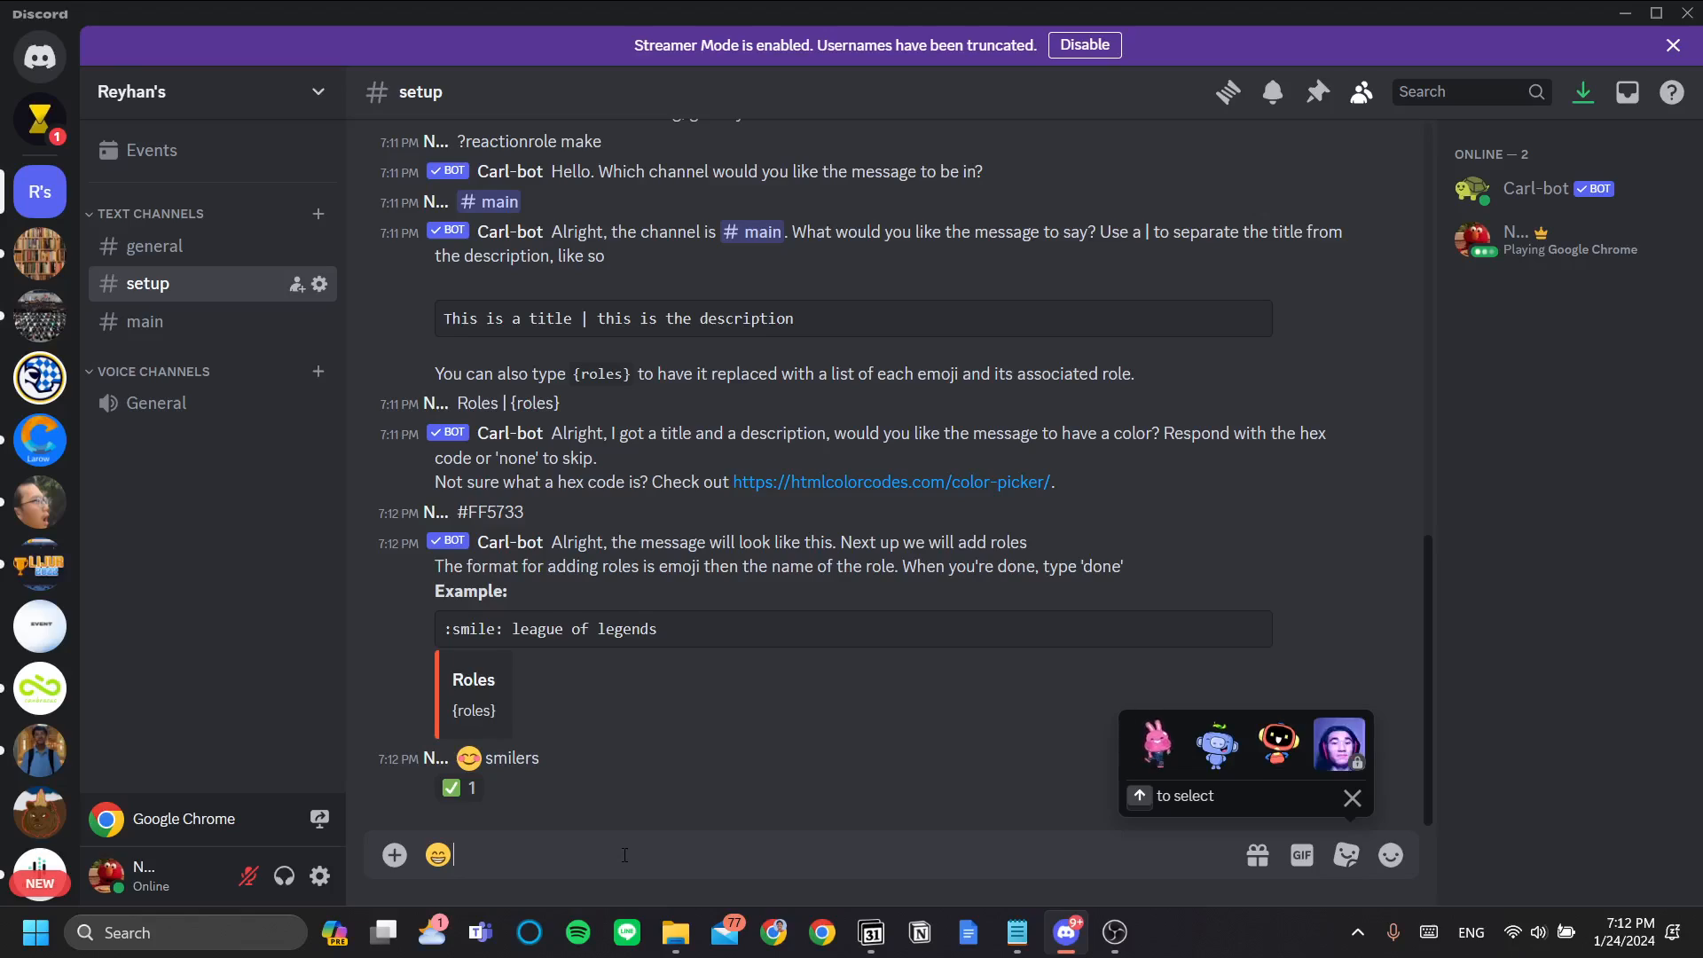
pyautogui.write('laugh')
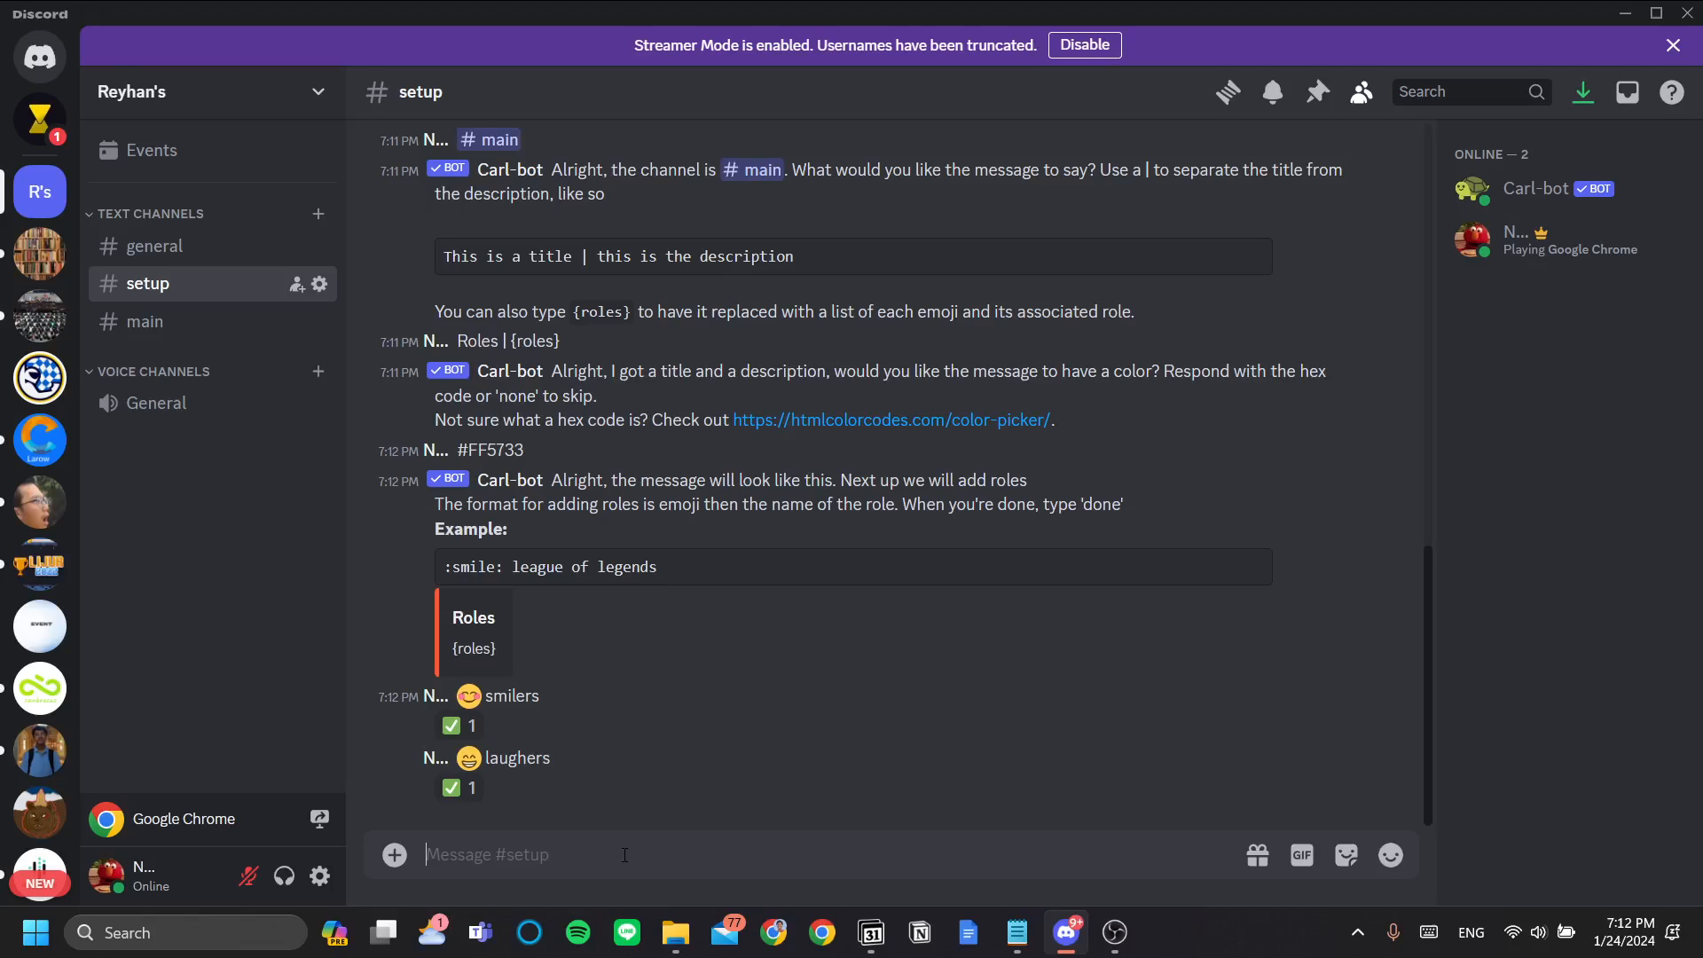
# Send the crying-emoji 'criers' entry, then reply 'done'
pyautogui.click(1389, 855)
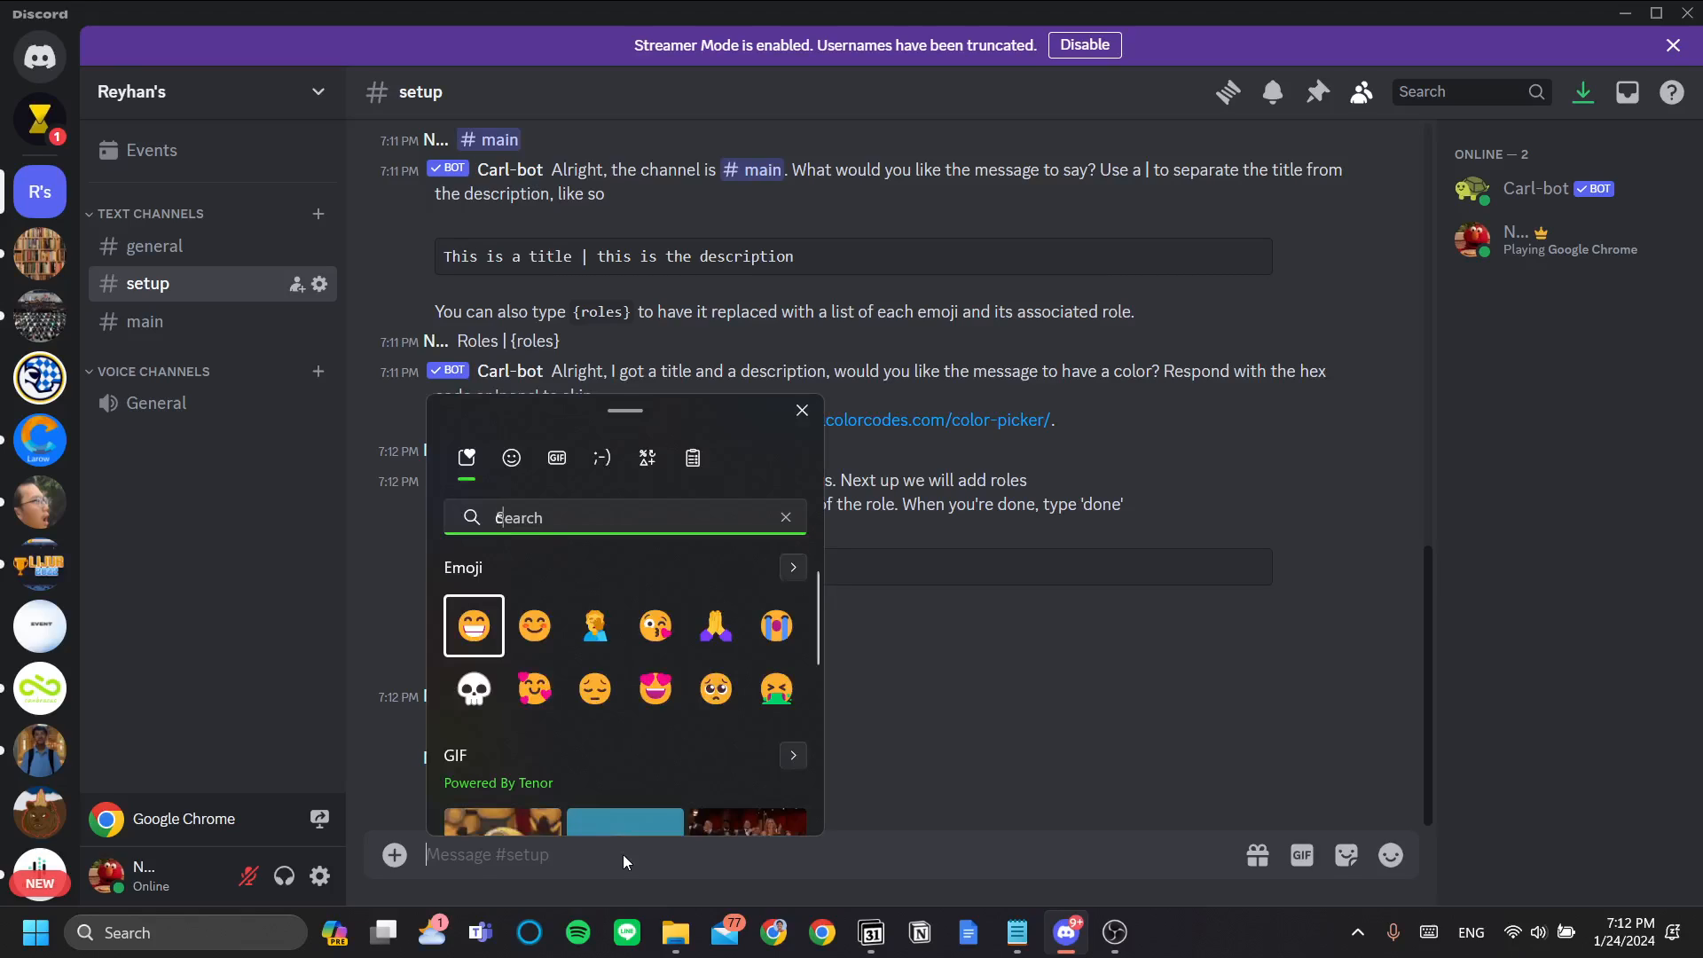
pyautogui.write('cr')
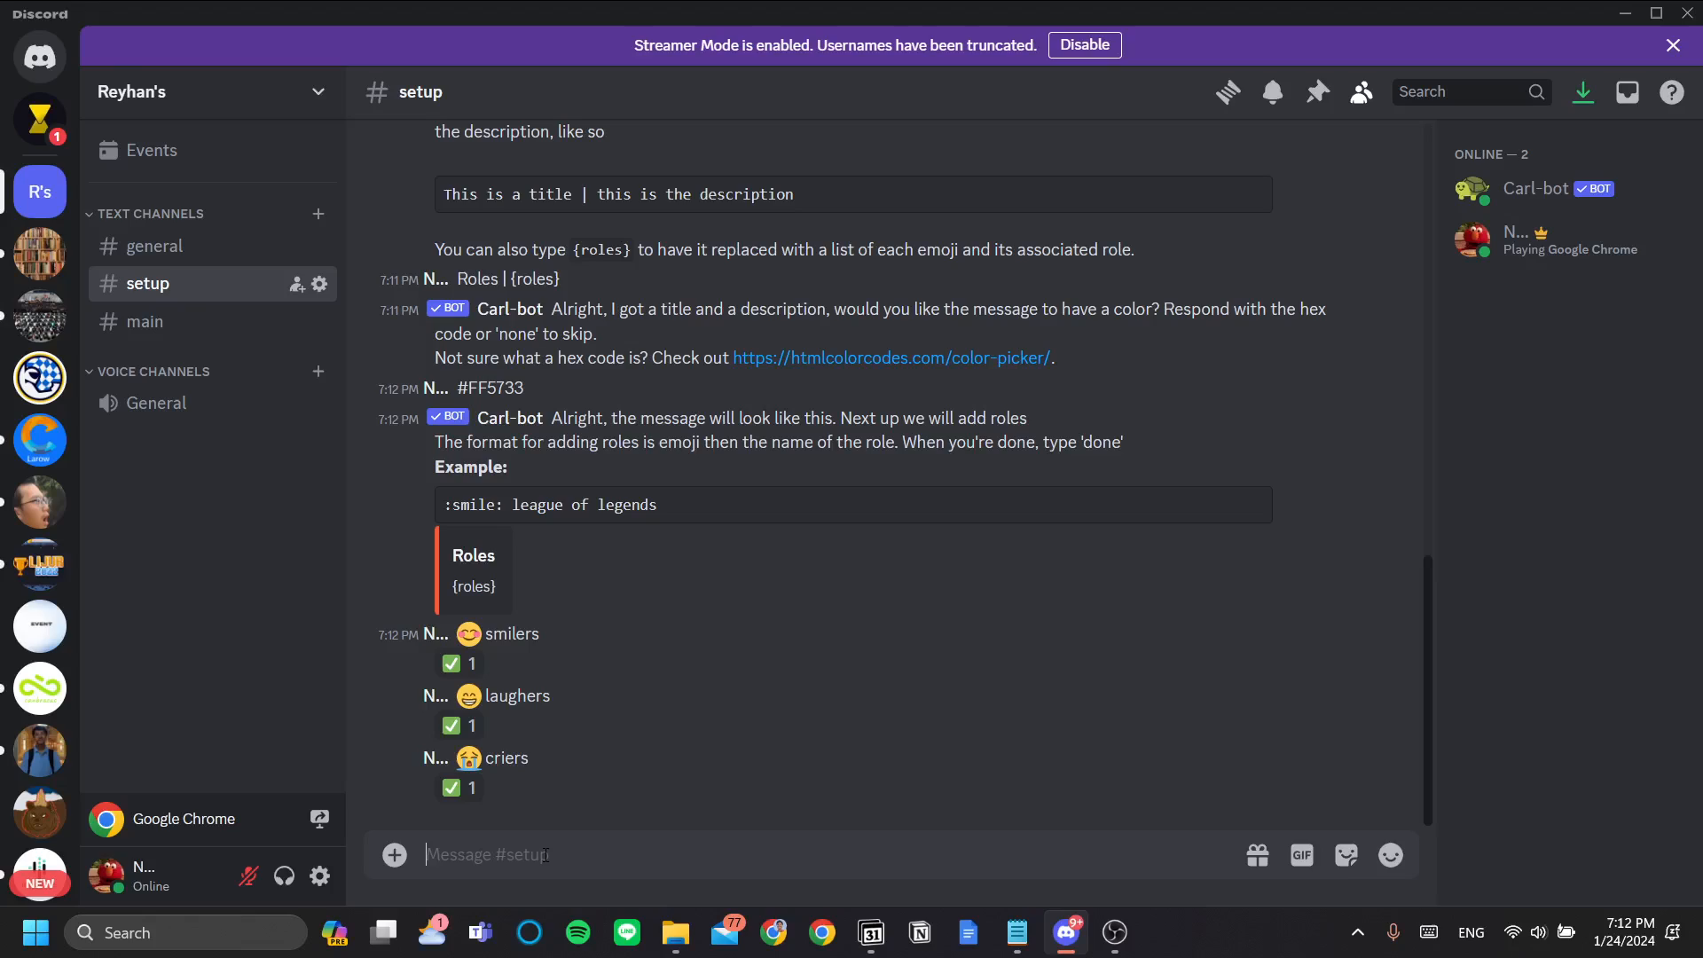
pyautogui.write('done')
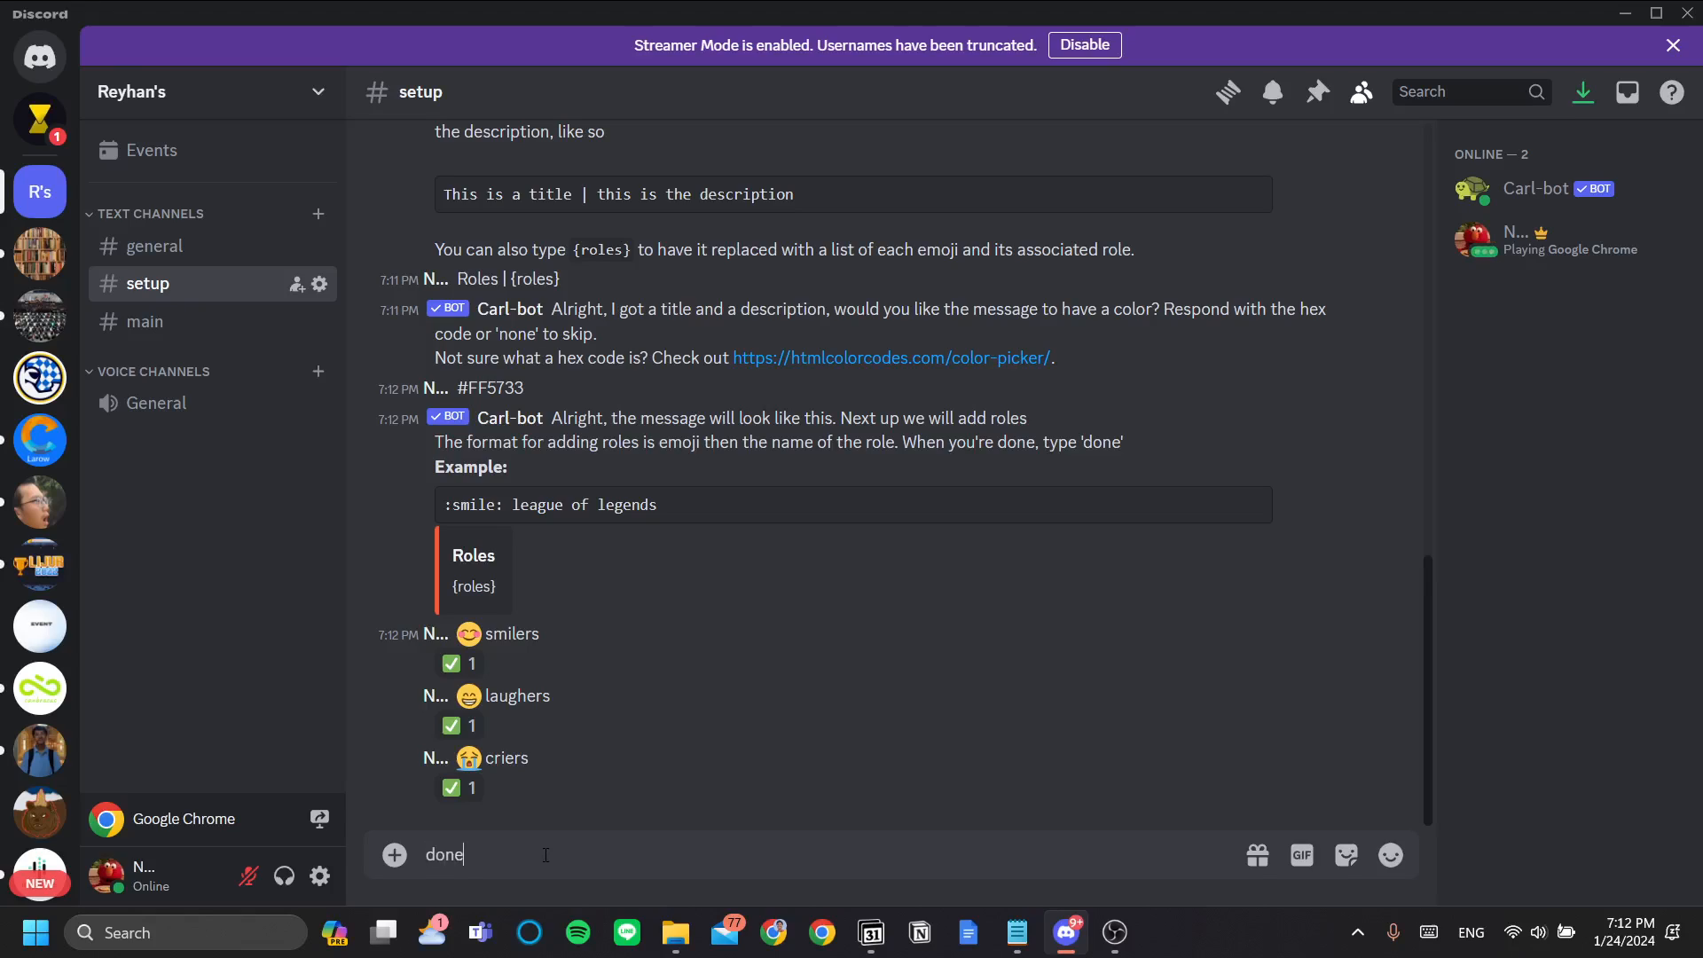
pyautogui.press('enter')
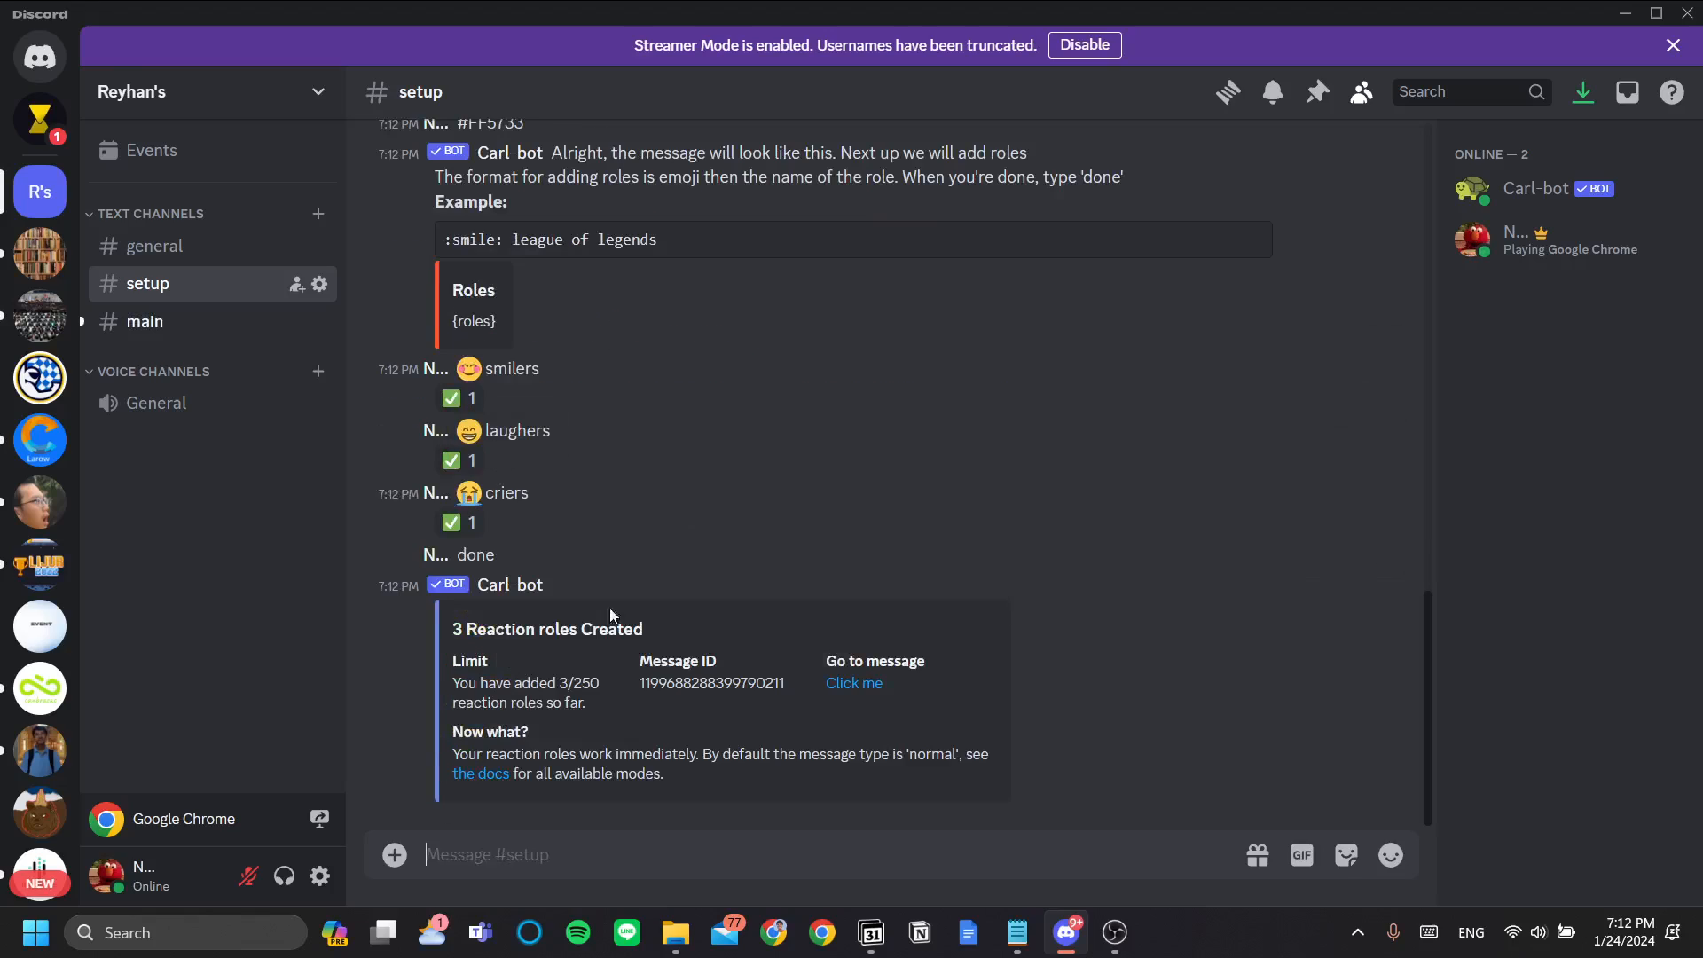
# View the Roles message in #main and test the crying emoji reaction by adding and removing it
pyautogui.click(145, 321)
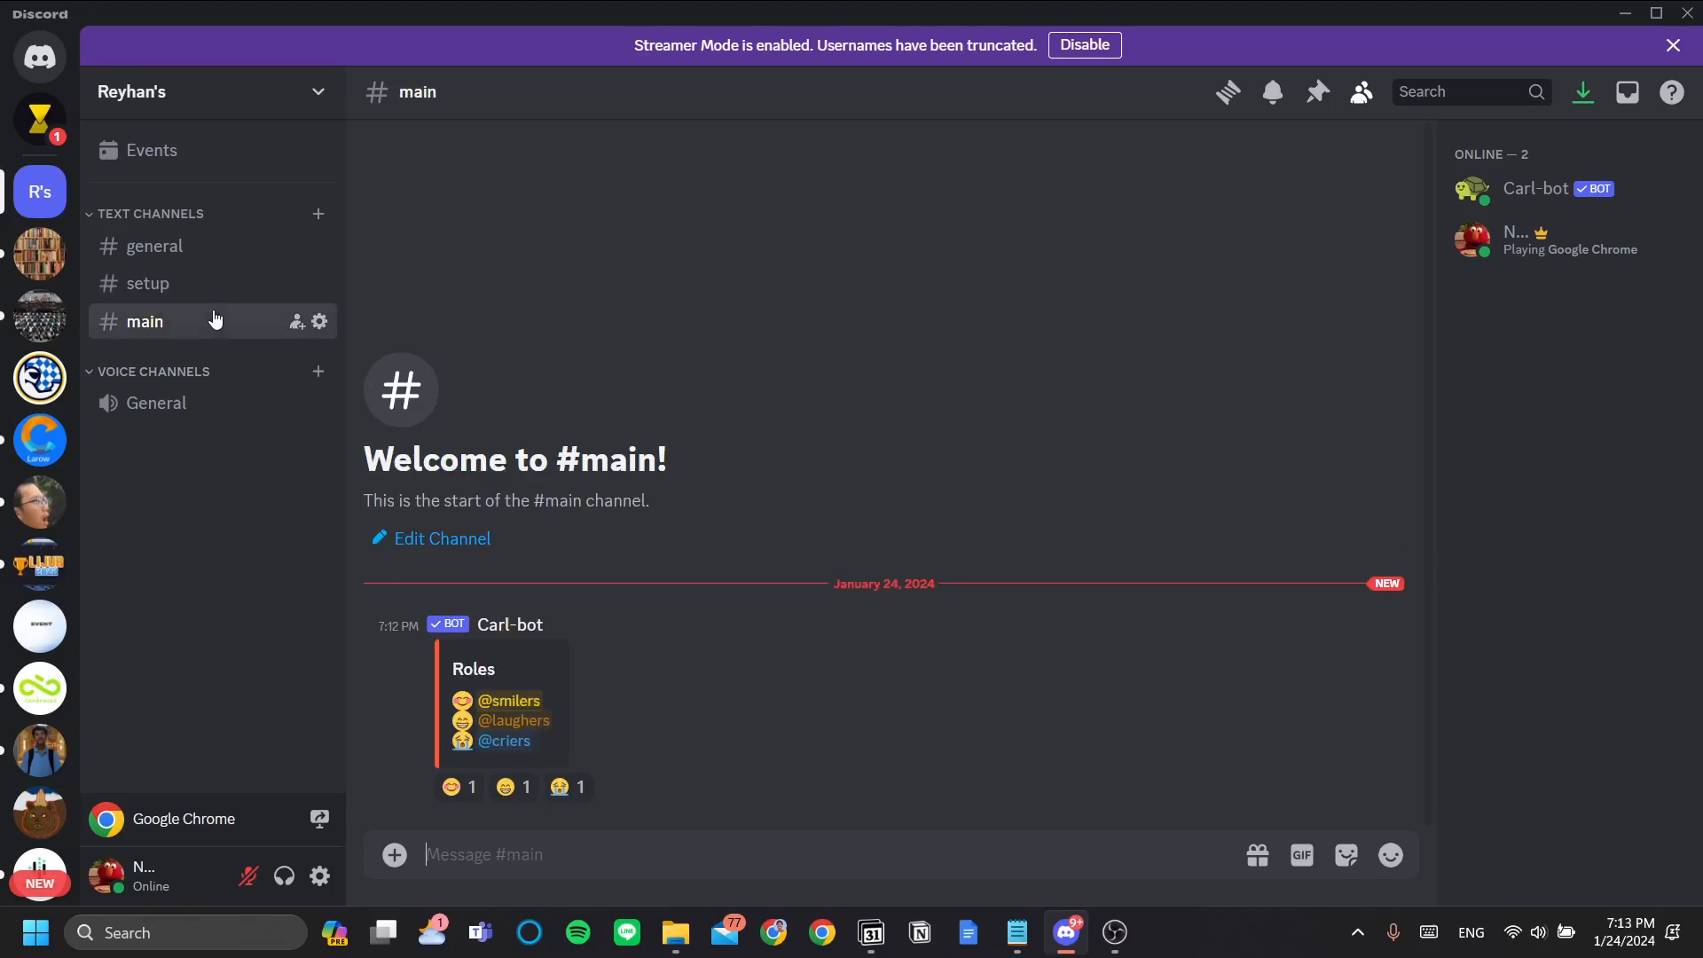
pyautogui.moveTo(450, 787)
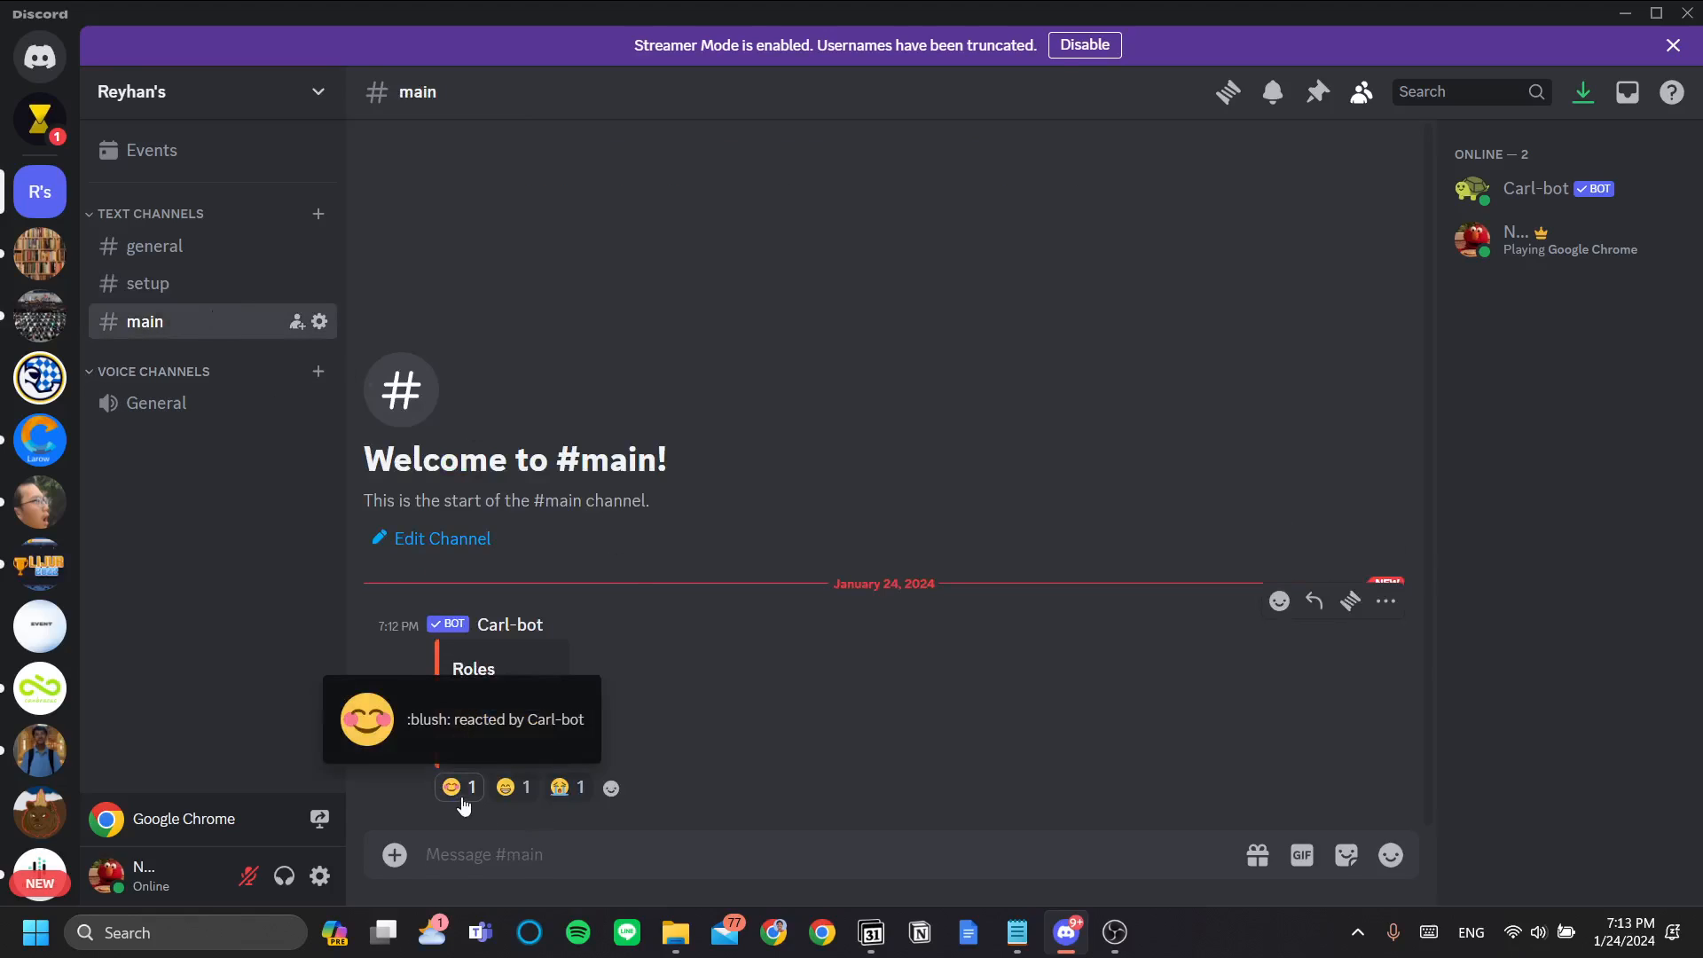
pyautogui.click(505, 787)
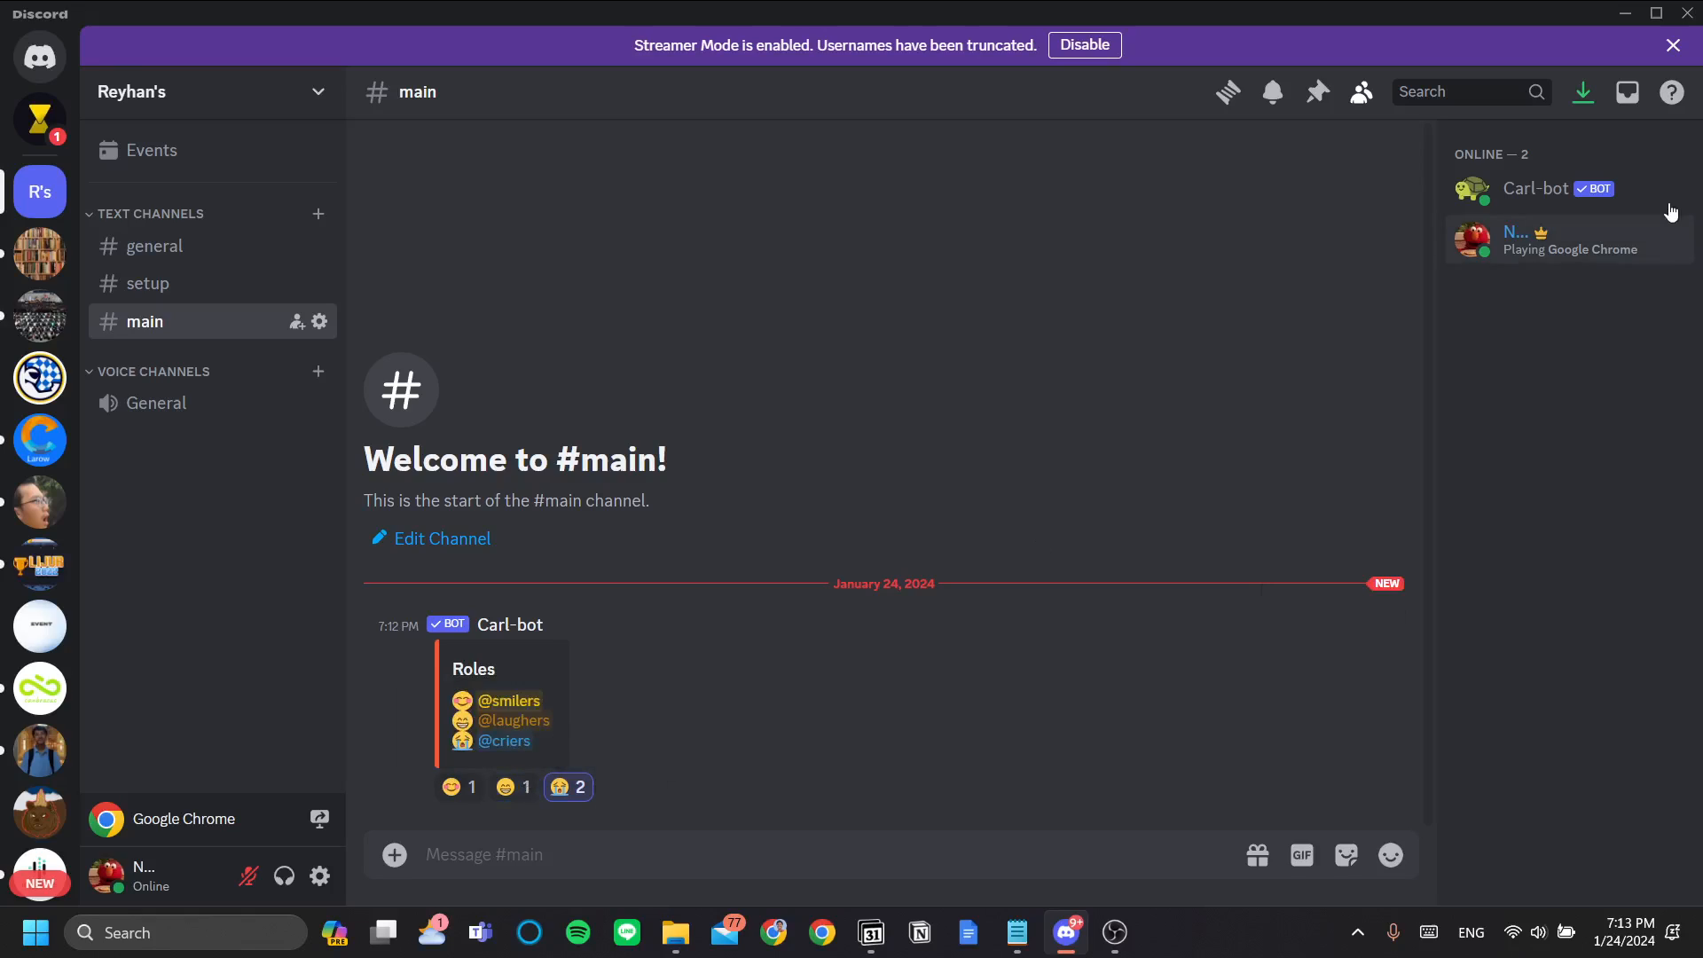
pyautogui.click(1514, 239)
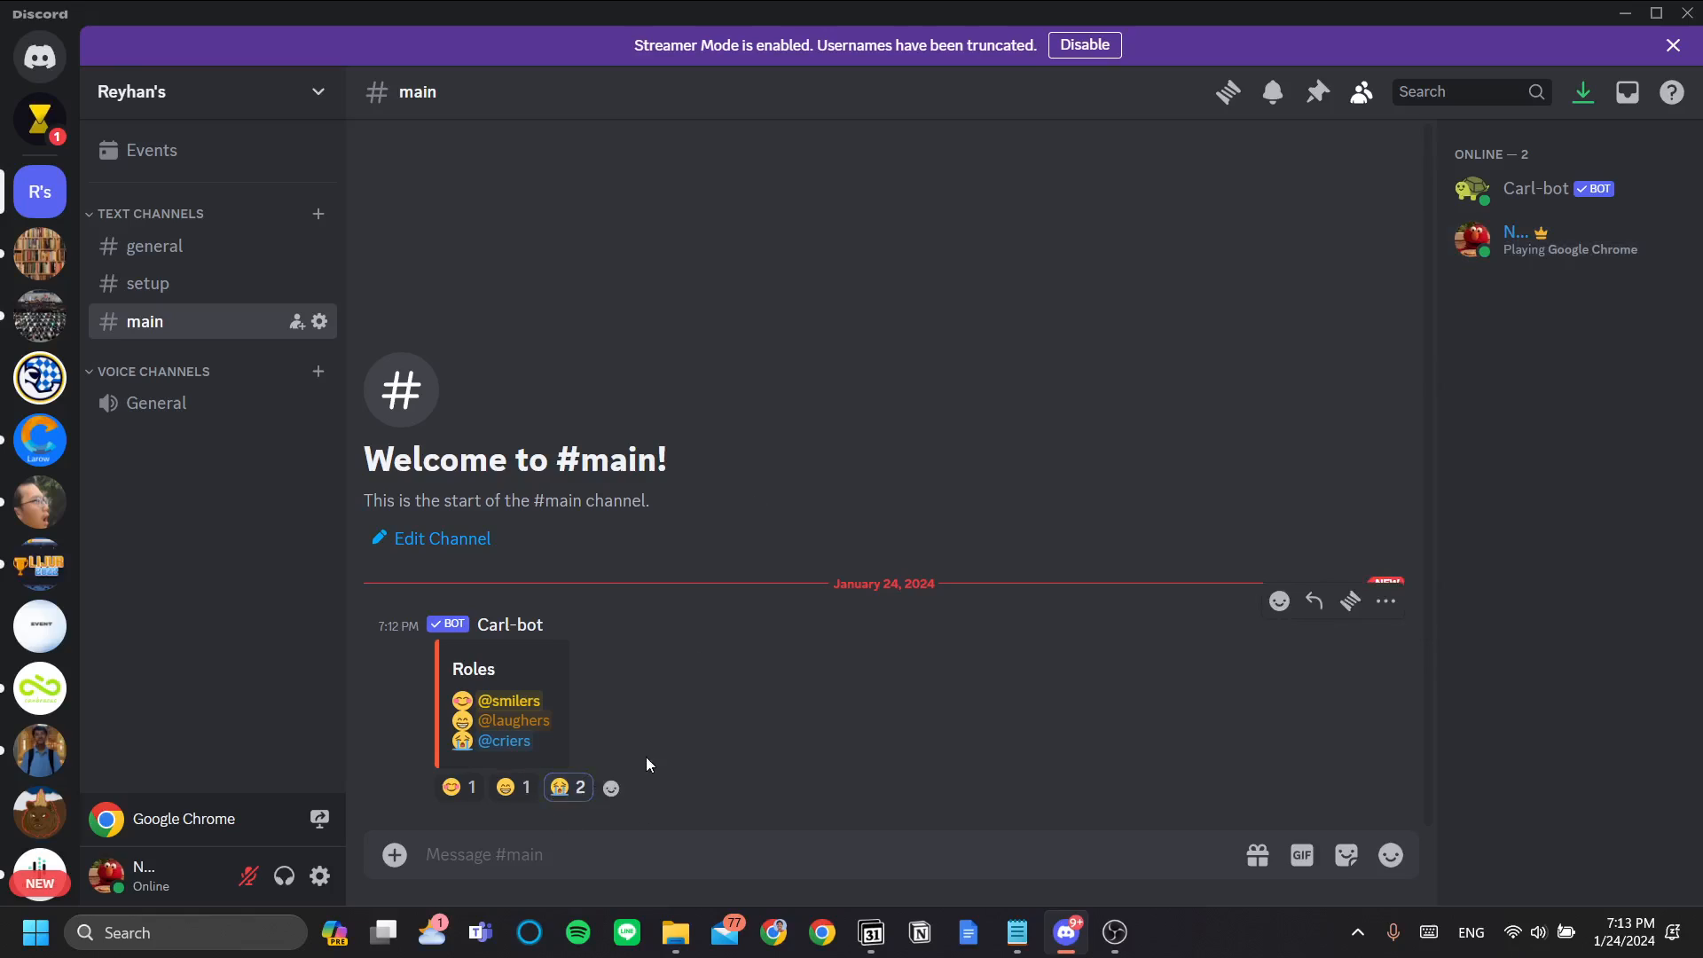
pyautogui.click(566, 788)
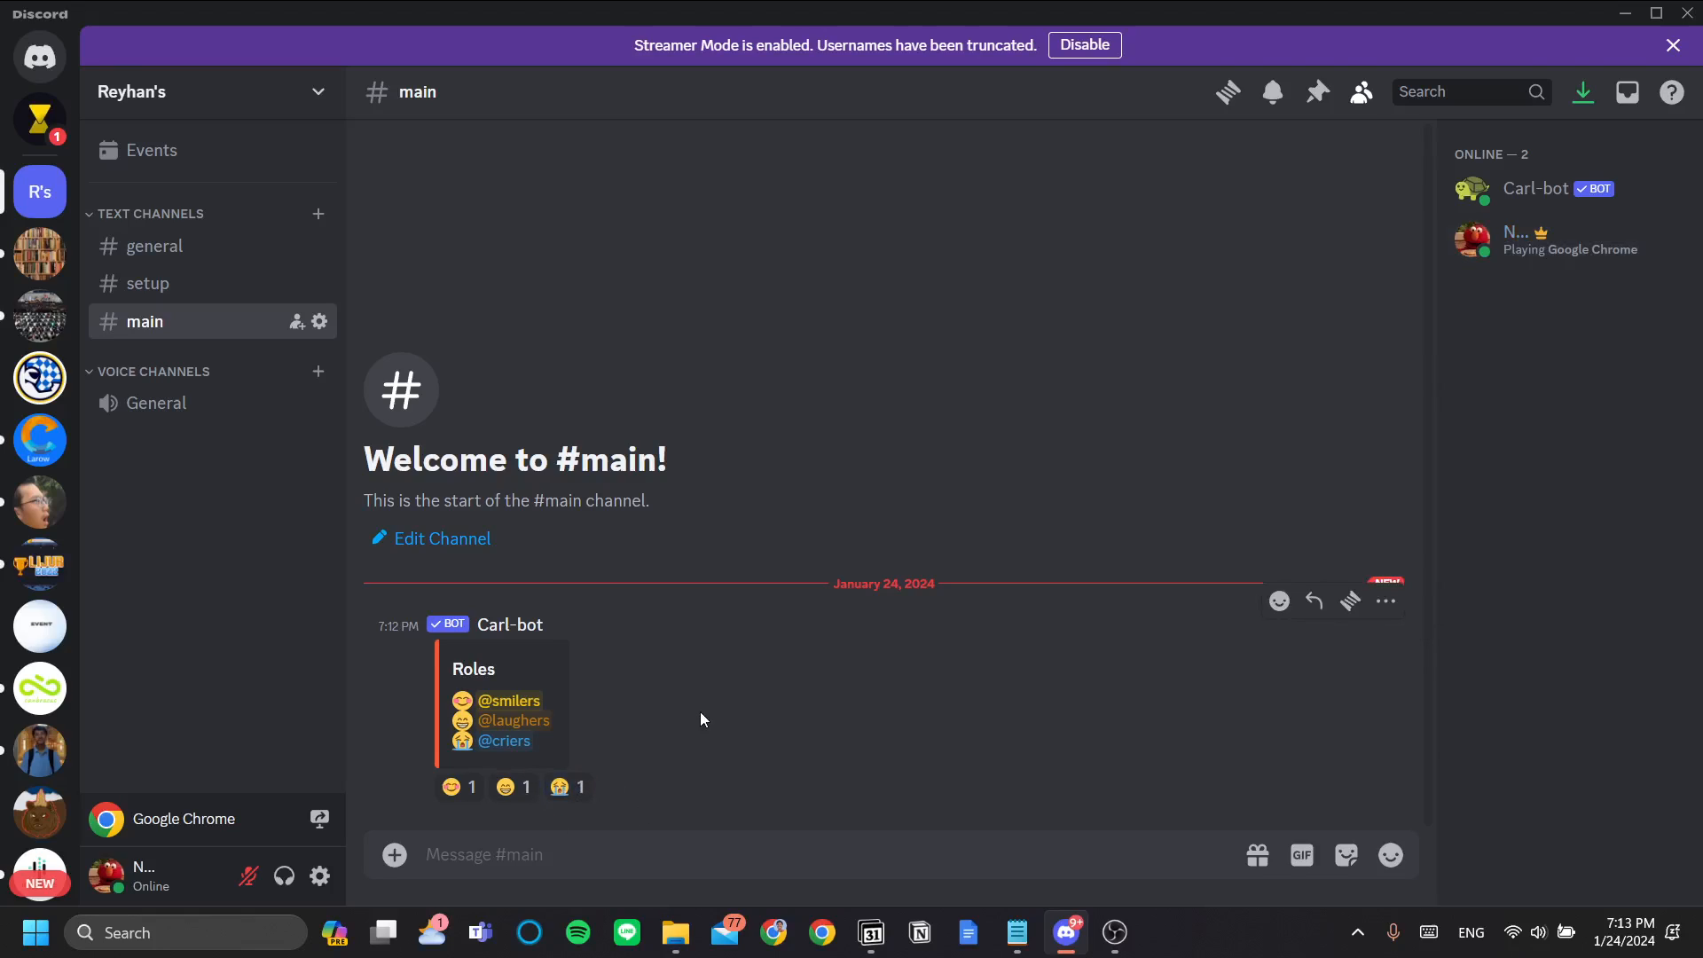